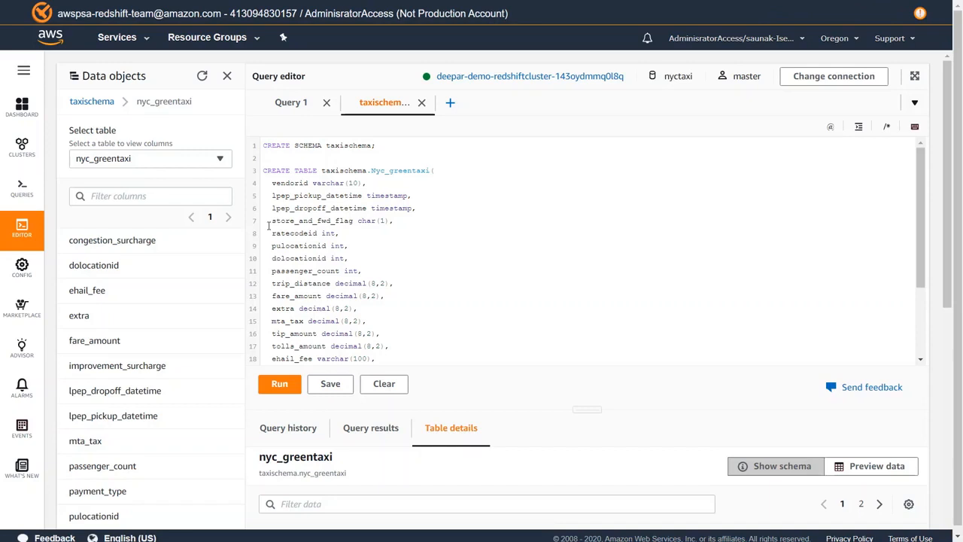
Open RedshiftDeepAR-demo1 from Notebook instances and review its permissions and network settings.
{"action": "left_click", "coordinate": [352, 245]}
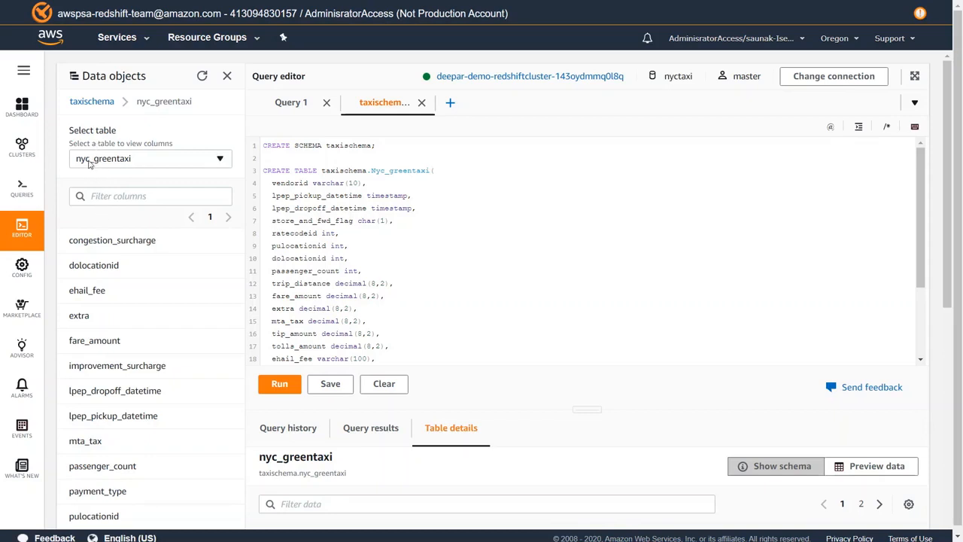
{"action": "mouse_move", "coordinate": [135, 302]}
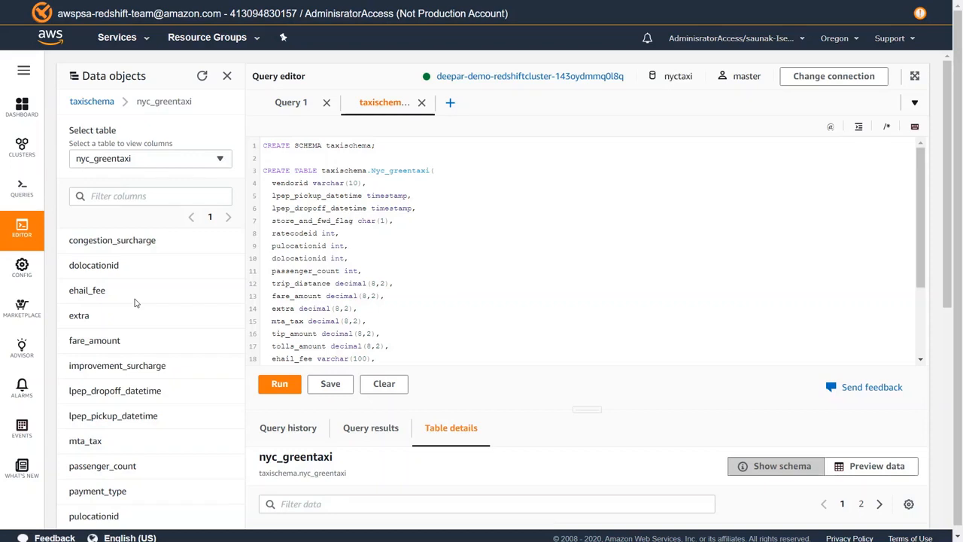
{"action": "left_click", "coordinate": [352, 245]}
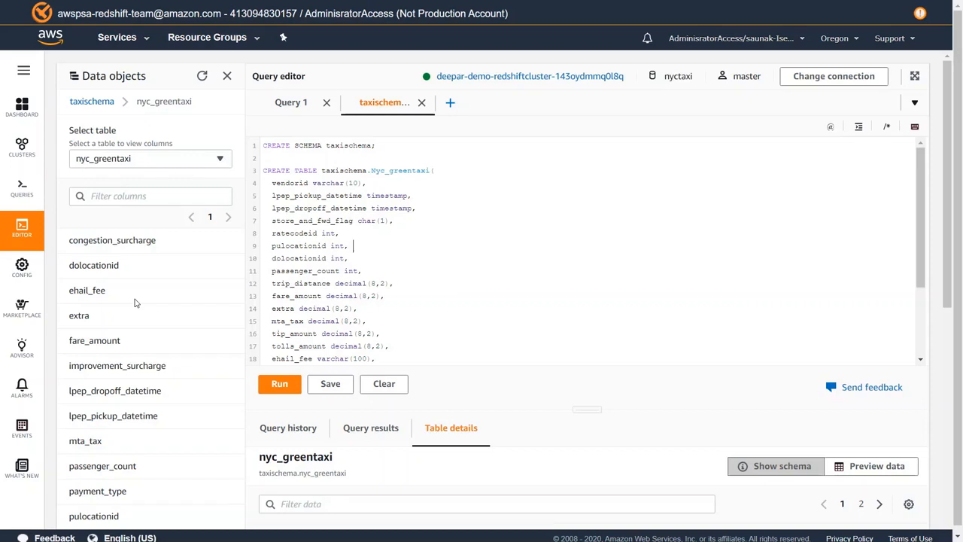
{"action": "mouse_move", "coordinate": [143, 390]}
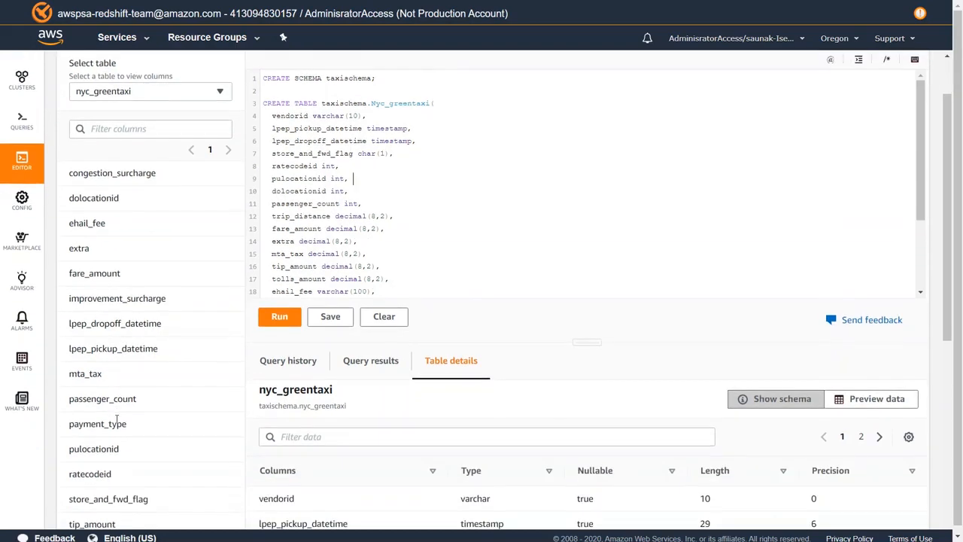
{"action": "scroll", "scroll_direction": "down", "scroll_amount": 3}
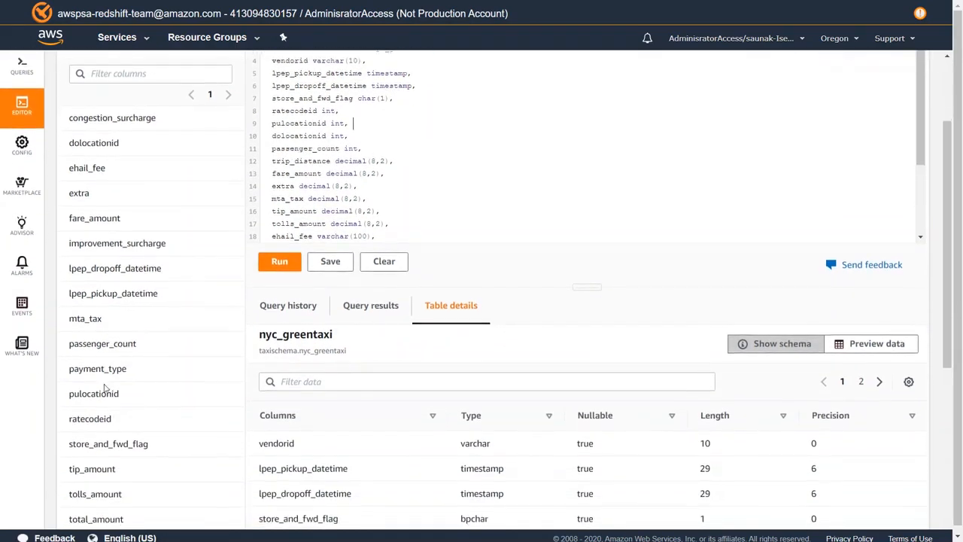
{"action": "scroll", "scroll_direction": "down", "scroll_amount": 3}
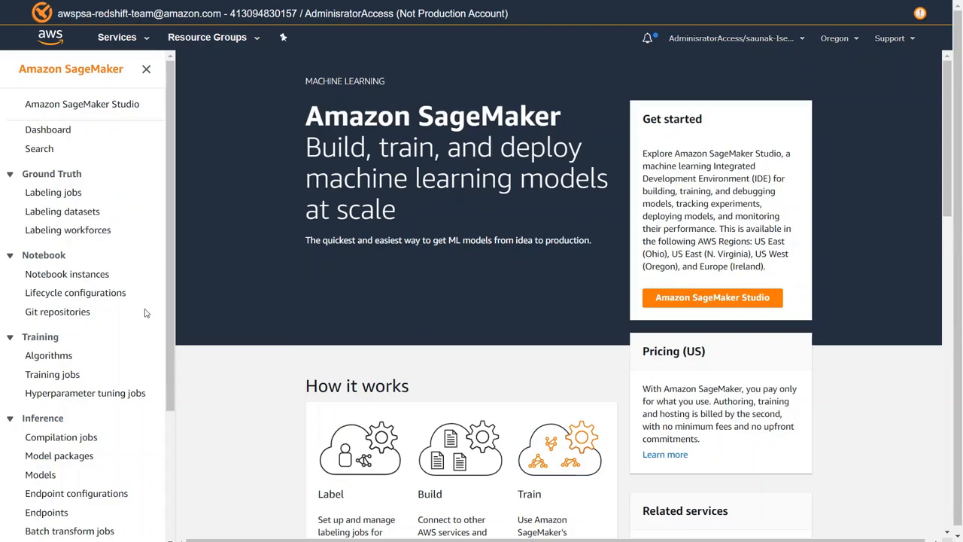
{"action": "mouse_move", "coordinate": [67, 274]}
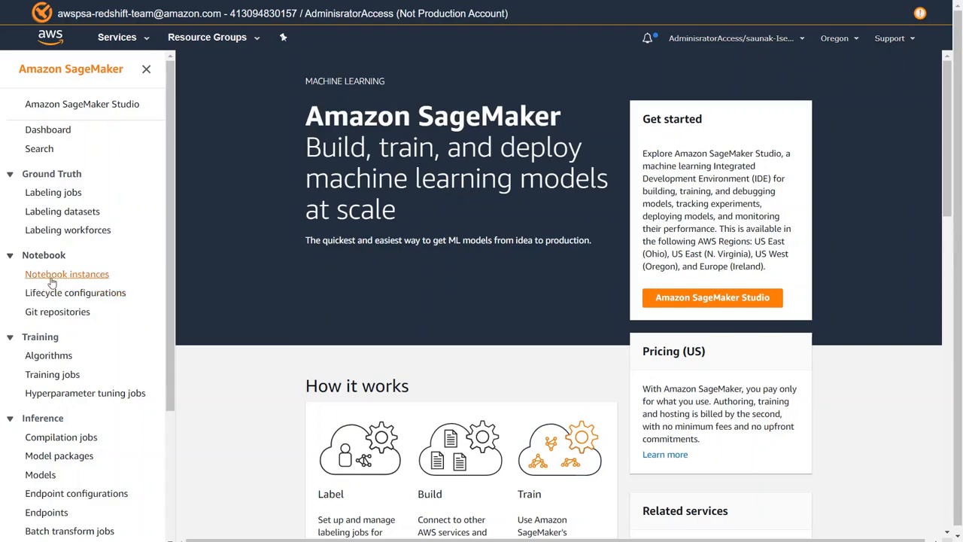
{"action": "mouse_move", "coordinate": [110, 279]}
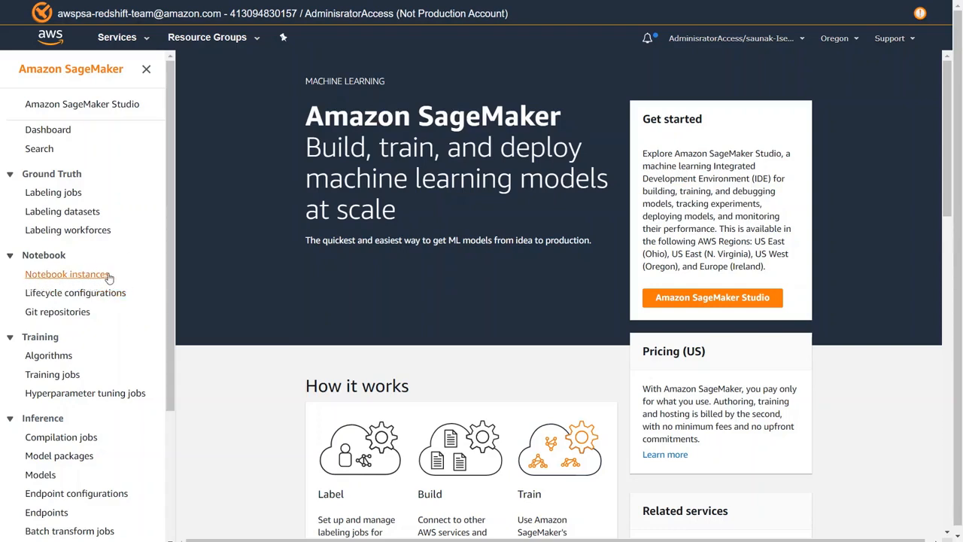
{"action": "mouse_move", "coordinate": [94, 273]}
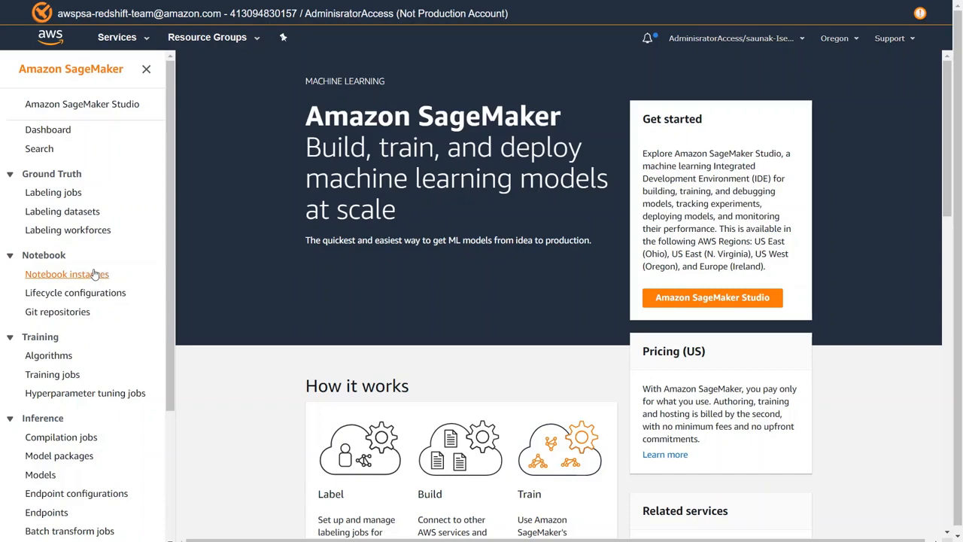
{"action": "left_click", "coordinate": [66, 273]}
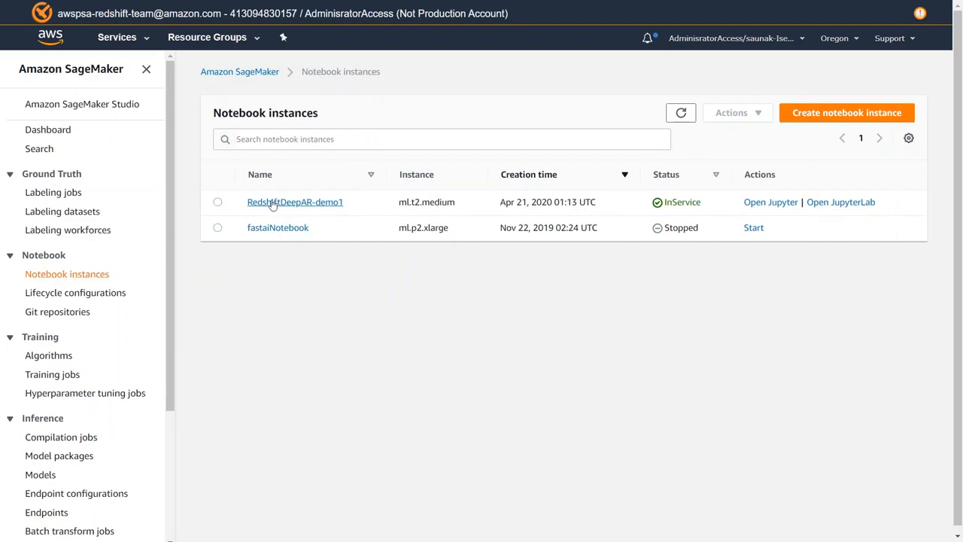
{"action": "left_click", "coordinate": [294, 201]}
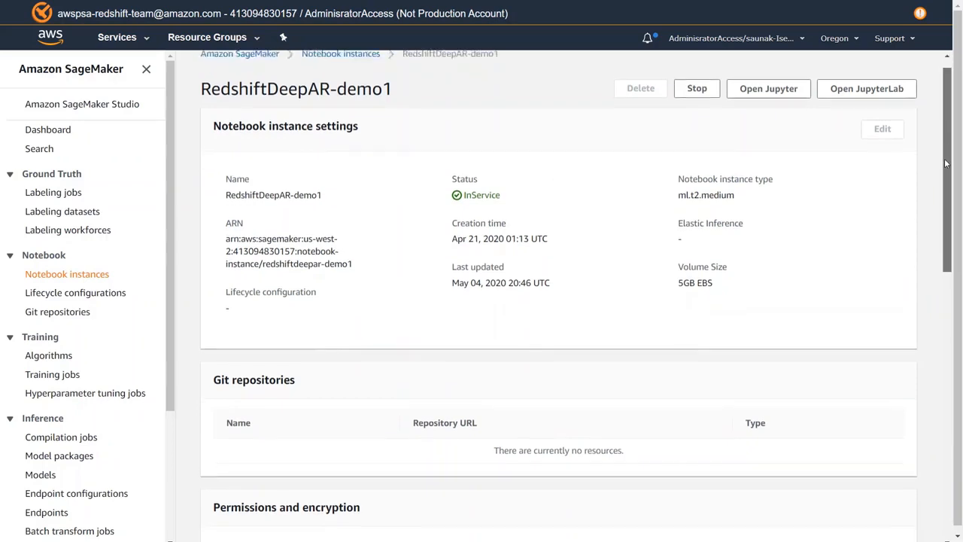
{"action": "scroll", "scroll_direction": "down", "scroll_amount": 3}
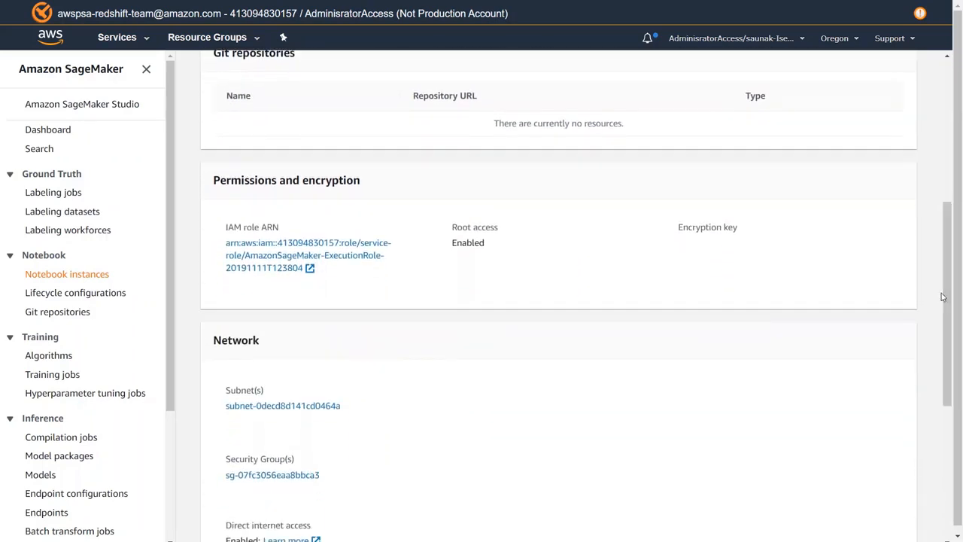
{"action": "scroll", "scroll_direction": "down", "scroll_amount": 3}
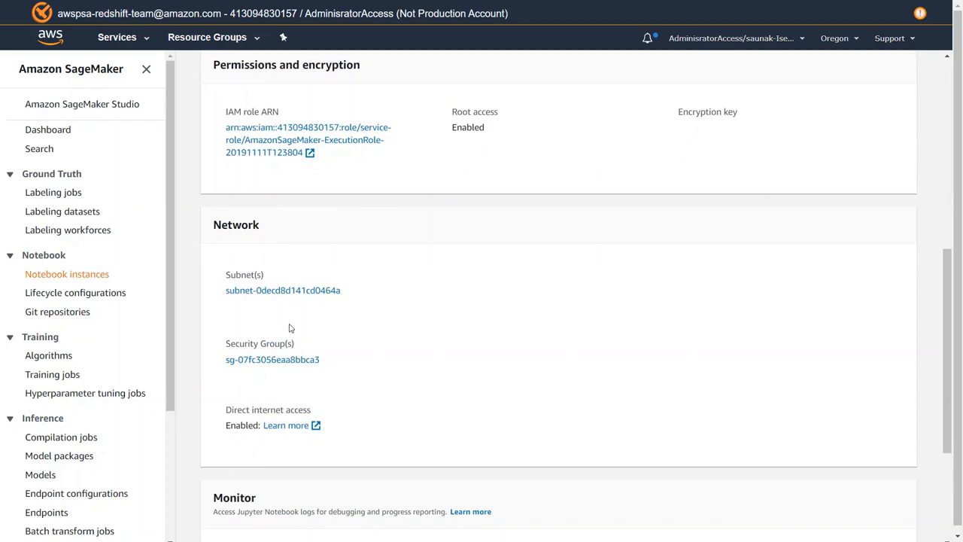
{"action": "mouse_move", "coordinate": [223, 306]}
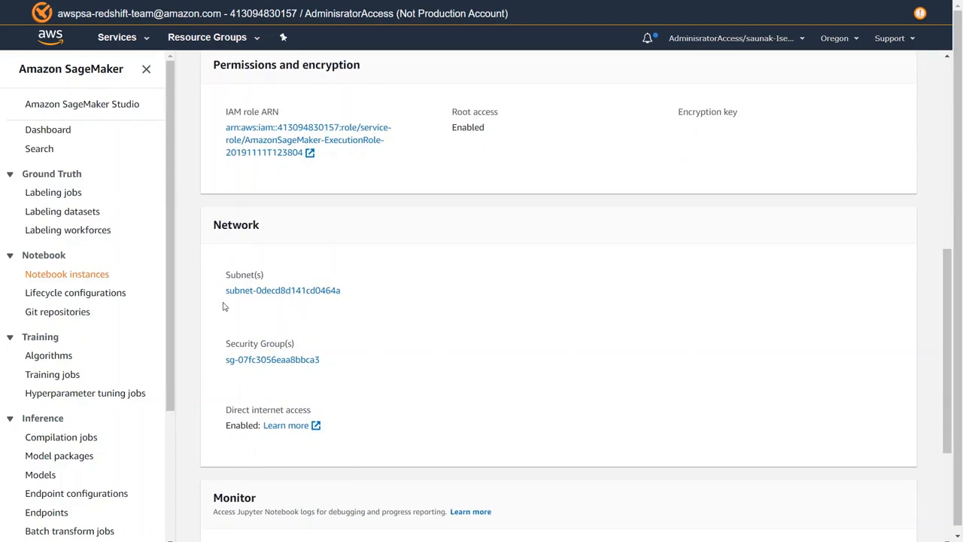
{"action": "mouse_move", "coordinate": [337, 340]}
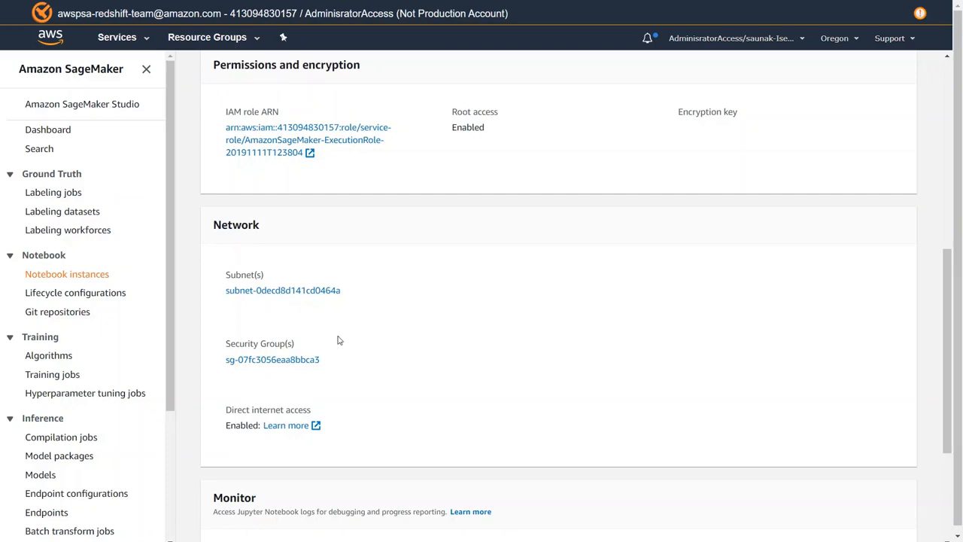
{"action": "mouse_move", "coordinate": [231, 315]}
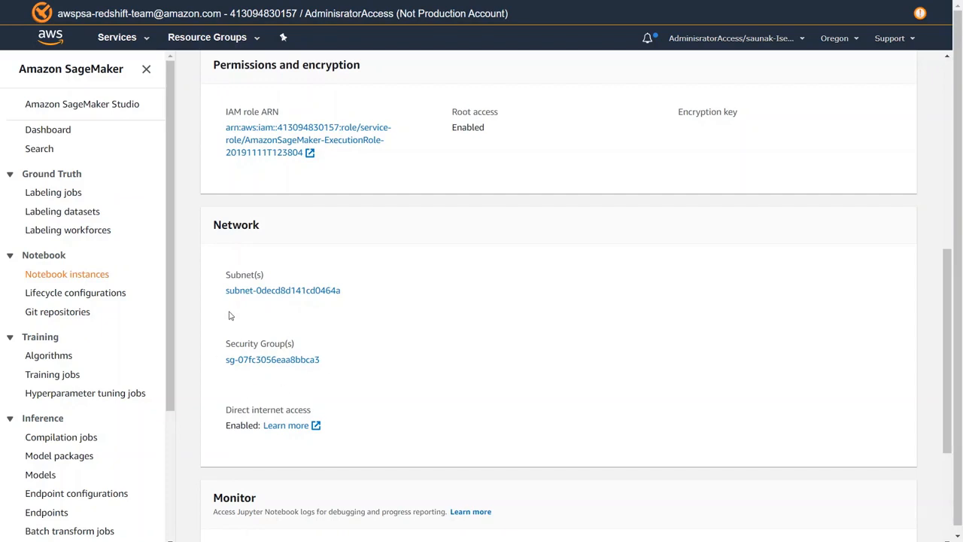
{"action": "mouse_move", "coordinate": [380, 290]}
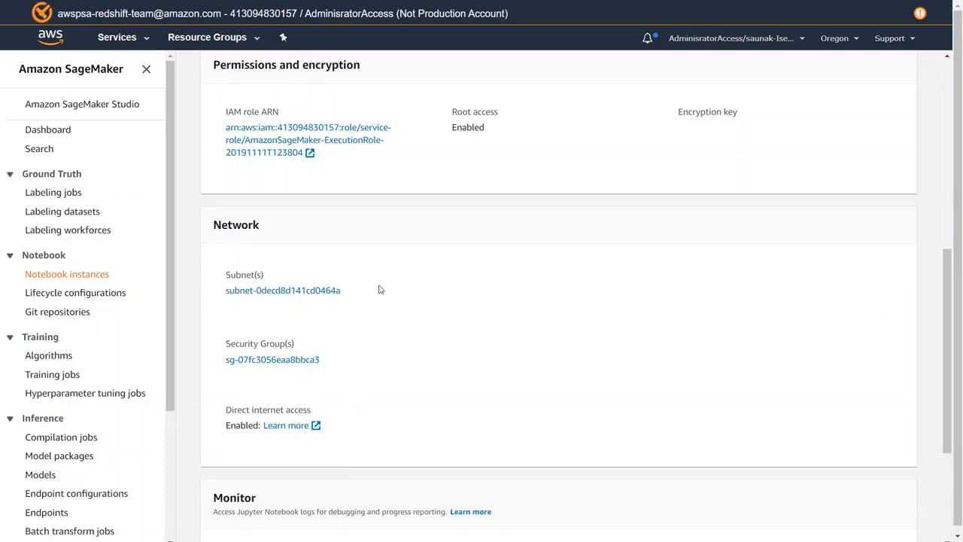
{"action": "mouse_move", "coordinate": [221, 361]}
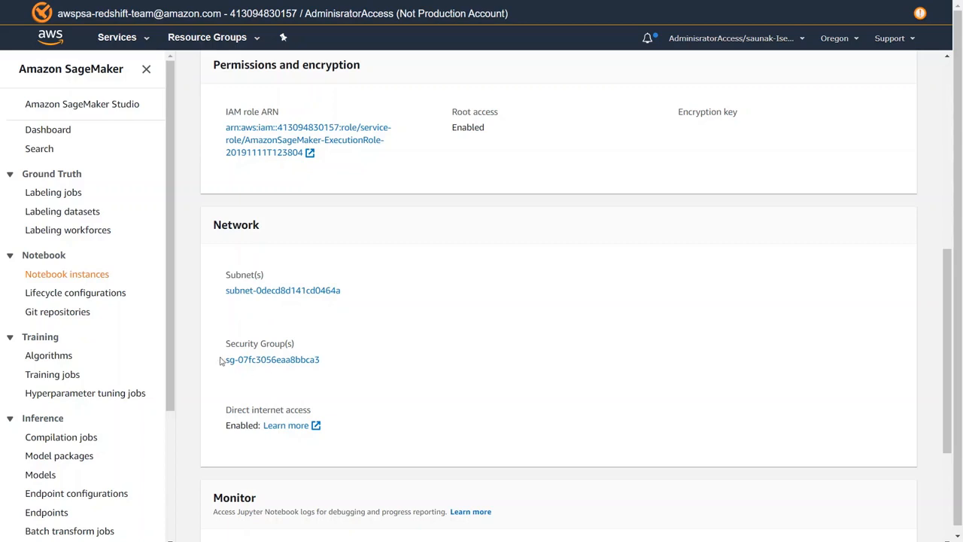
{"action": "mouse_move", "coordinate": [594, 307]}
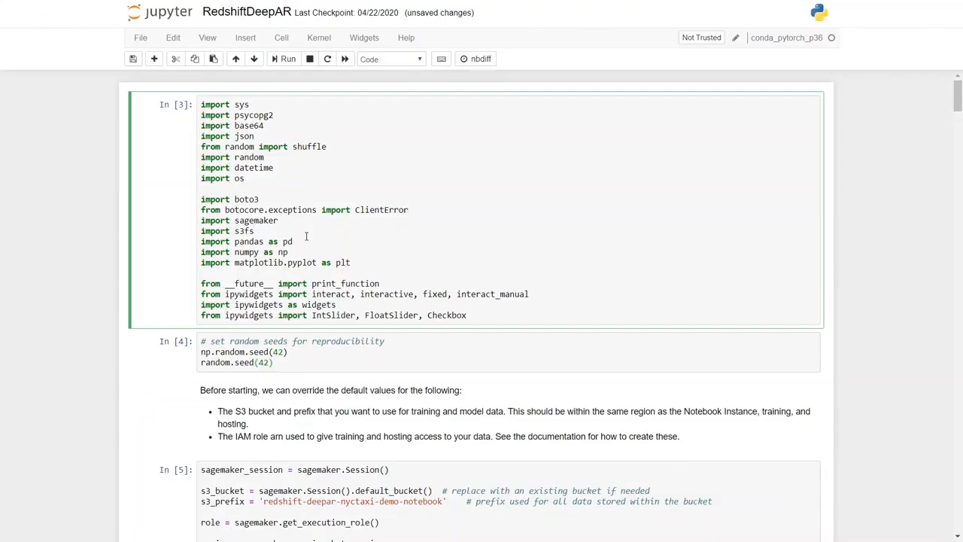
{"action": "left_click", "coordinate": [254, 231]}
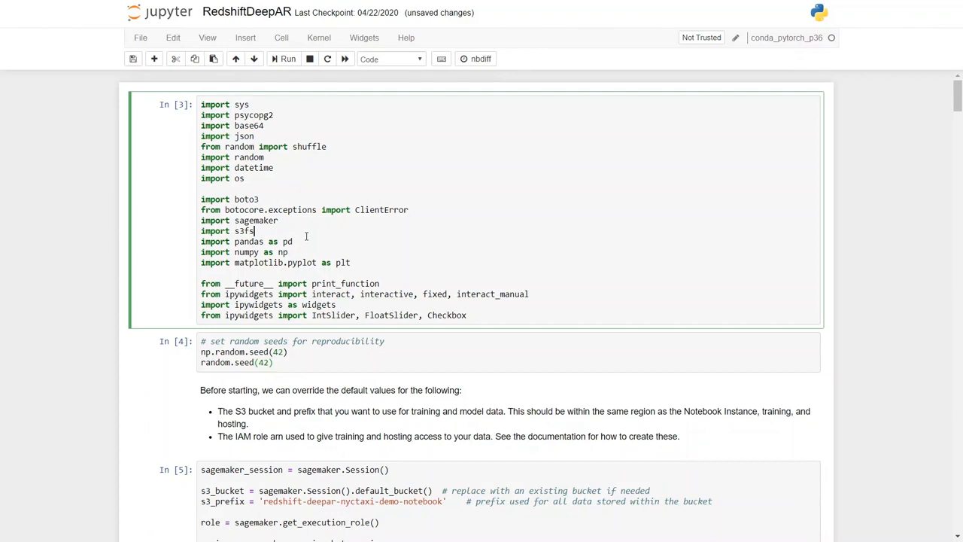
{"action": "mouse_move", "coordinate": [288, 174]}
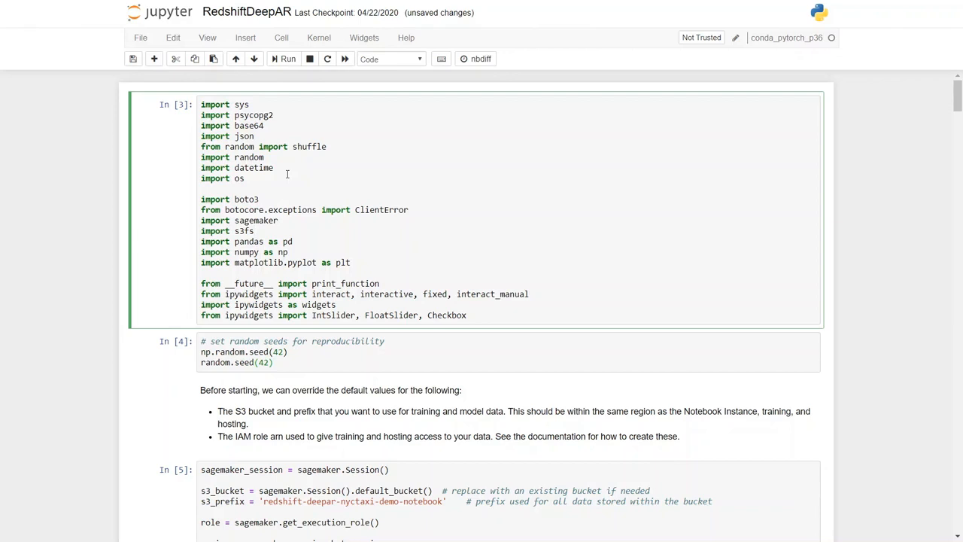
{"action": "left_click", "coordinate": [274, 167]}
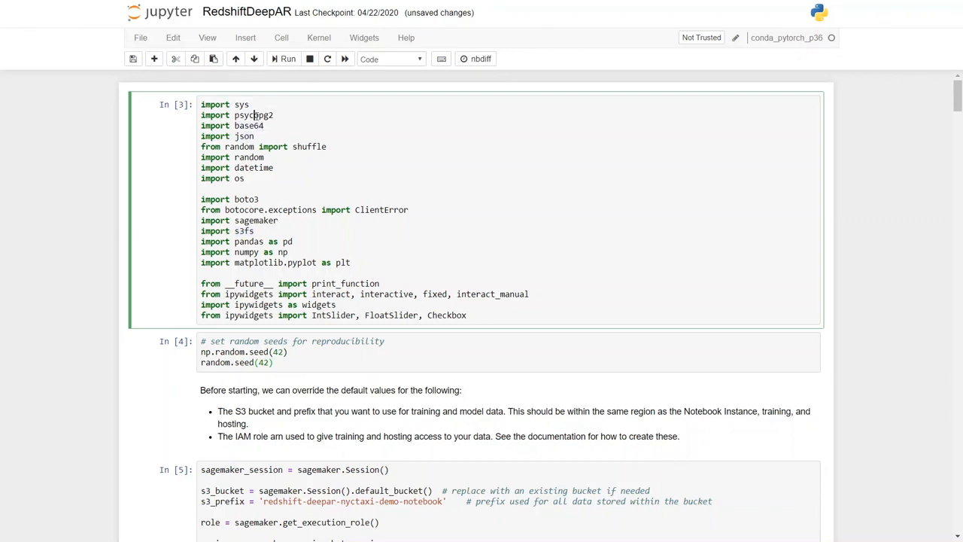
{"action": "double_click", "coordinate": [253, 115]}
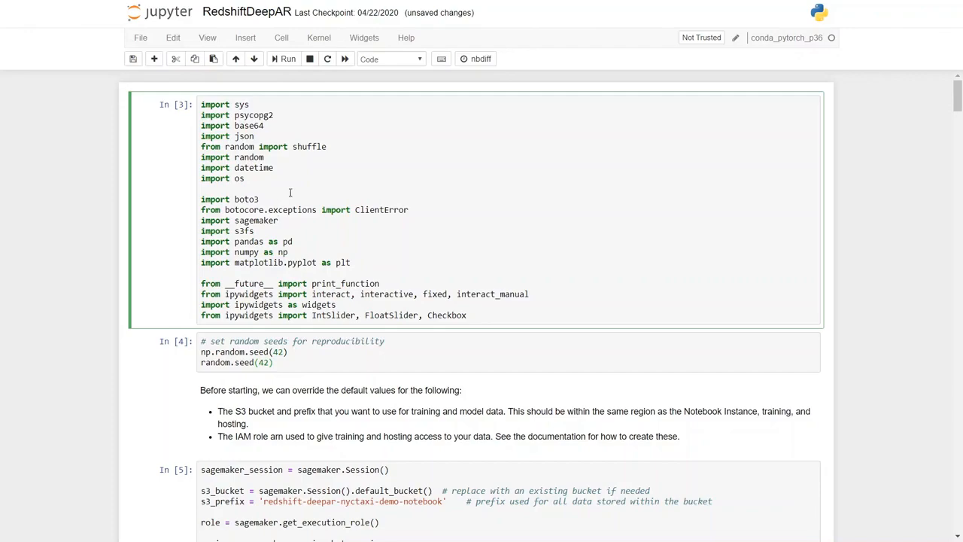
{"action": "left_click", "coordinate": [283, 58]}
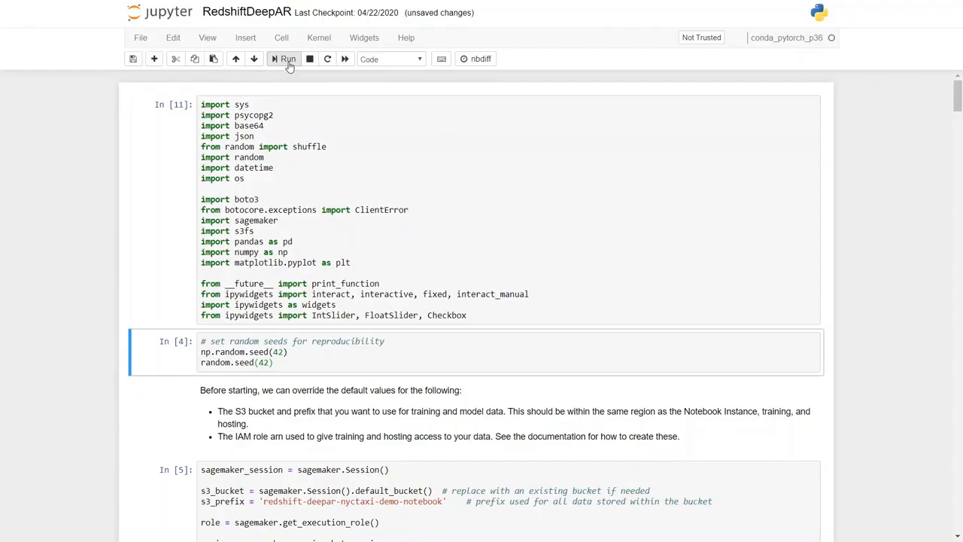
{"action": "left_click", "coordinate": [284, 59]}
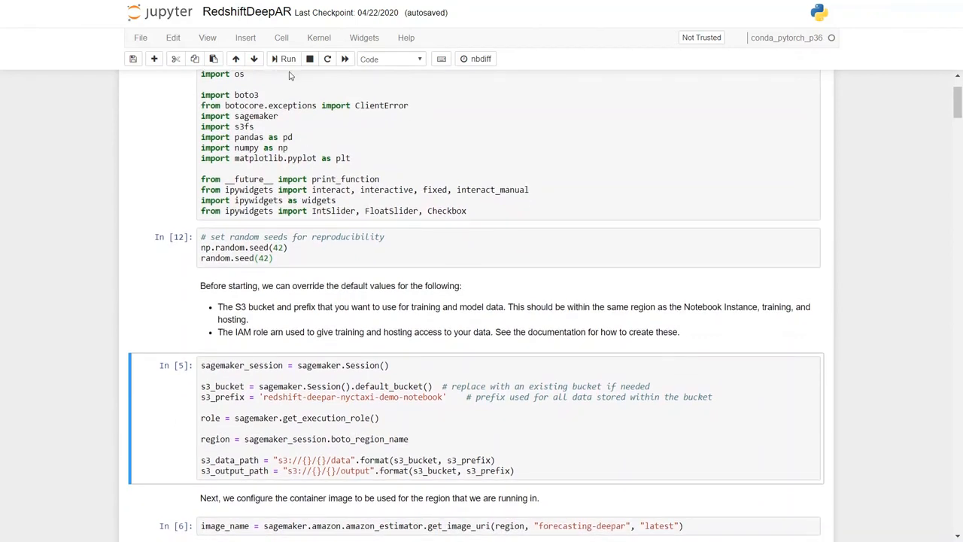
{"action": "left_click", "coordinate": [284, 59]}
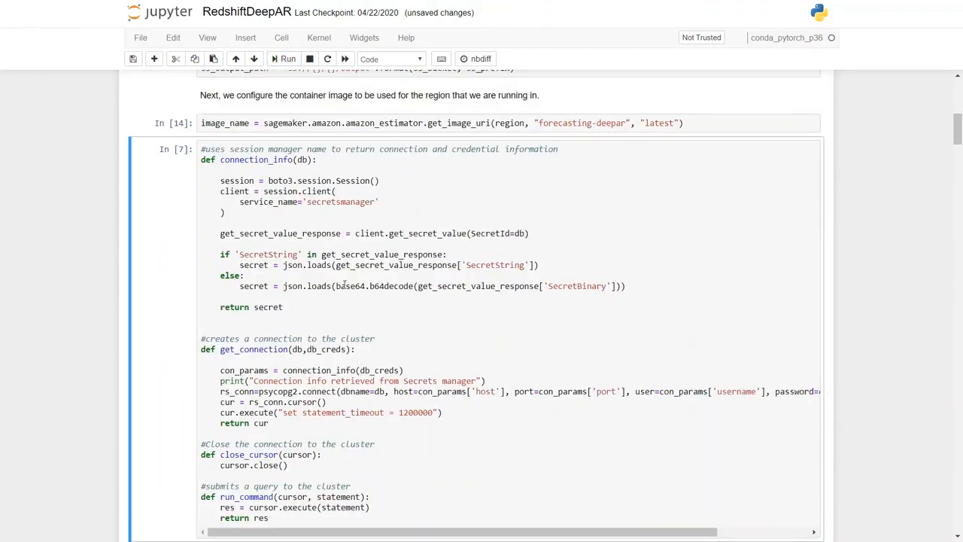
{"action": "scroll", "scroll_direction": "up", "scroll_amount": 3}
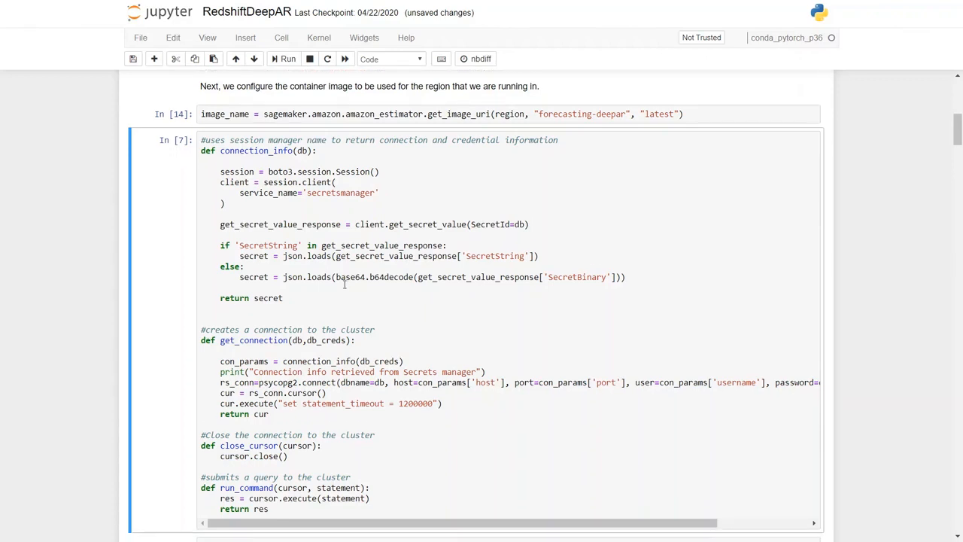
{"action": "scroll", "scroll_direction": "up", "scroll_amount": 3}
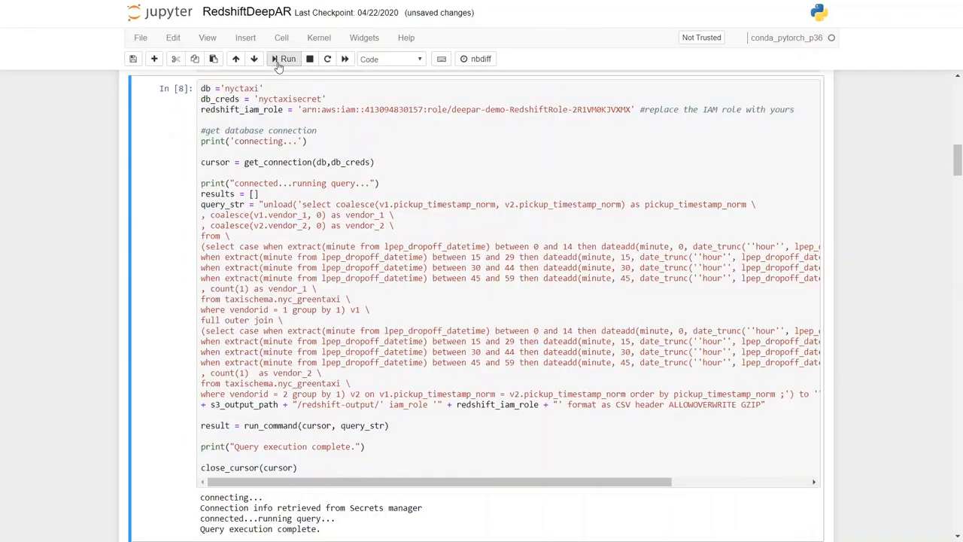
{"action": "mouse_move", "coordinate": [347, 228]}
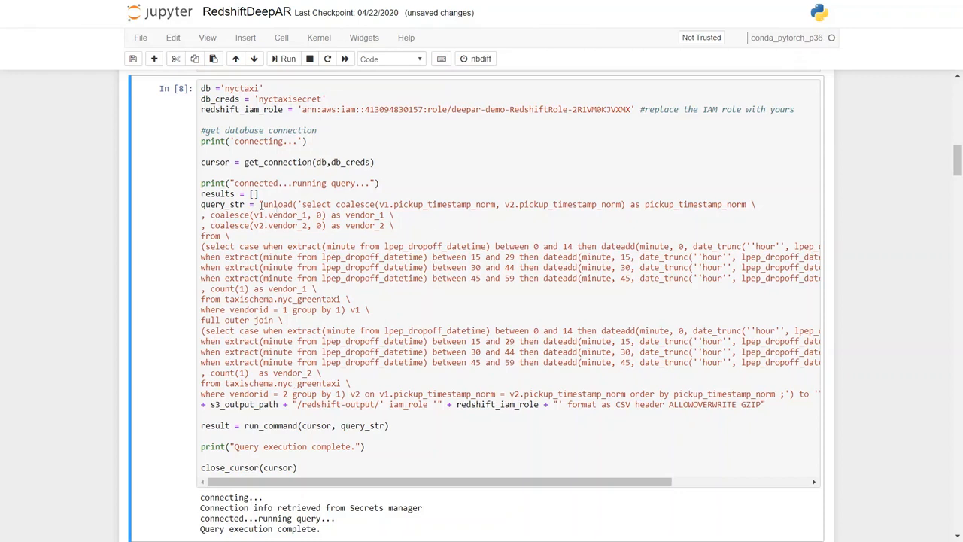
{"action": "left_click_drag", "start_coordinate": [259, 204], "coordinate": [440, 393]}
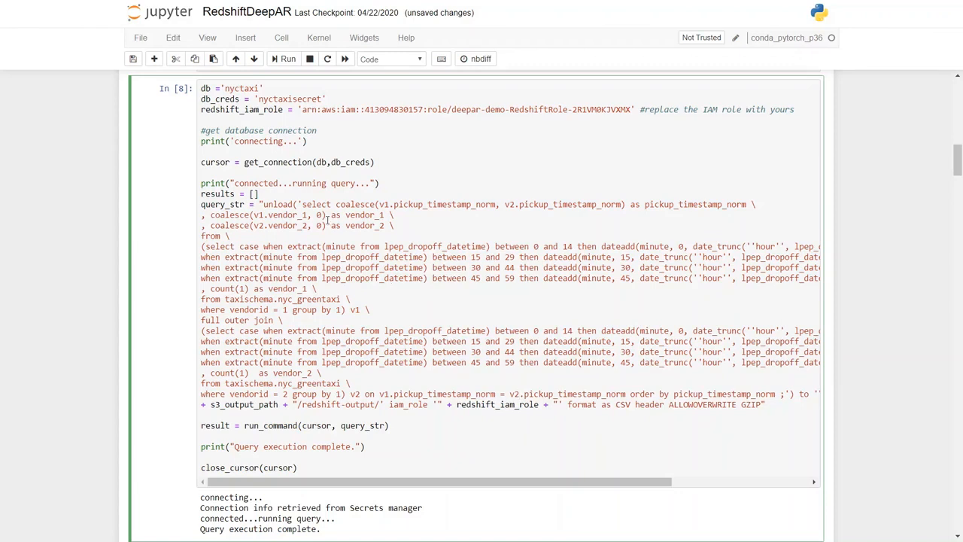
{"action": "double_click", "coordinate": [309, 298]}
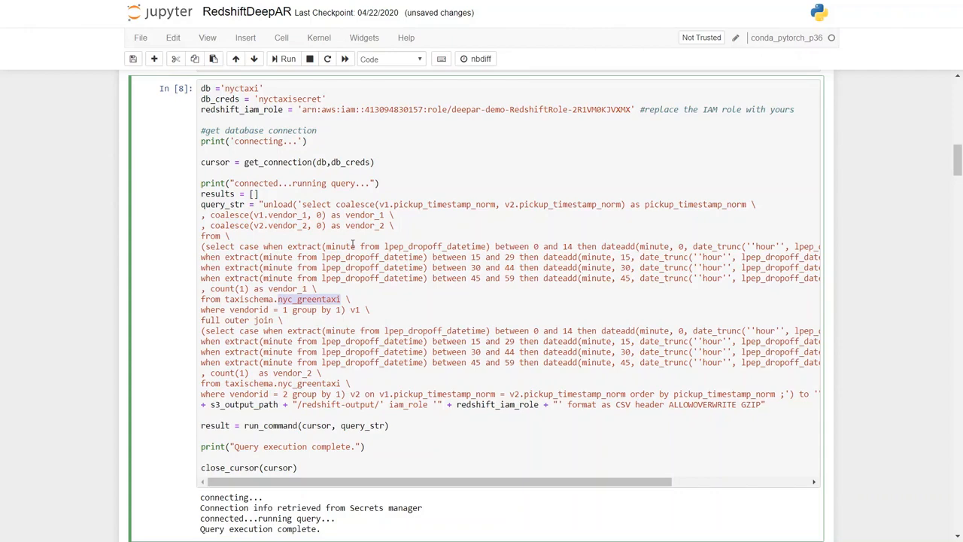
{"action": "scroll", "scroll_direction": "down", "scroll_amount": 3}
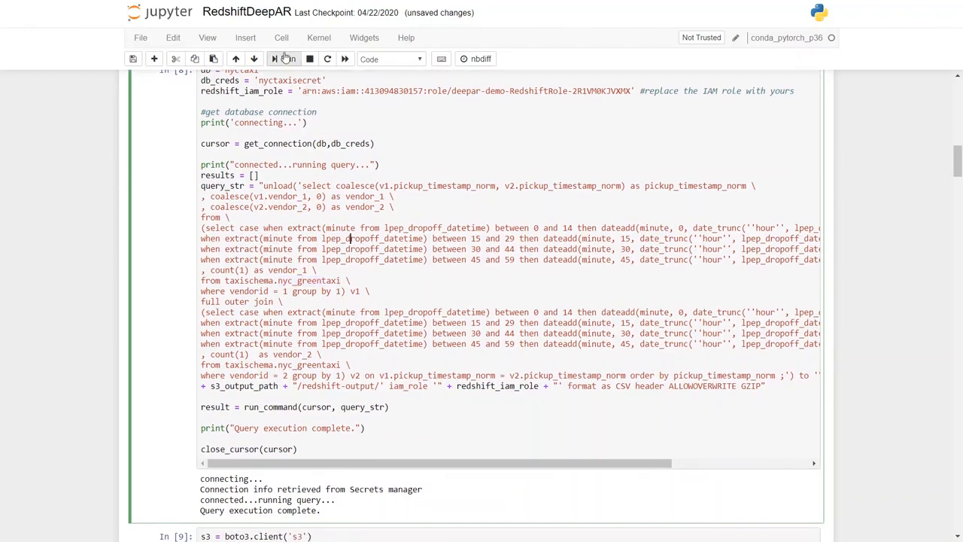
{"action": "scroll", "scroll_direction": "down", "scroll_amount": 3}
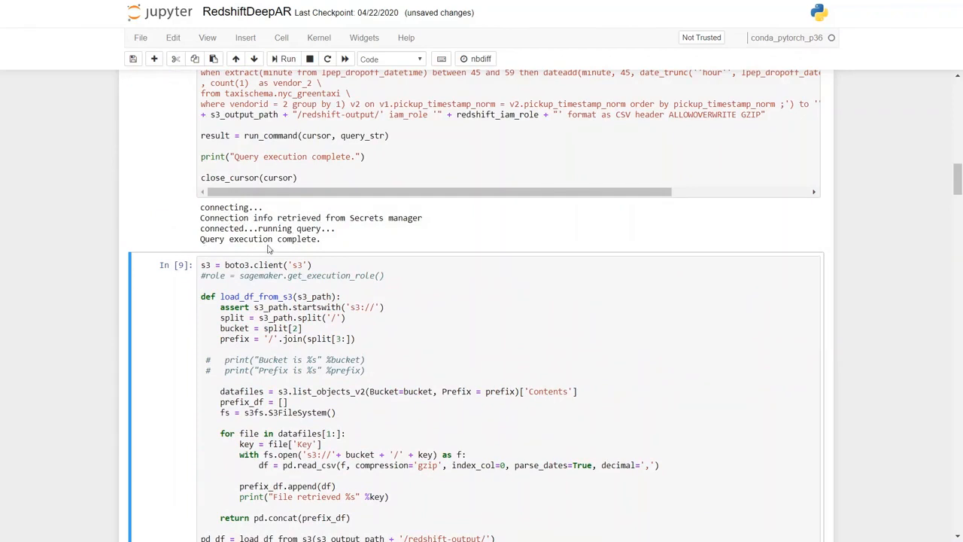
Load the Redshift output files from S3 into the notebook.
{"action": "scroll", "scroll_direction": "down", "scroll_amount": 3}
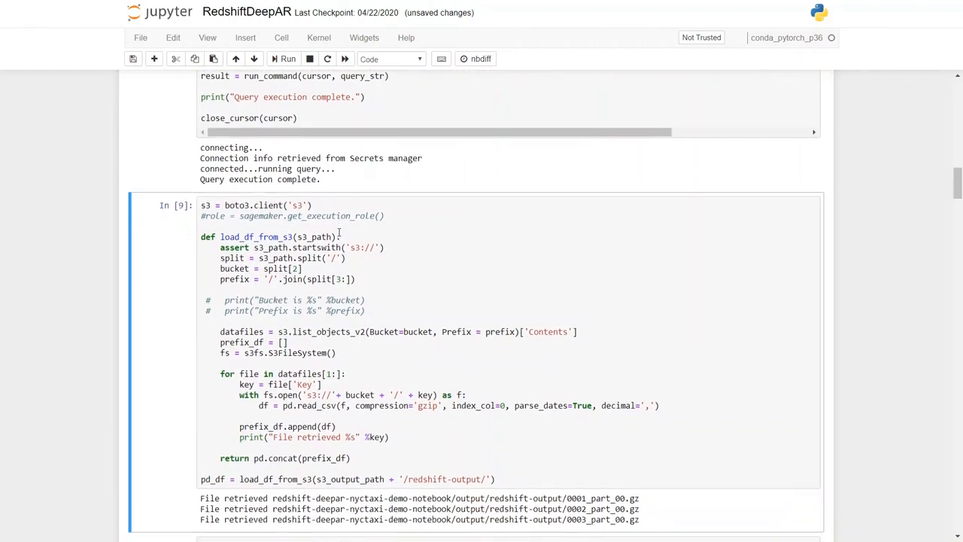
{"action": "scroll", "scroll_direction": "down", "scroll_amount": 3}
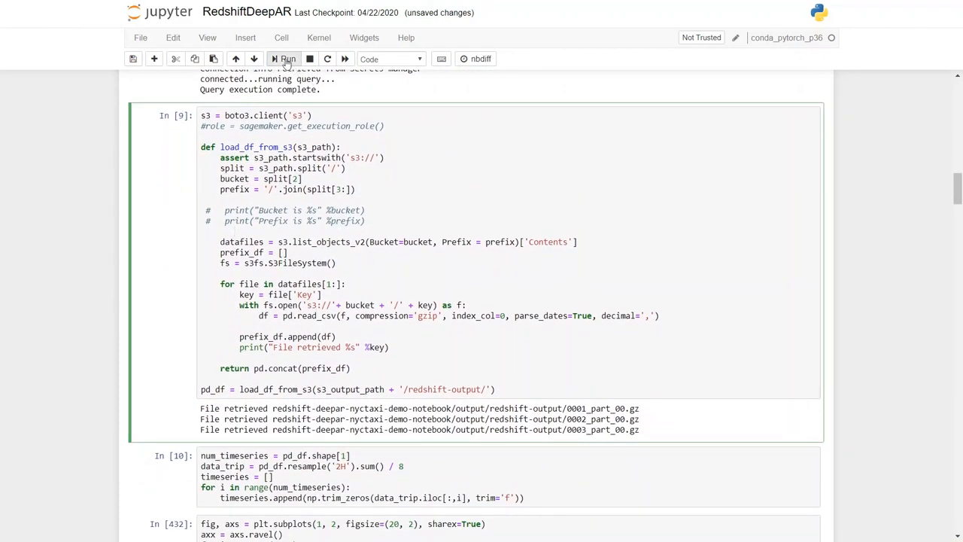
{"action": "left_click", "coordinate": [286, 59]}
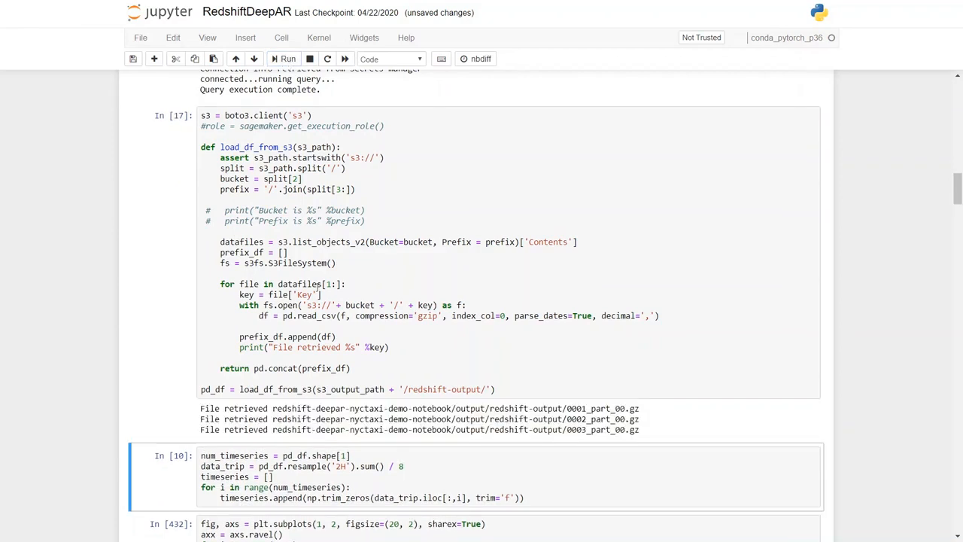
Build the two-hour resampled ride time series and plot ride counts for both vendors.
{"action": "scroll", "scroll_direction": "down", "scroll_amount": 3}
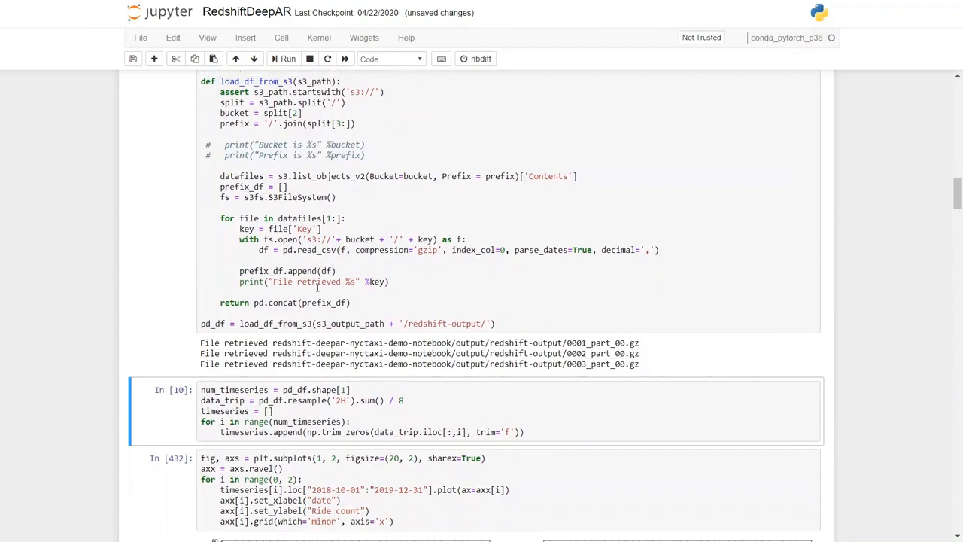
{"action": "scroll", "scroll_direction": "down", "scroll_amount": 3}
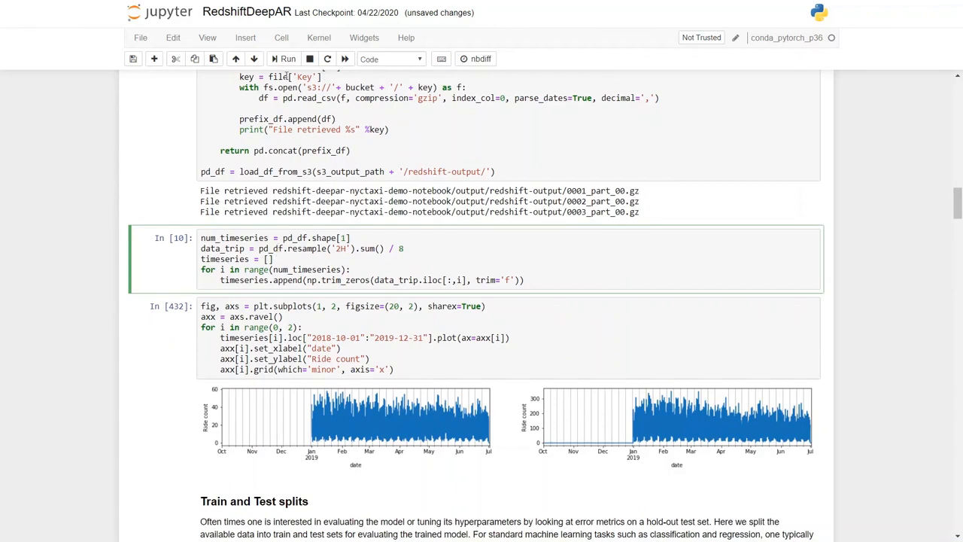
{"action": "mouse_move", "coordinate": [283, 69]}
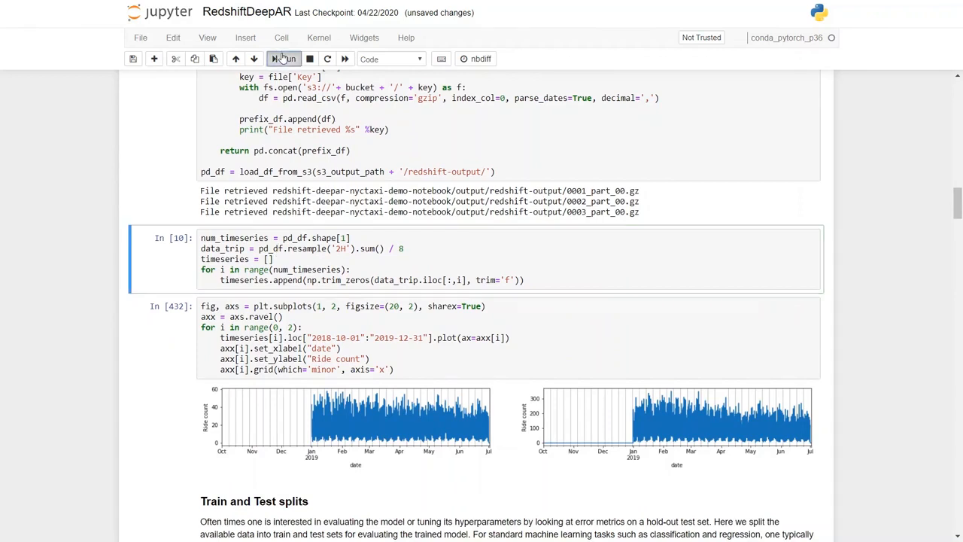
{"action": "left_click", "coordinate": [284, 59]}
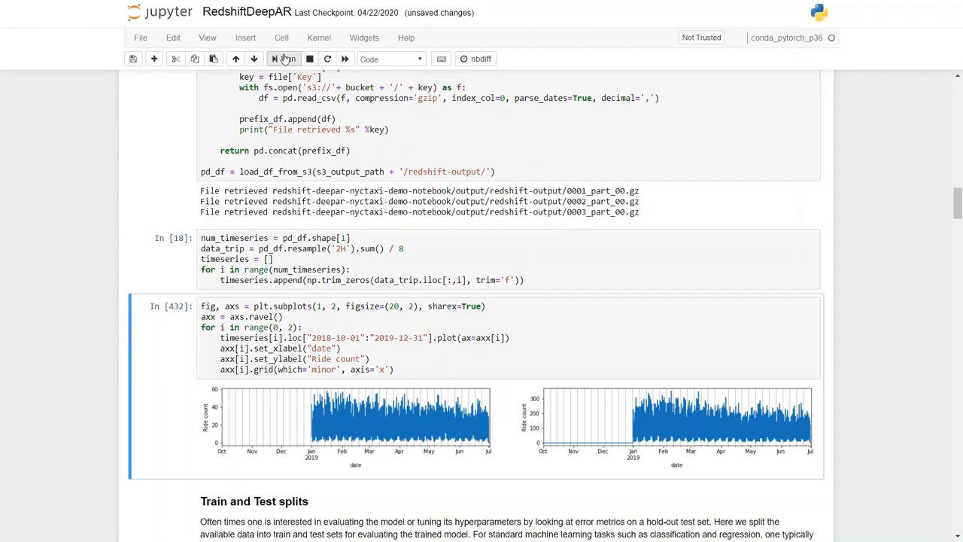
{"action": "left_click", "coordinate": [284, 58]}
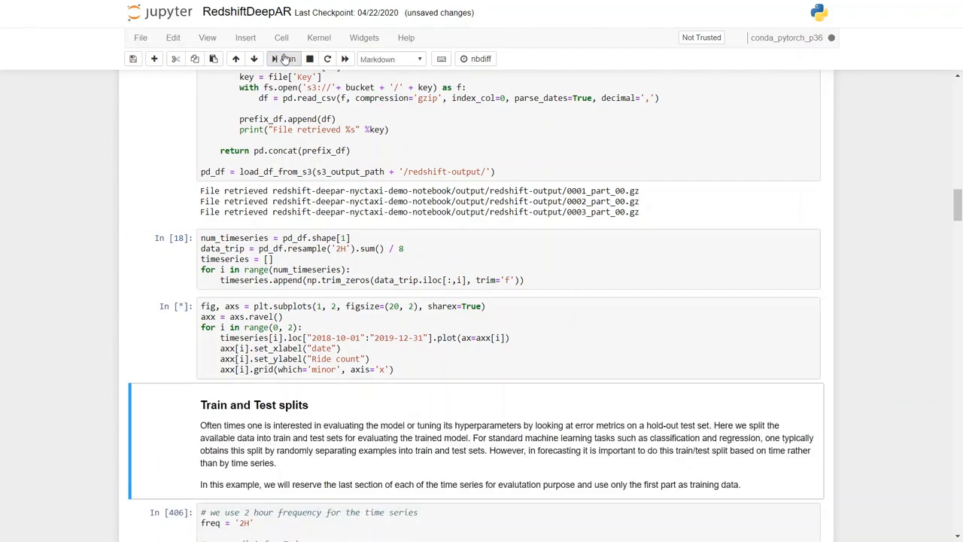
{"action": "left_click", "coordinate": [284, 58]}
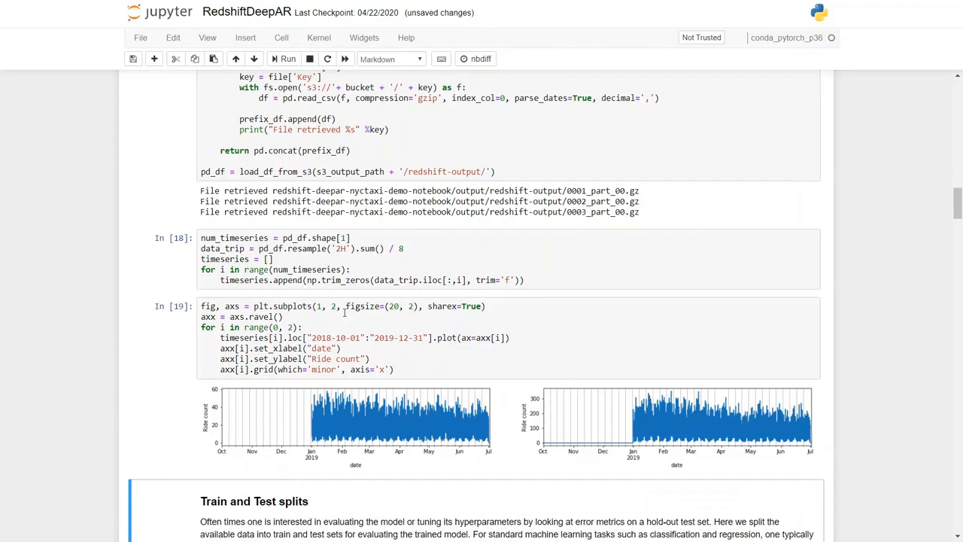
{"action": "scroll", "scroll_direction": "down", "scroll_amount": 3}
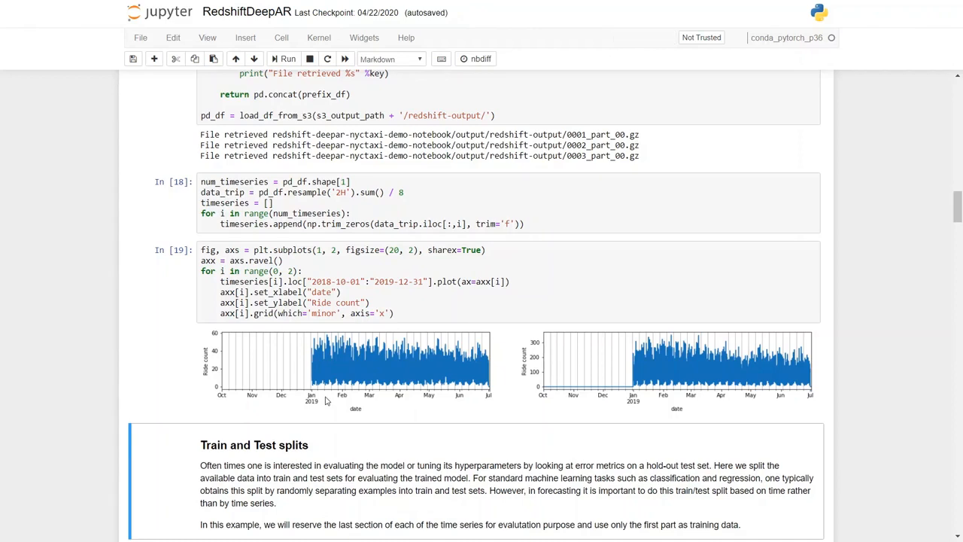
{"action": "mouse_move", "coordinate": [304, 401]}
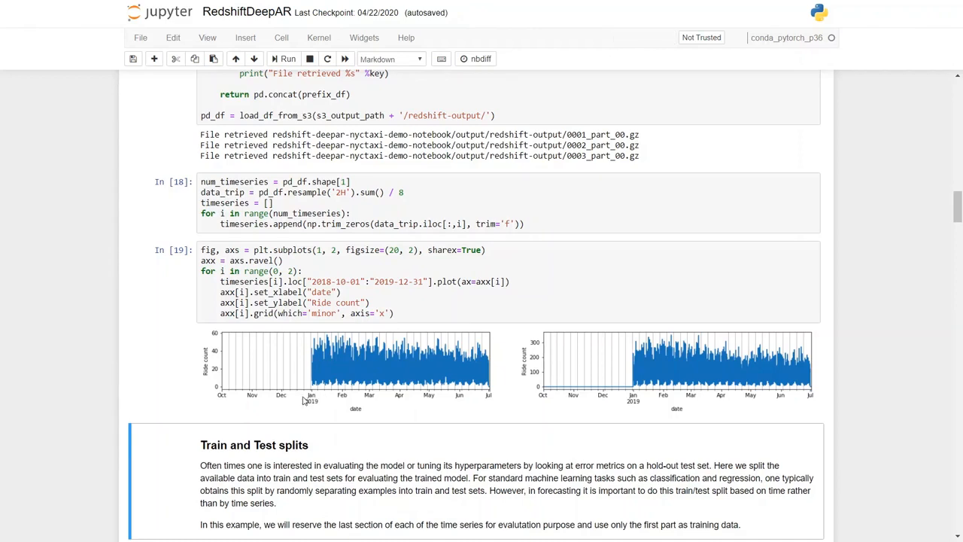
{"action": "mouse_move", "coordinate": [464, 398]}
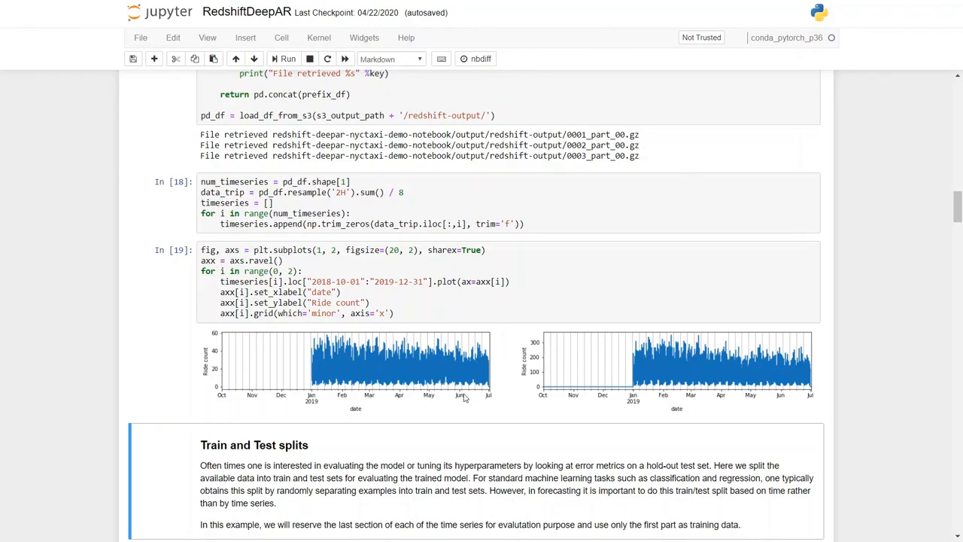
{"action": "mouse_move", "coordinate": [489, 397]}
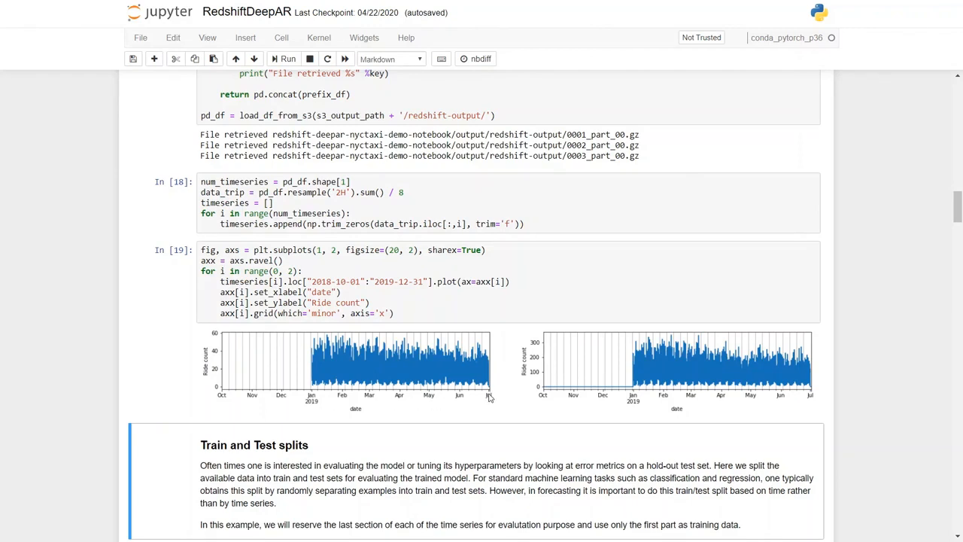
{"action": "mouse_move", "coordinate": [399, 379]}
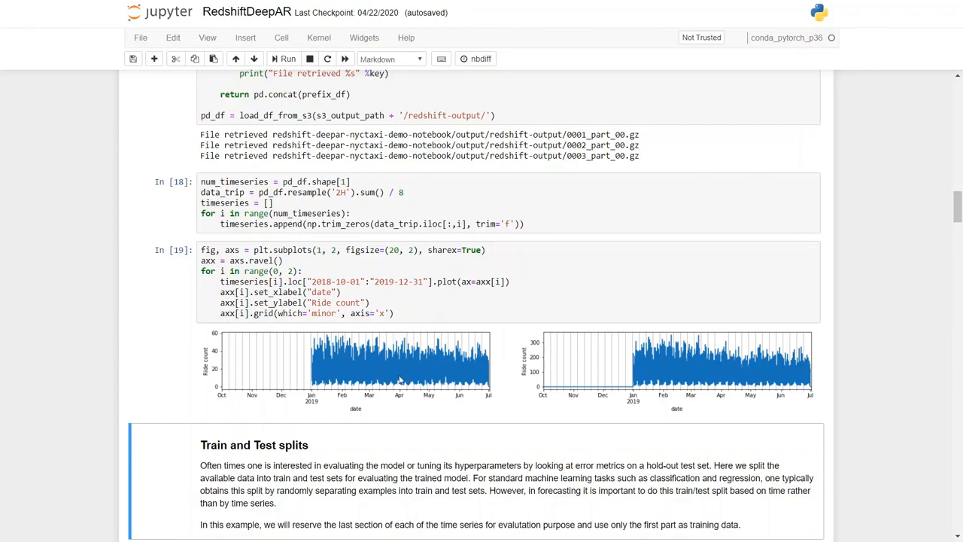
{"action": "mouse_move", "coordinate": [376, 376]}
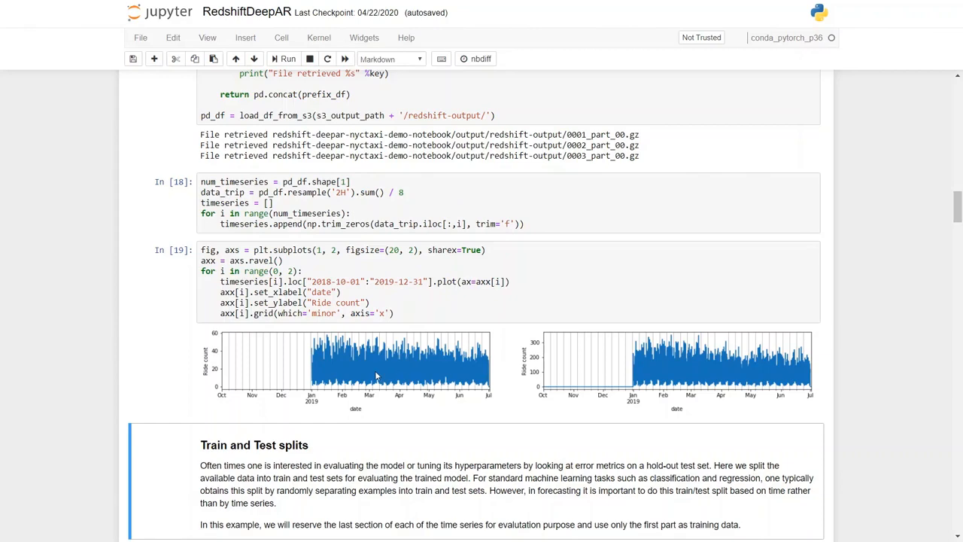
{"action": "scroll", "scroll_direction": "down", "scroll_amount": 3}
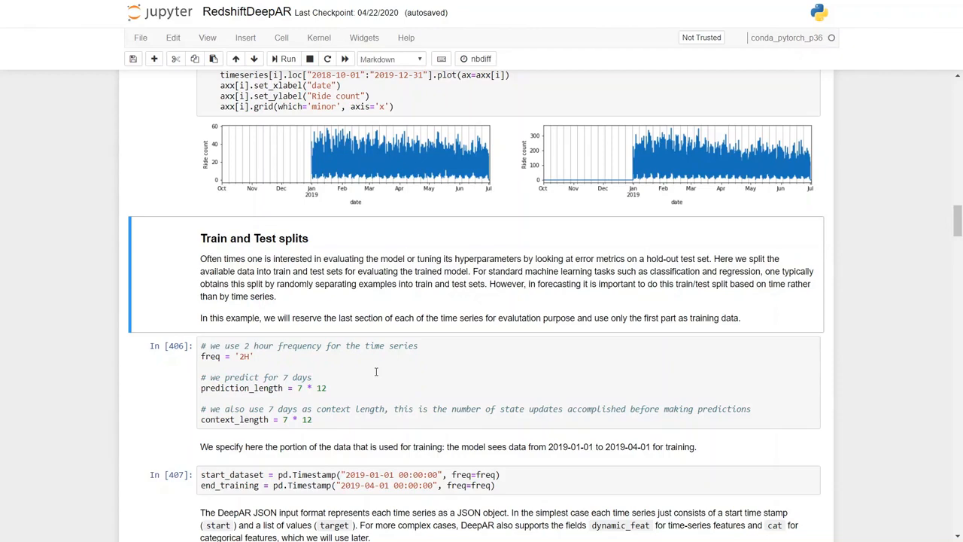
Apply the 2-hour frequency and 7-day prediction length, then training dates 2019-01-01 to 2019-04-01.
{"action": "left_click", "coordinate": [376, 369]}
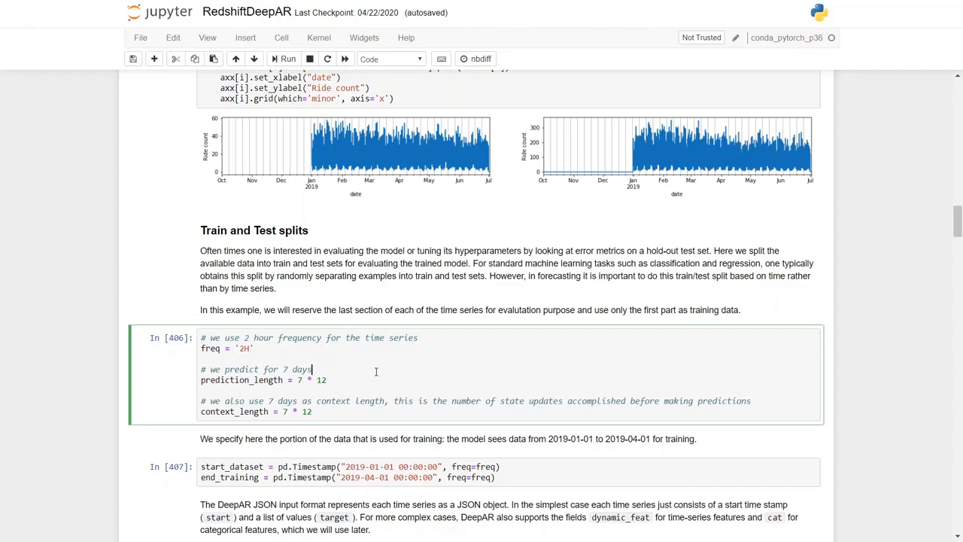
{"action": "scroll", "scroll_direction": "up", "scroll_amount": 3}
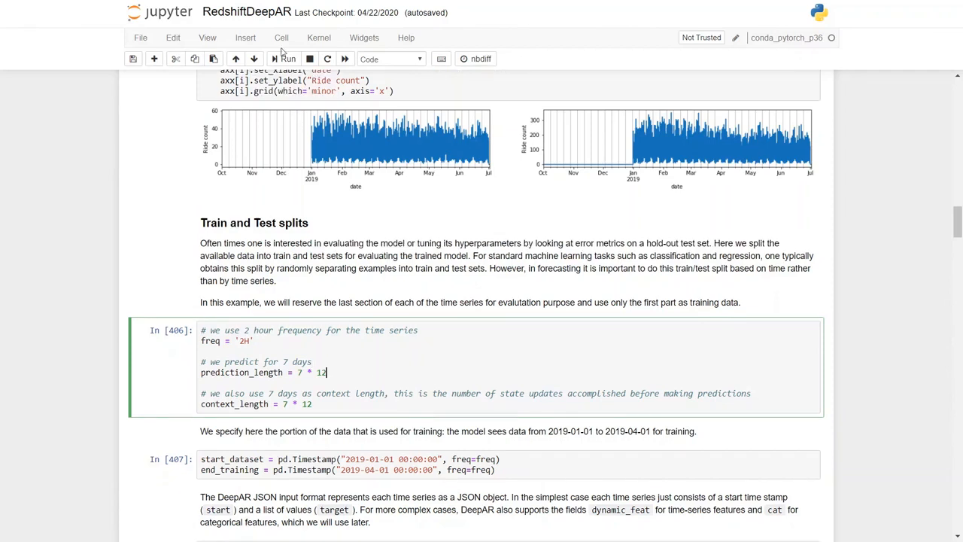
{"action": "left_click", "coordinate": [284, 59]}
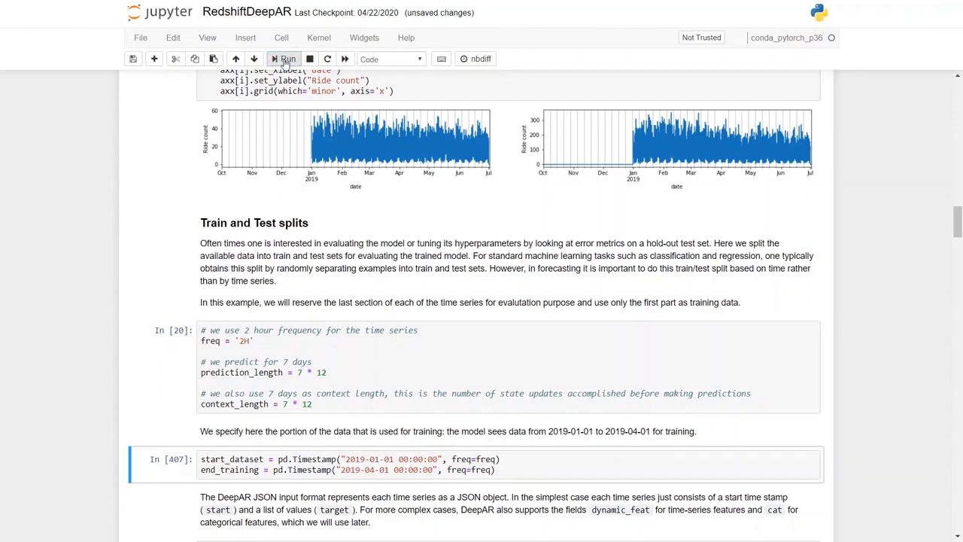
{"action": "scroll", "scroll_direction": "down", "scroll_amount": 3}
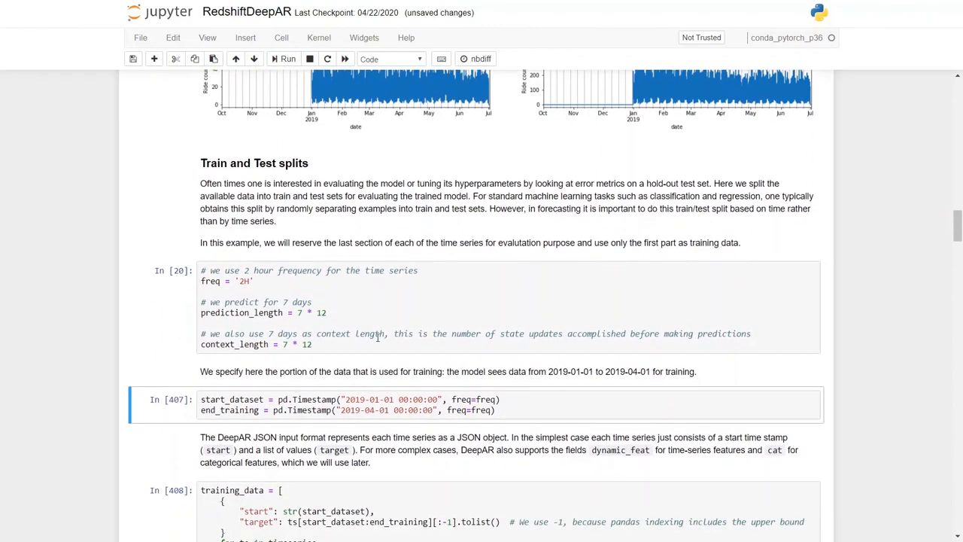
{"action": "scroll", "scroll_direction": "down", "scroll_amount": 3}
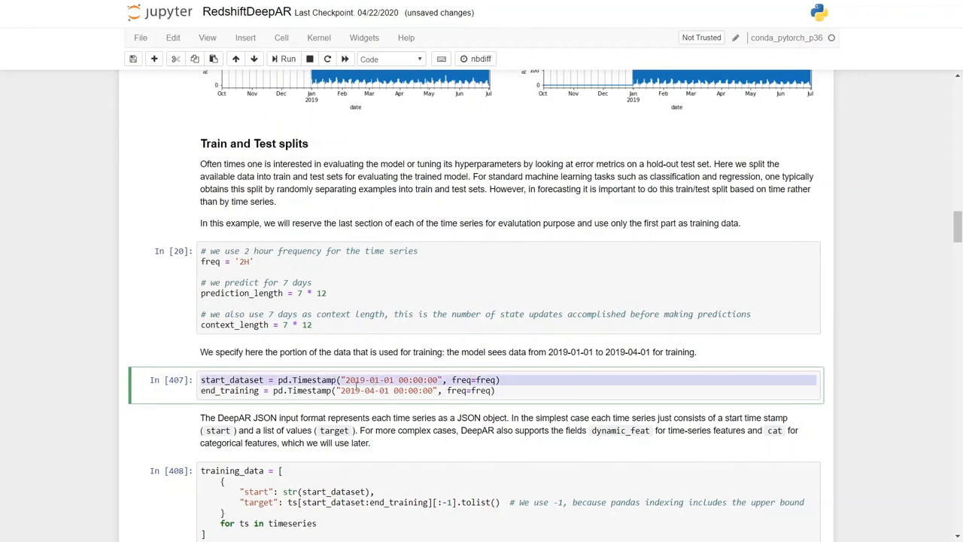
{"action": "left_click", "coordinate": [346, 390]}
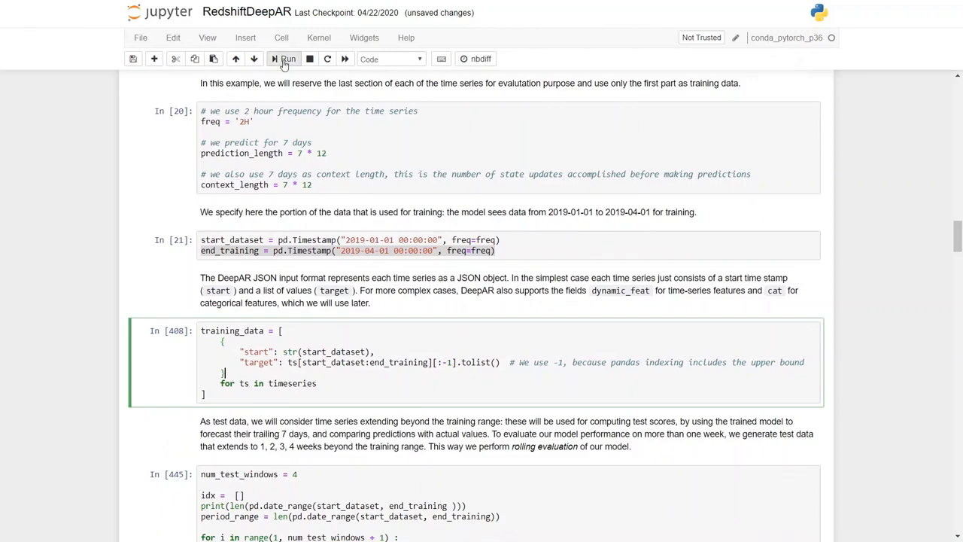
Build the DeepAR training records and four rolling test windows, printing 91.
{"action": "left_click", "coordinate": [286, 58]}
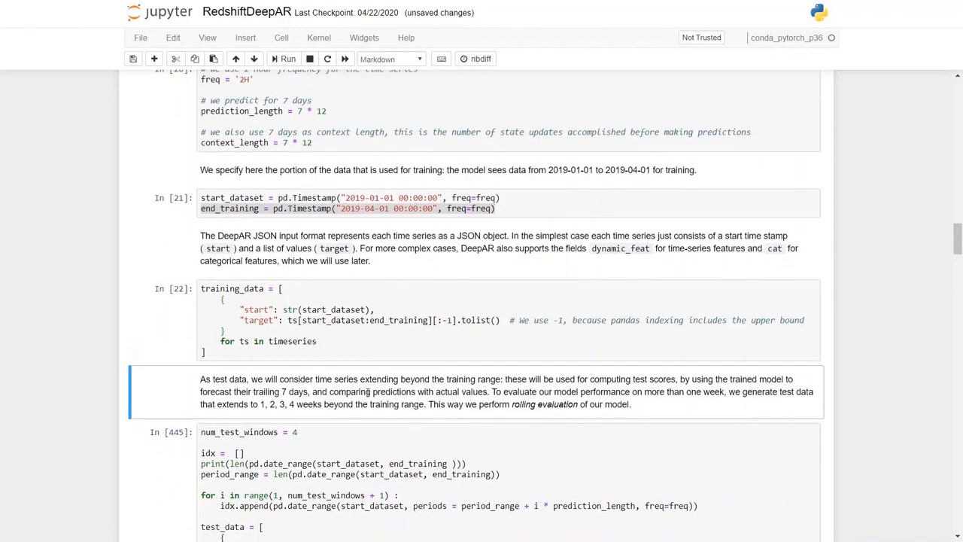
{"action": "scroll", "scroll_direction": "down", "scroll_amount": 3}
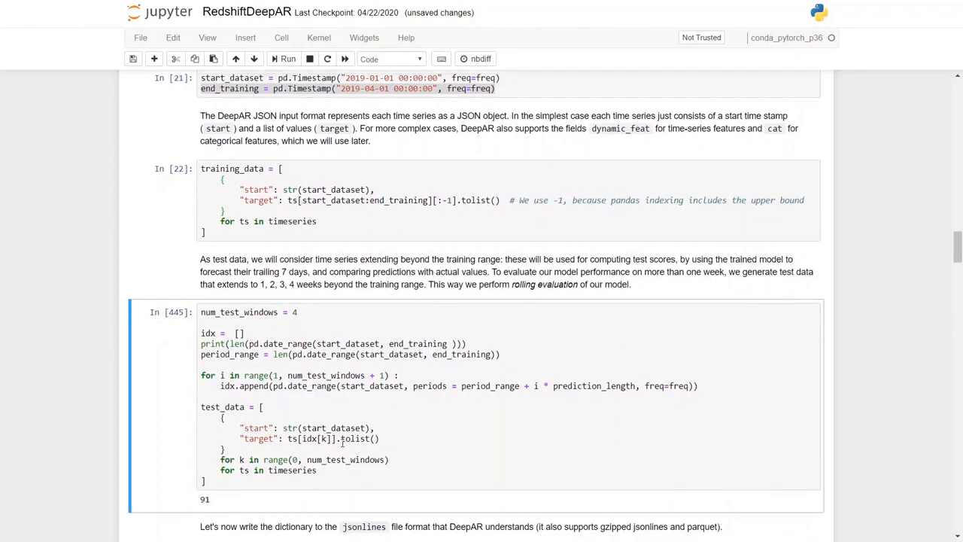
{"action": "scroll", "scroll_direction": "down", "scroll_amount": 3}
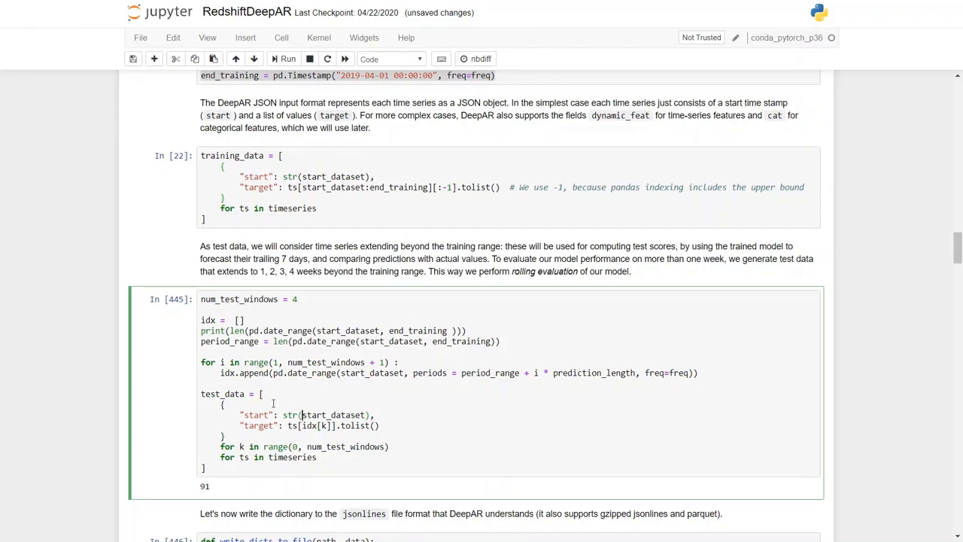
{"action": "left_click", "coordinate": [284, 59]}
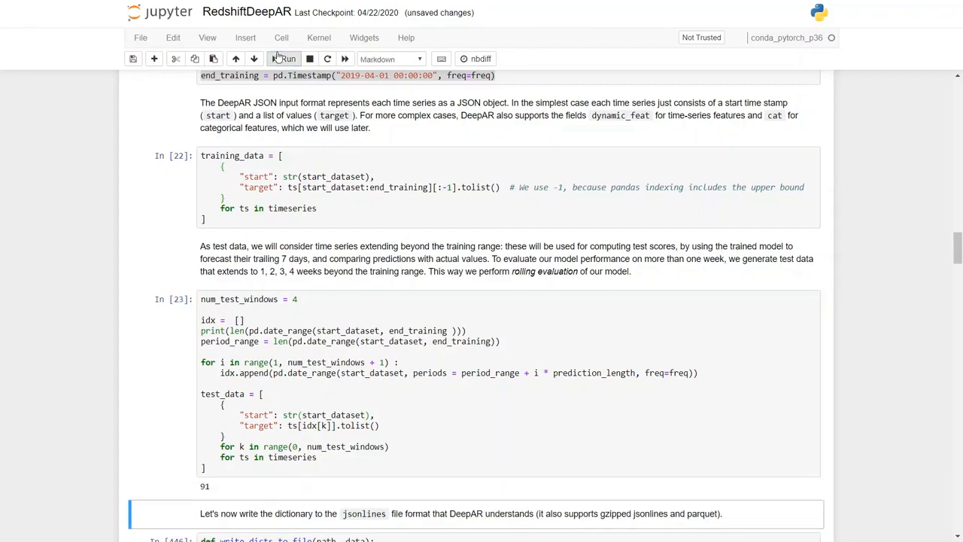
{"action": "scroll", "scroll_direction": "down", "scroll_amount": 3}
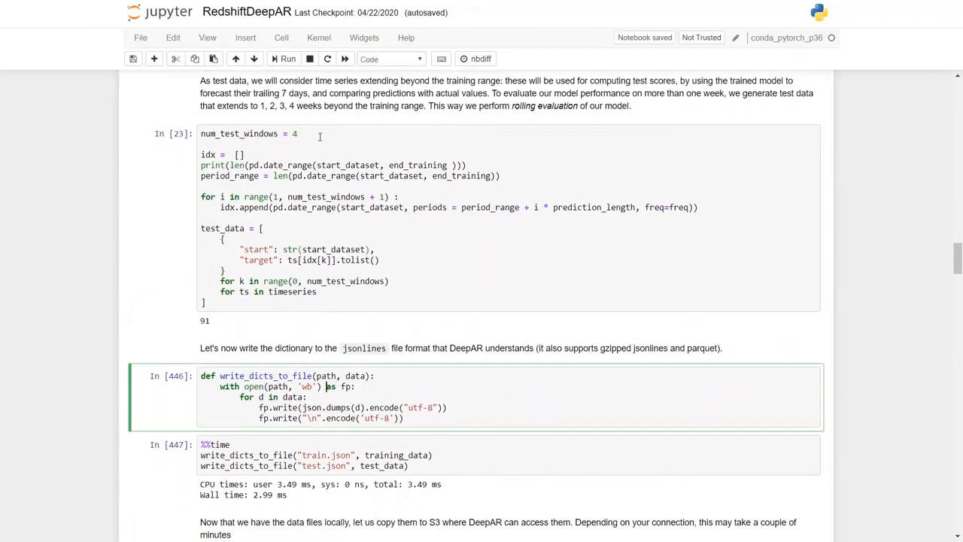
Define the JSON writer, write train.json and test.json locally, and copy them to S3.
{"action": "left_click", "coordinate": [285, 59]}
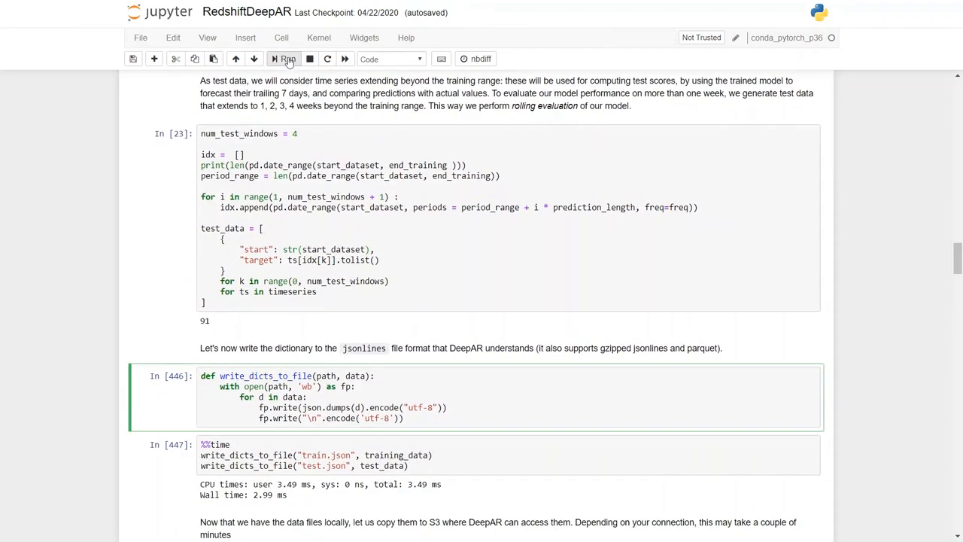
{"action": "left_click", "coordinate": [284, 59]}
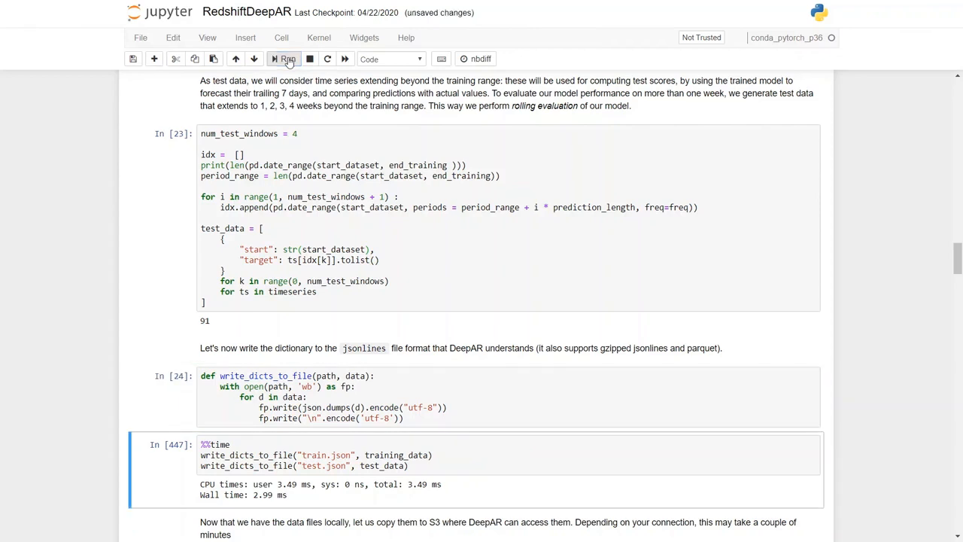
{"action": "scroll", "scroll_direction": "down", "scroll_amount": 3}
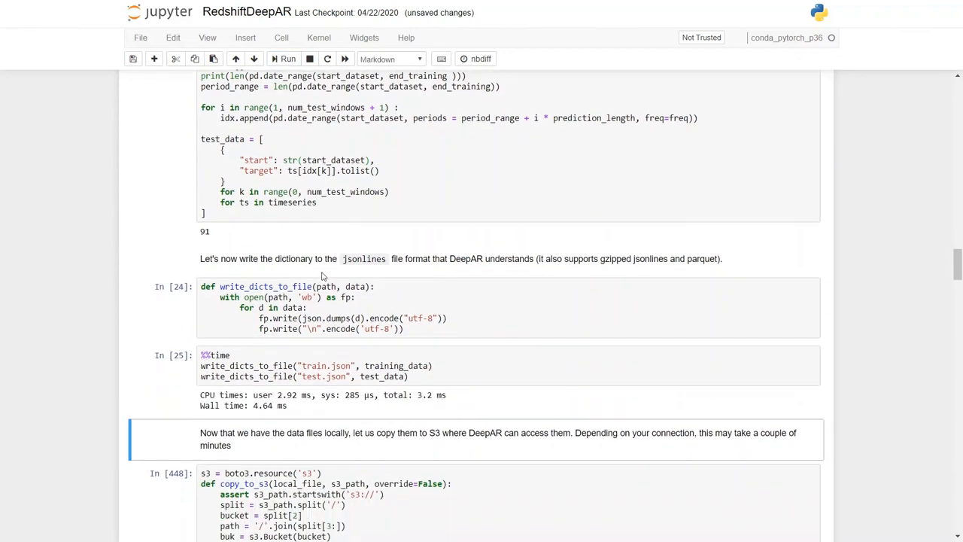
{"action": "scroll", "scroll_direction": "down", "scroll_amount": 3}
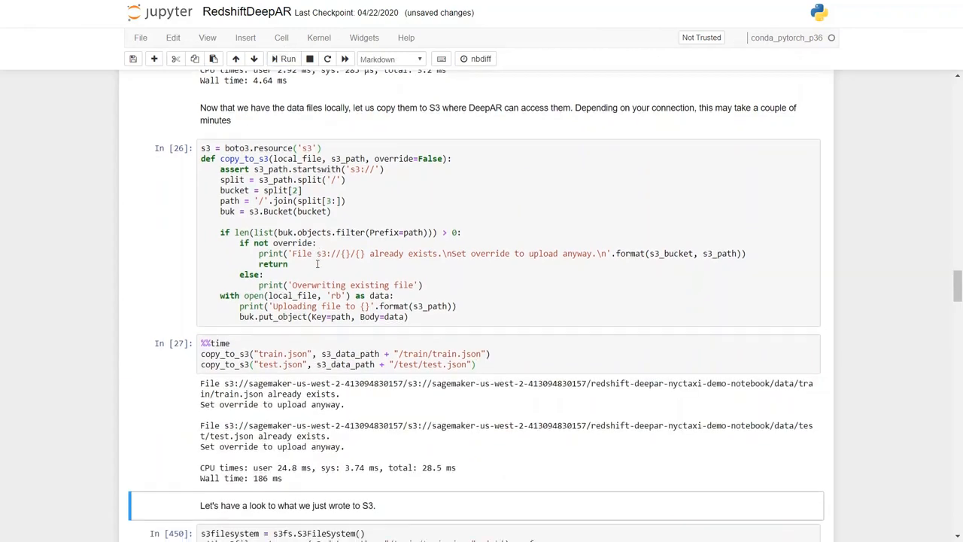
{"action": "scroll", "scroll_direction": "down", "scroll_amount": 3}
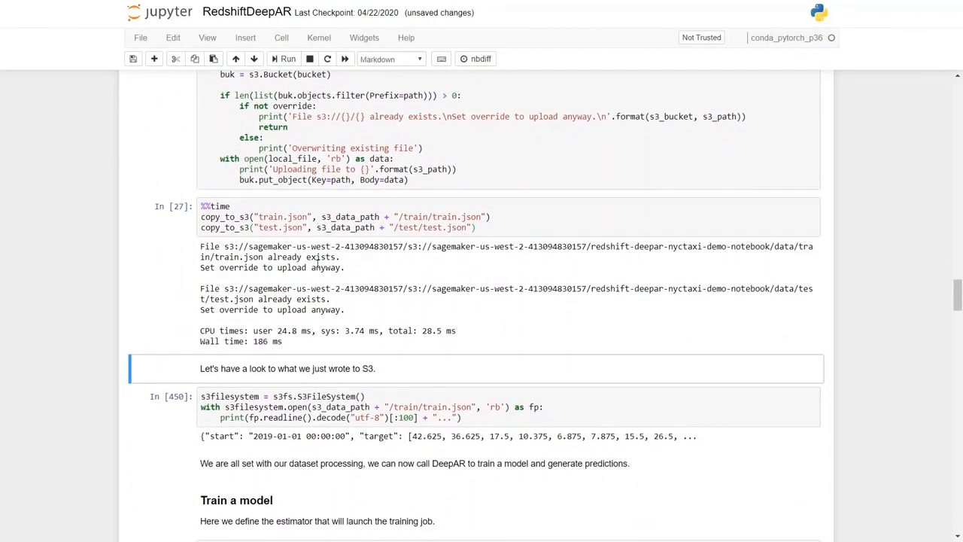
{"action": "mouse_move", "coordinate": [285, 59]}
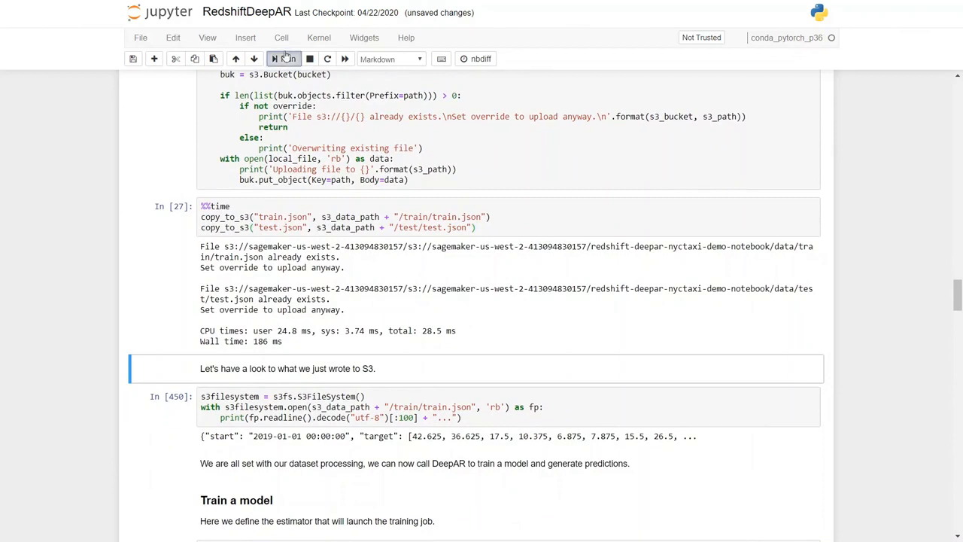
Print train.json's first record via s3fs and highlight its 2019-01-01 start field.
{"action": "left_click", "coordinate": [284, 59]}
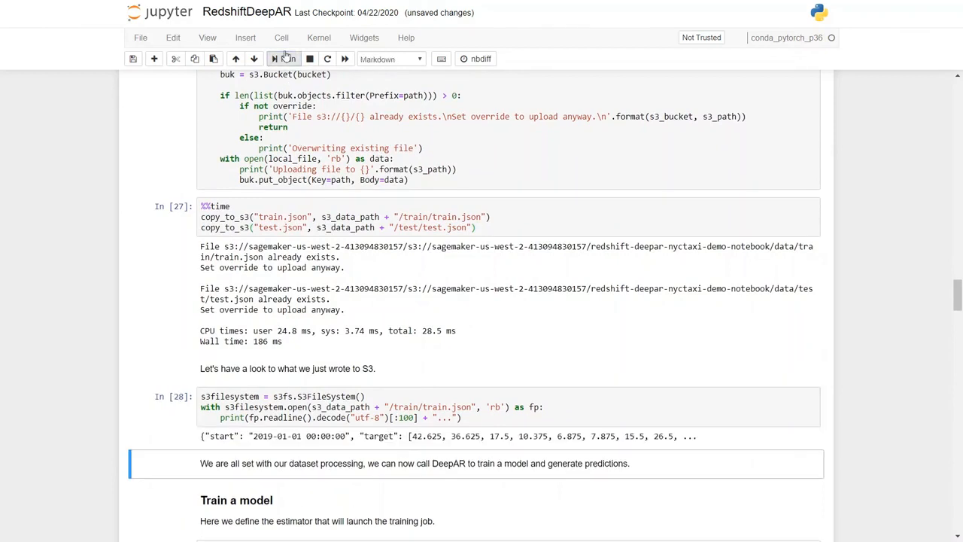
{"action": "scroll", "scroll_direction": "down", "scroll_amount": 3}
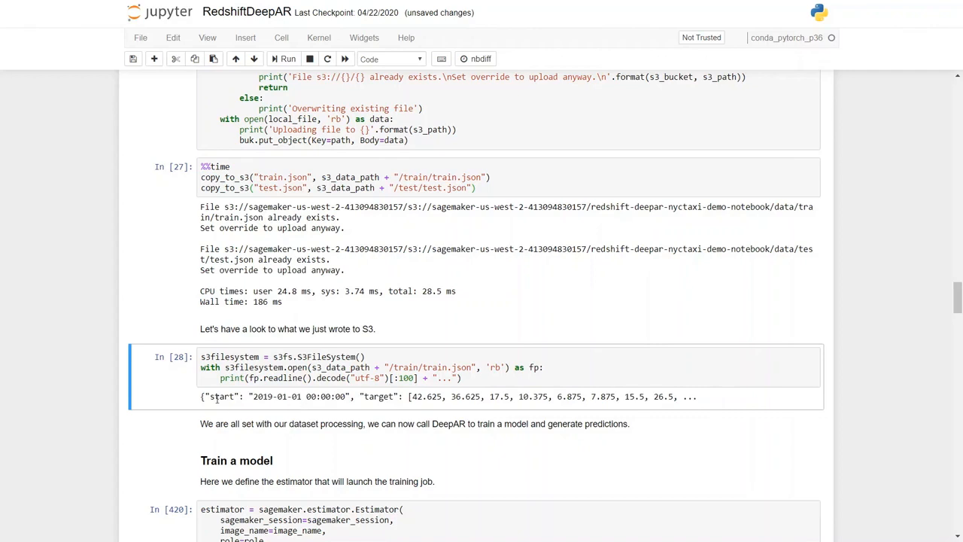
{"action": "double_click", "coordinate": [222, 396]}
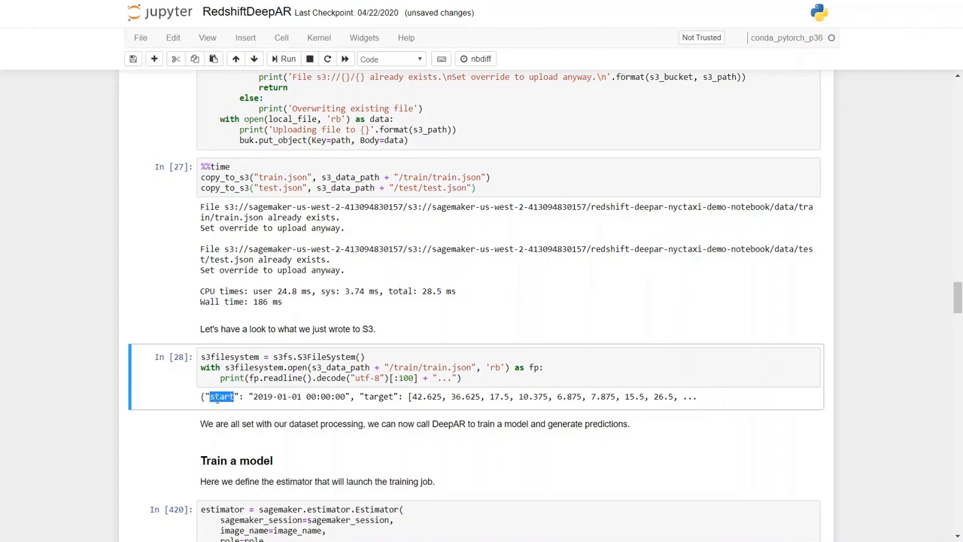
{"action": "double_click", "coordinate": [297, 397]}
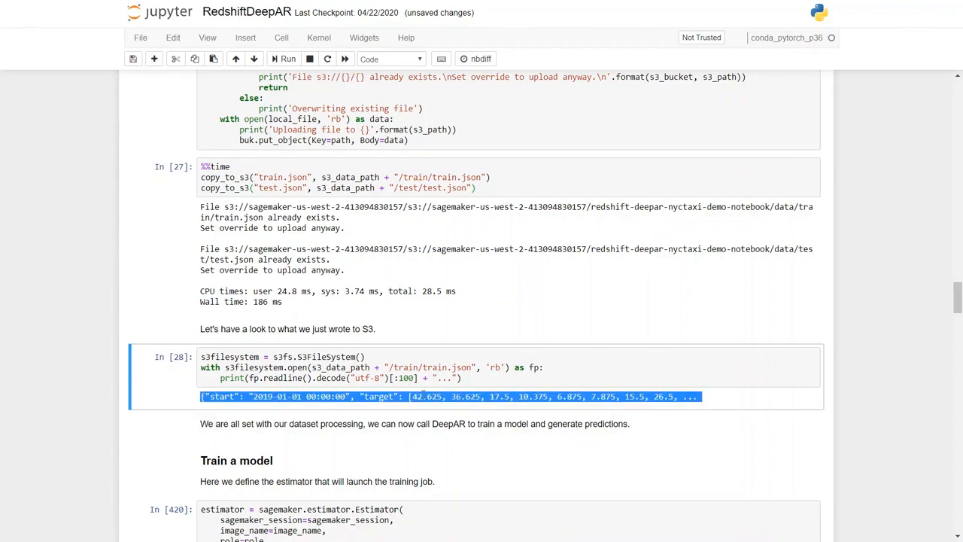
{"action": "double_click", "coordinate": [427, 397]}
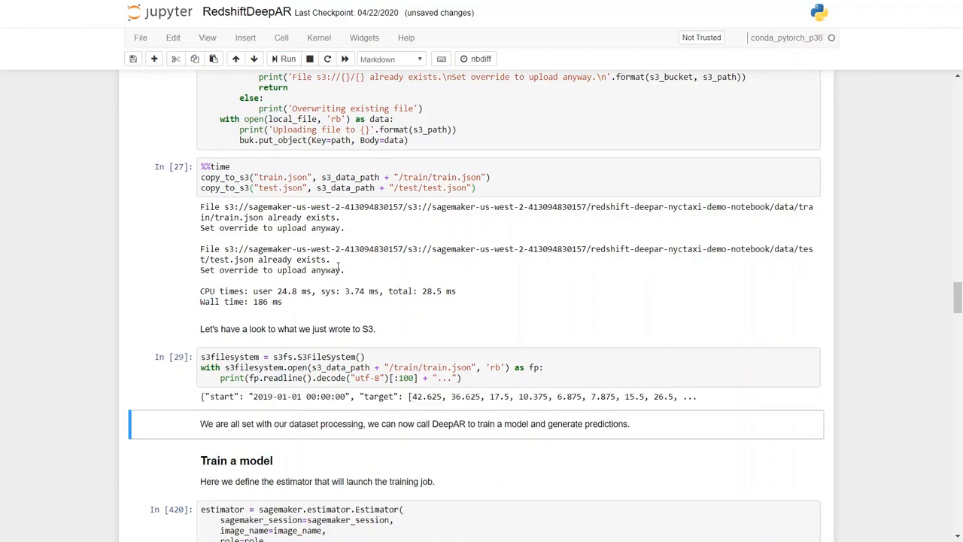
{"action": "scroll", "scroll_direction": "down", "scroll_amount": 3}
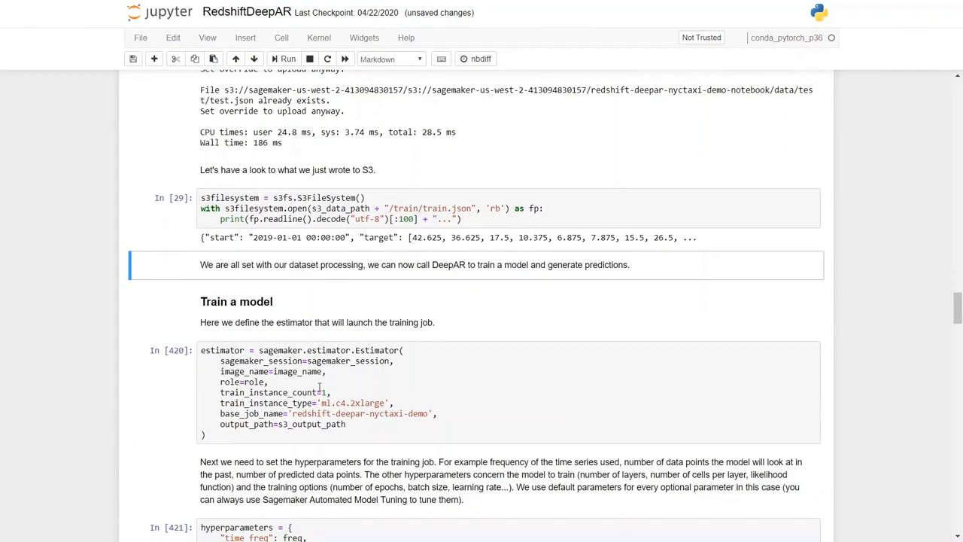
Create the DeepAR training estimator on an ml.c4.2xlarge instance.
{"action": "left_click", "coordinate": [475, 392]}
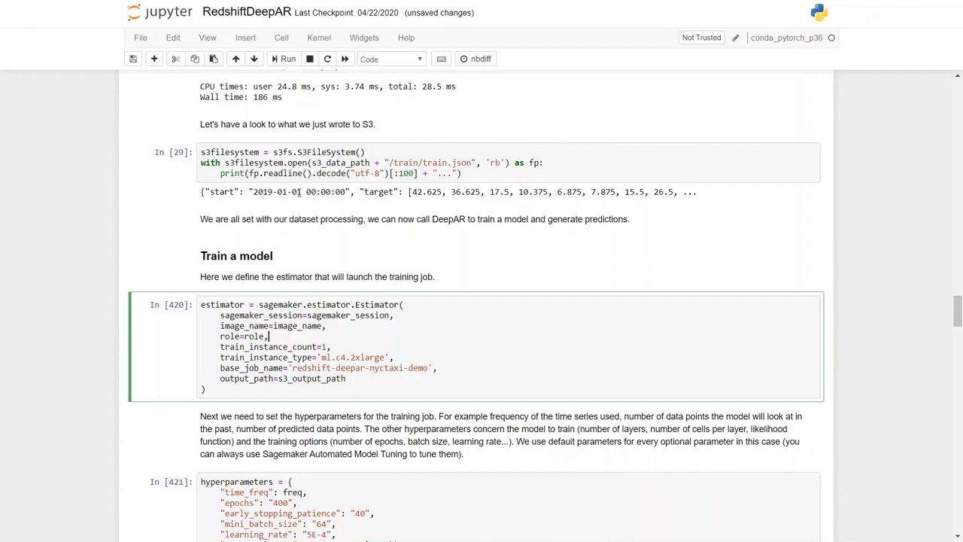
{"action": "left_click", "coordinate": [284, 59]}
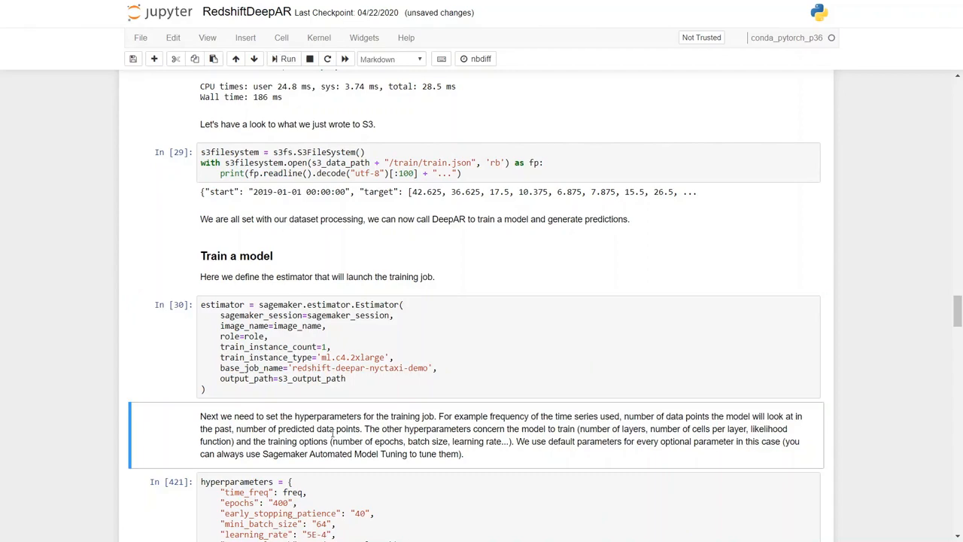
{"action": "scroll", "scroll_direction": "up", "scroll_amount": 3}
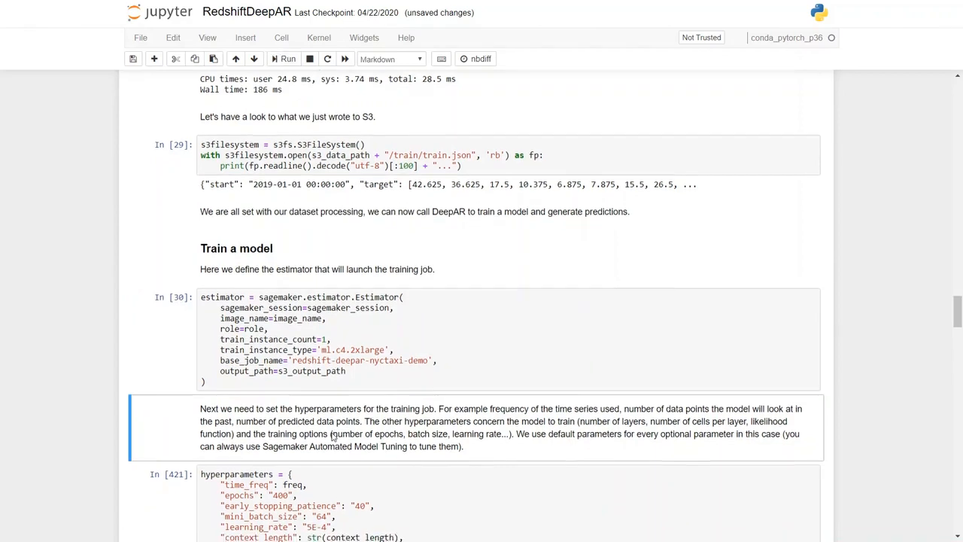
{"action": "scroll", "scroll_direction": "down", "scroll_amount": 3}
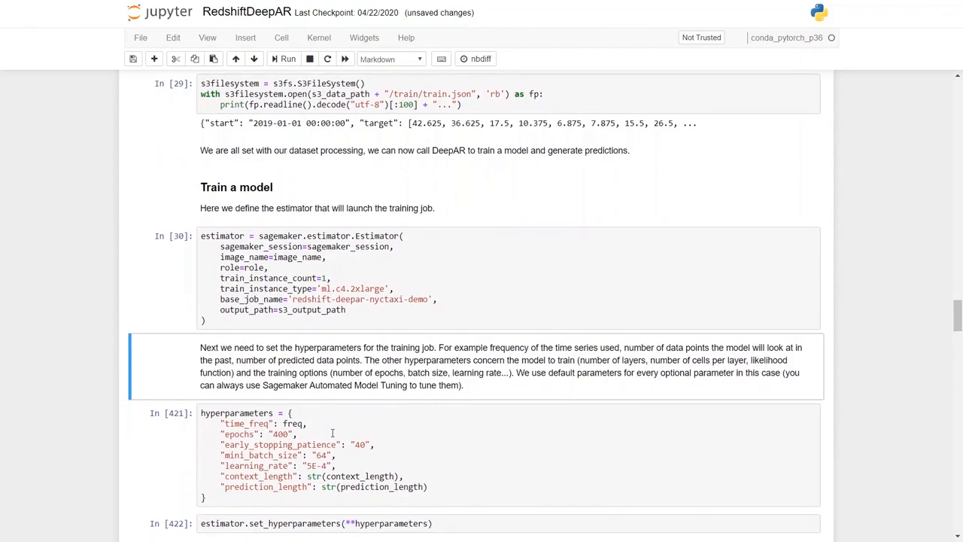
{"action": "scroll", "scroll_direction": "down", "scroll_amount": 3}
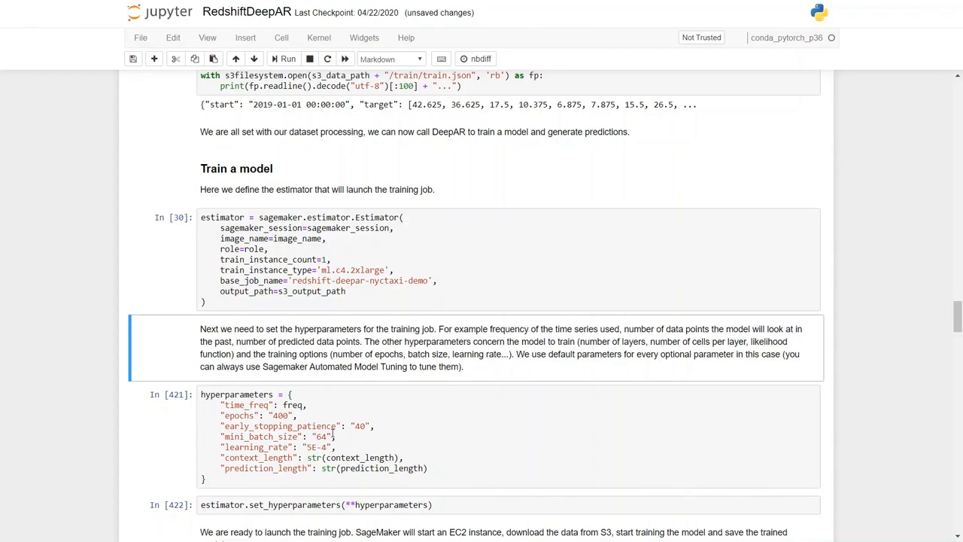
{"action": "mouse_move", "coordinate": [453, 411]}
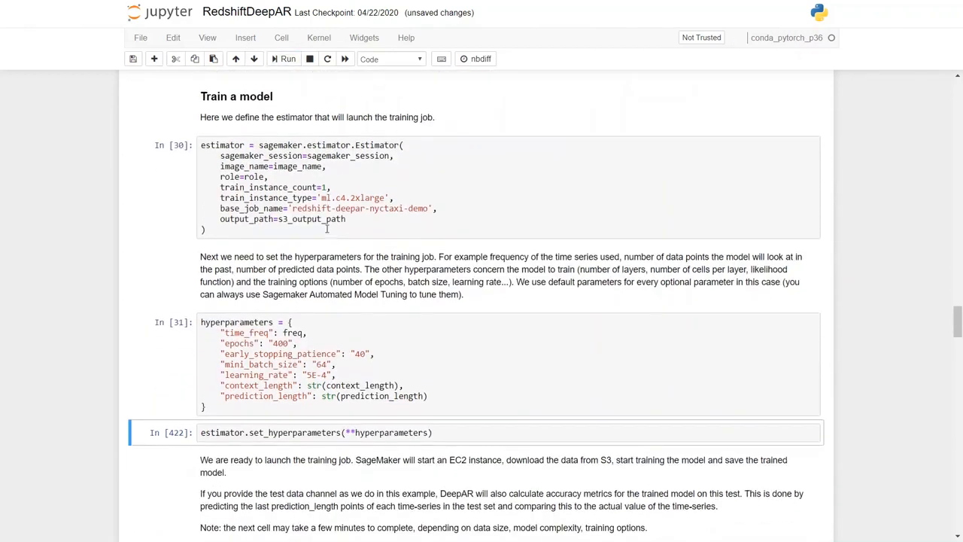
Apply the hyperparameters, run estimator.fit, and highlight the 18min 59s wall time.
{"action": "left_click", "coordinate": [284, 59]}
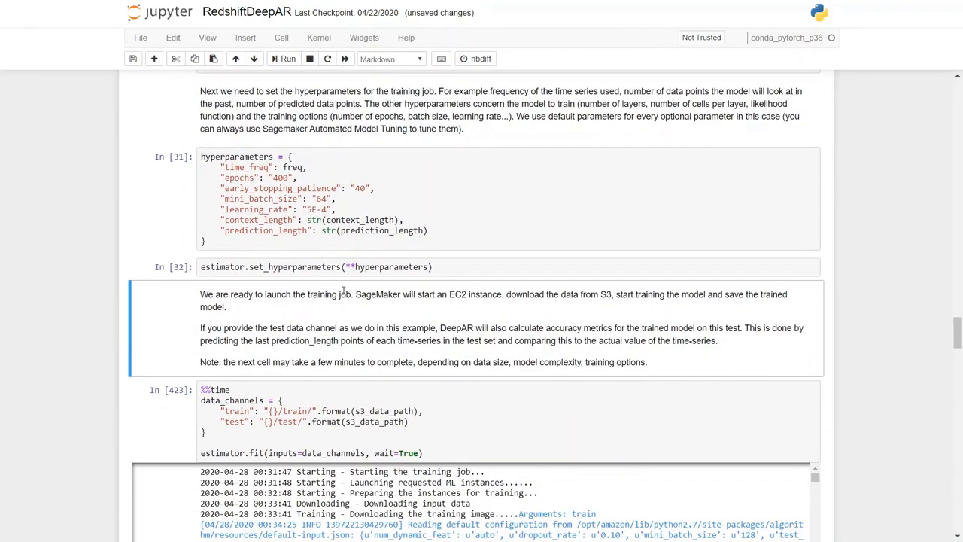
{"action": "mouse_move", "coordinate": [405, 355]}
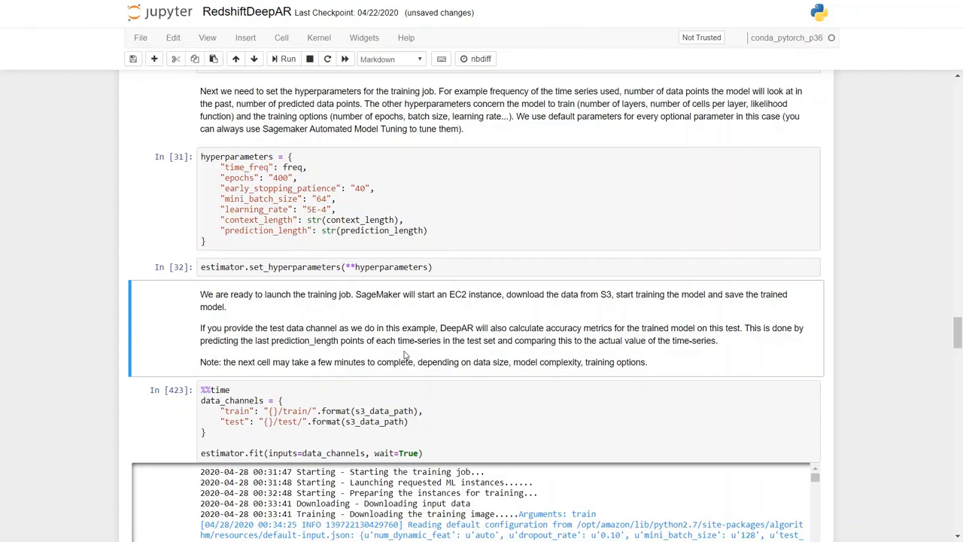
{"action": "mouse_move", "coordinate": [293, 55]}
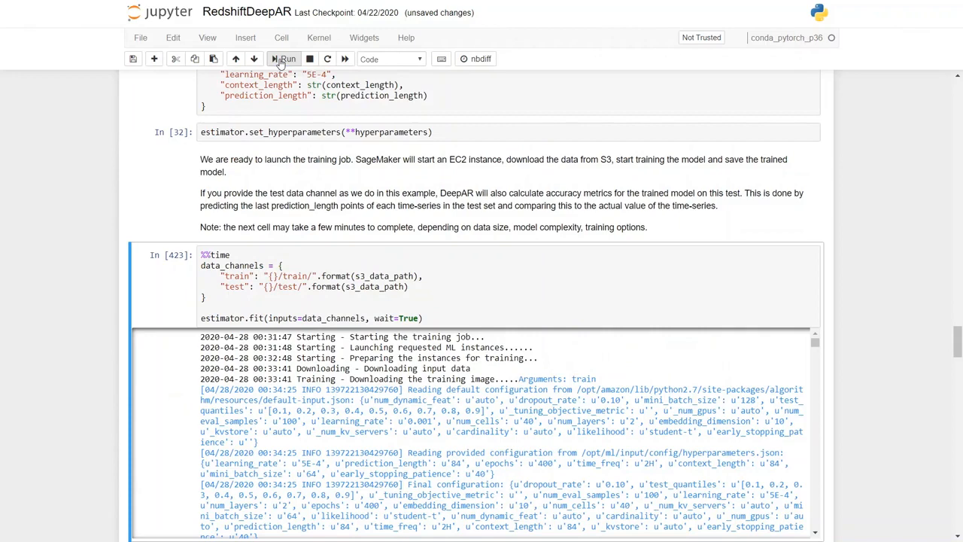
{"action": "left_click", "coordinate": [285, 59]}
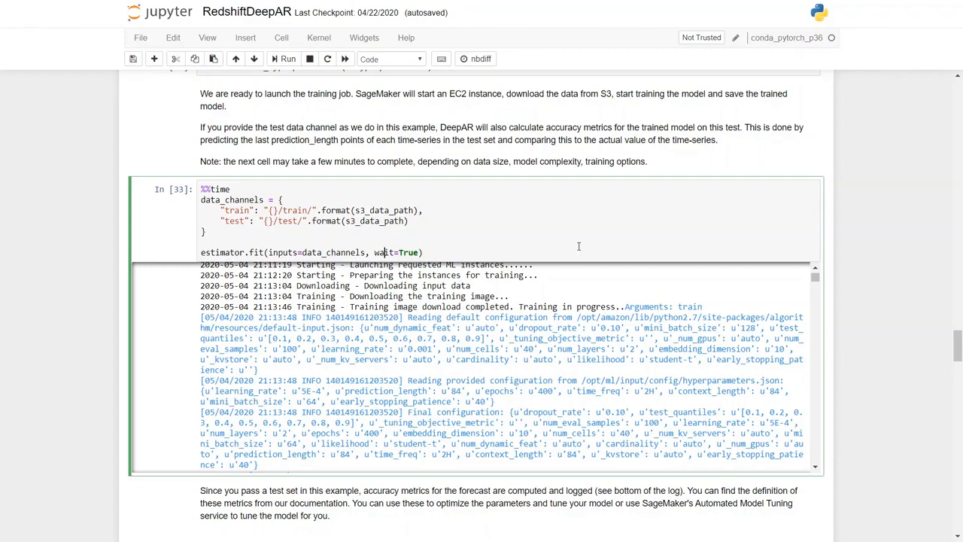
{"action": "mouse_move", "coordinate": [521, 264]}
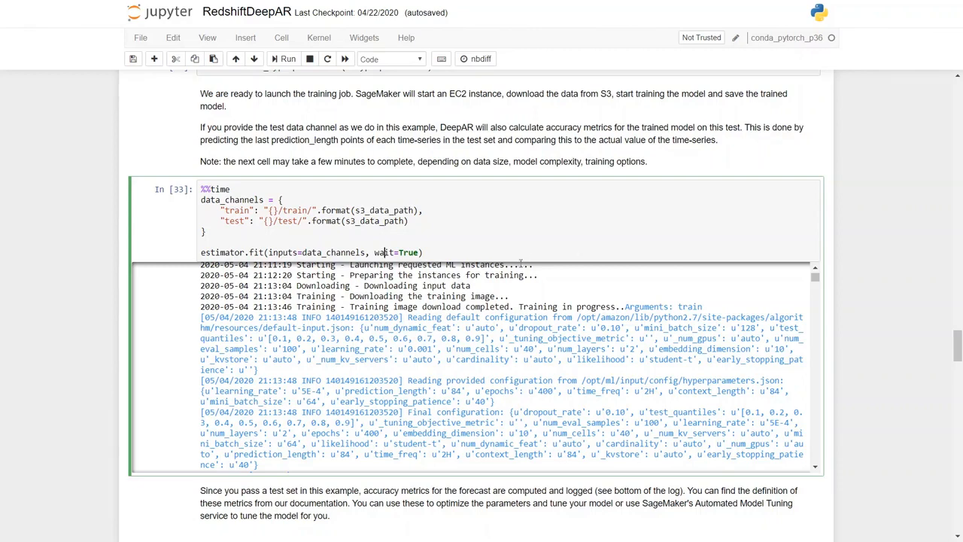
{"action": "scroll", "scroll_direction": "down", "scroll_amount": 3}
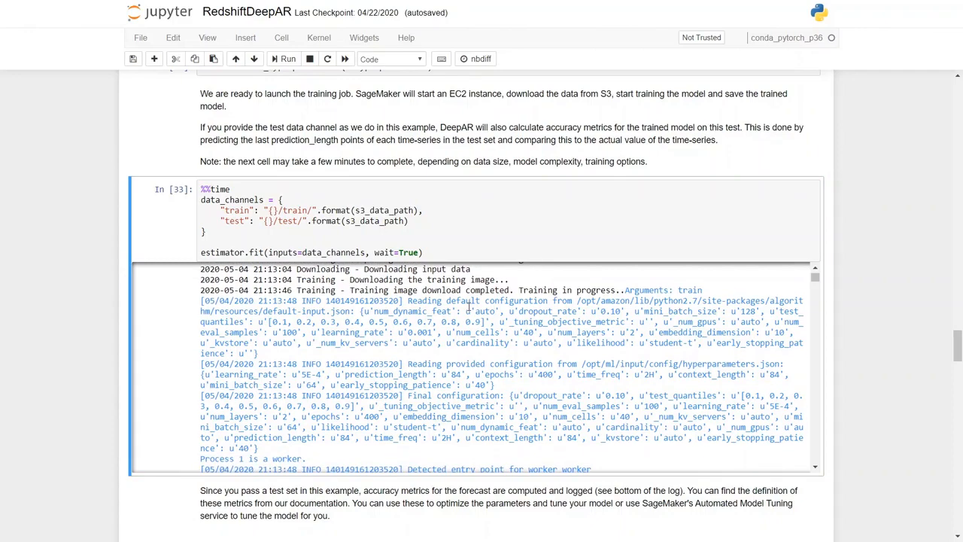
{"action": "scroll", "scroll_direction": "down", "scroll_amount": 3}
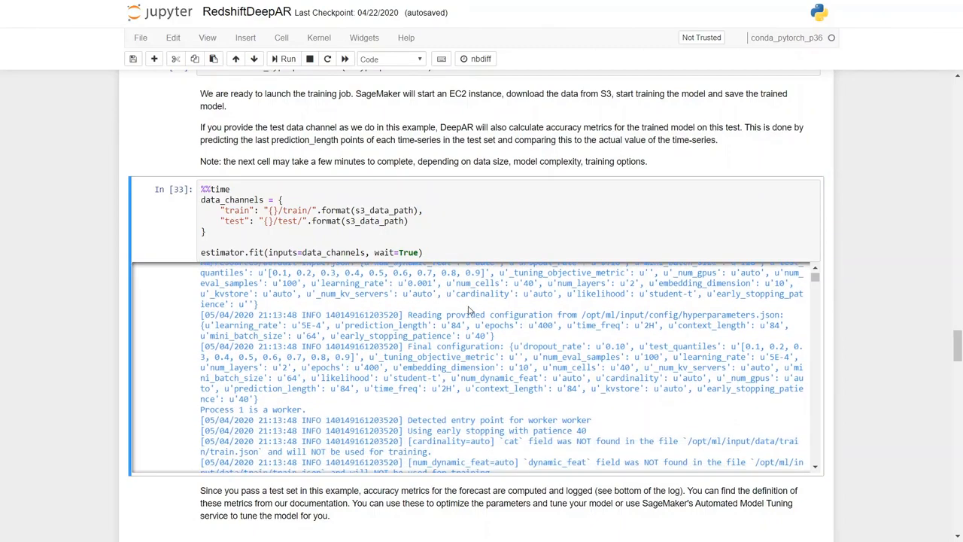
{"action": "scroll", "scroll_direction": "down", "scroll_amount": 3}
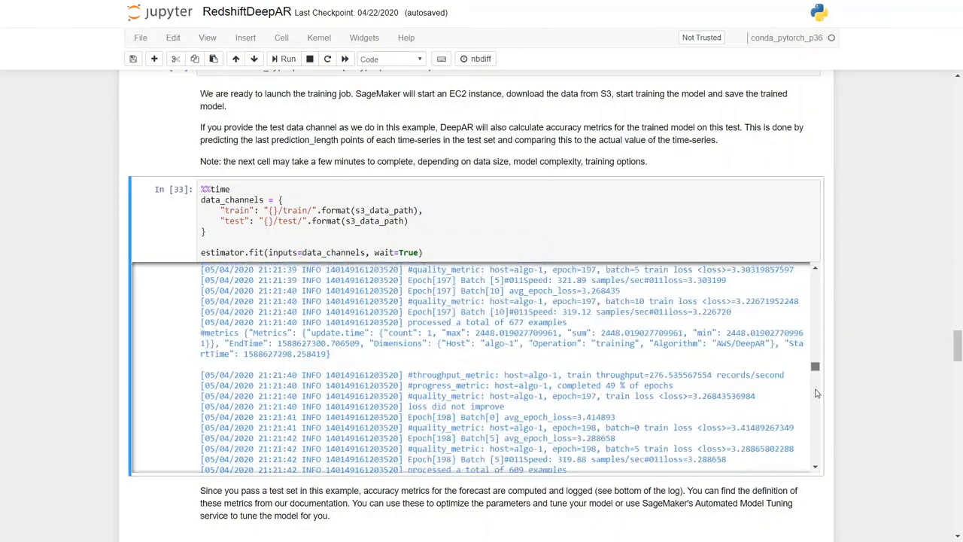
{"action": "scroll", "scroll_direction": "down", "scroll_amount": 3}
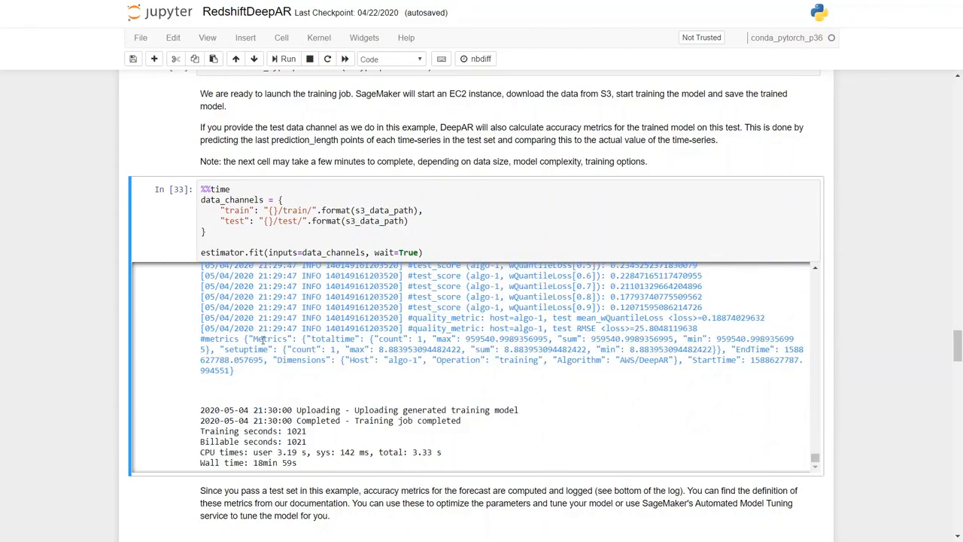
{"action": "mouse_move", "coordinate": [454, 342]}
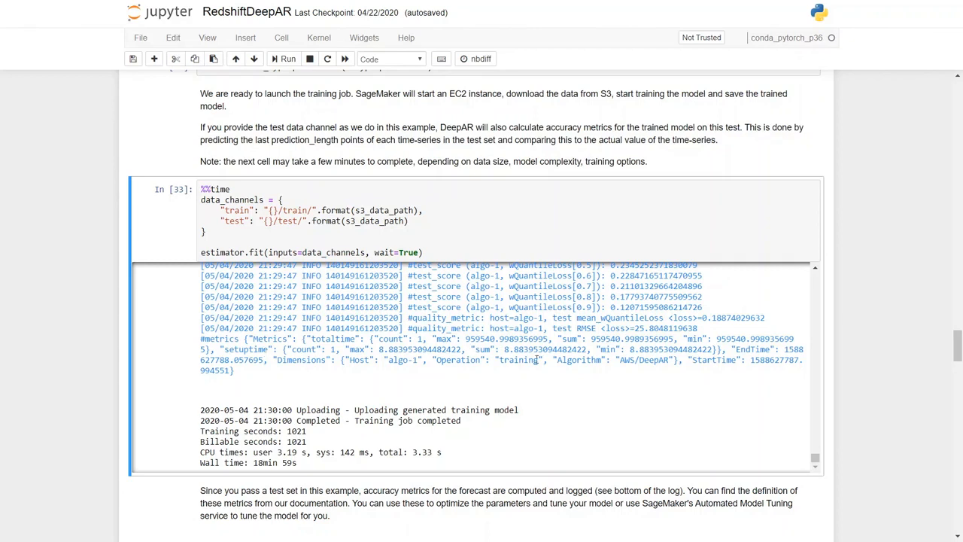
{"action": "double_click", "coordinate": [301, 360]}
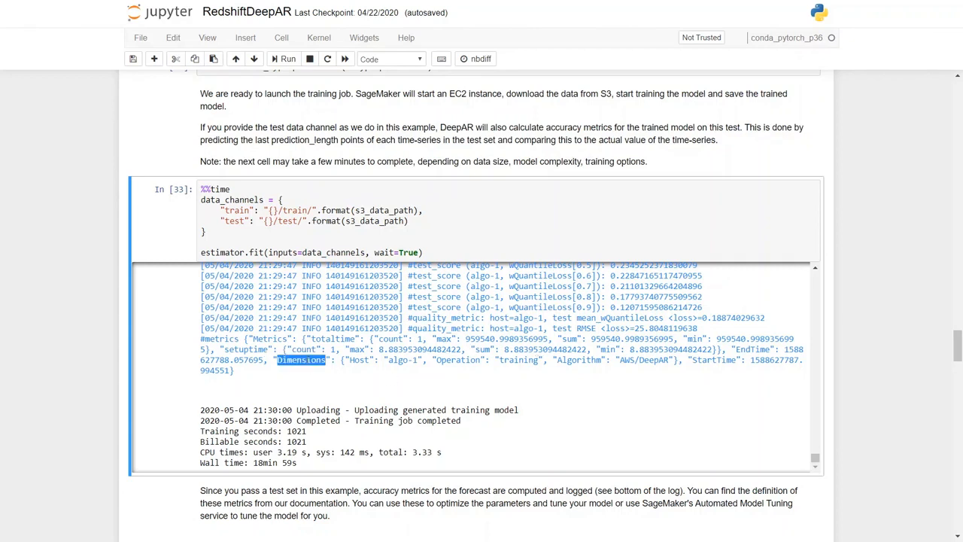
{"action": "mouse_move", "coordinate": [310, 455]}
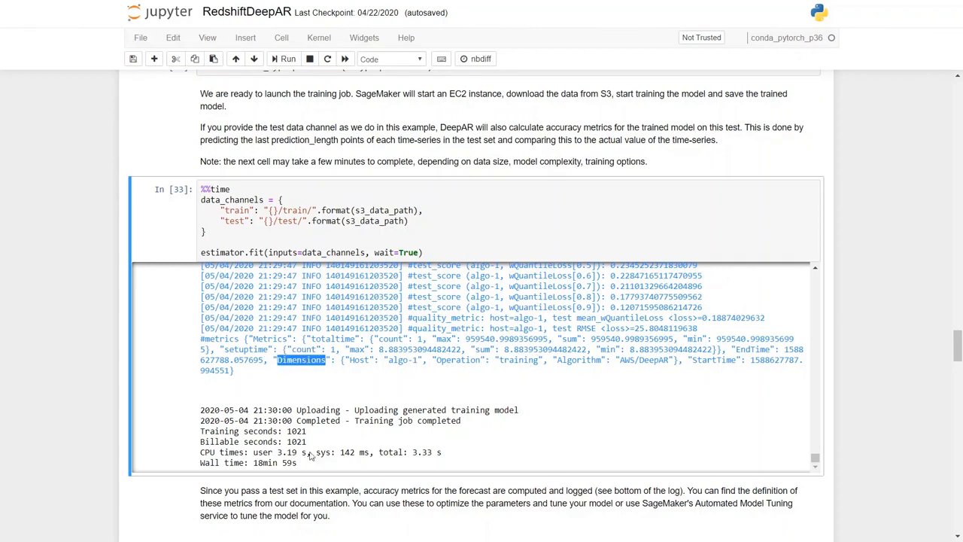
{"action": "double_click", "coordinate": [264, 462]}
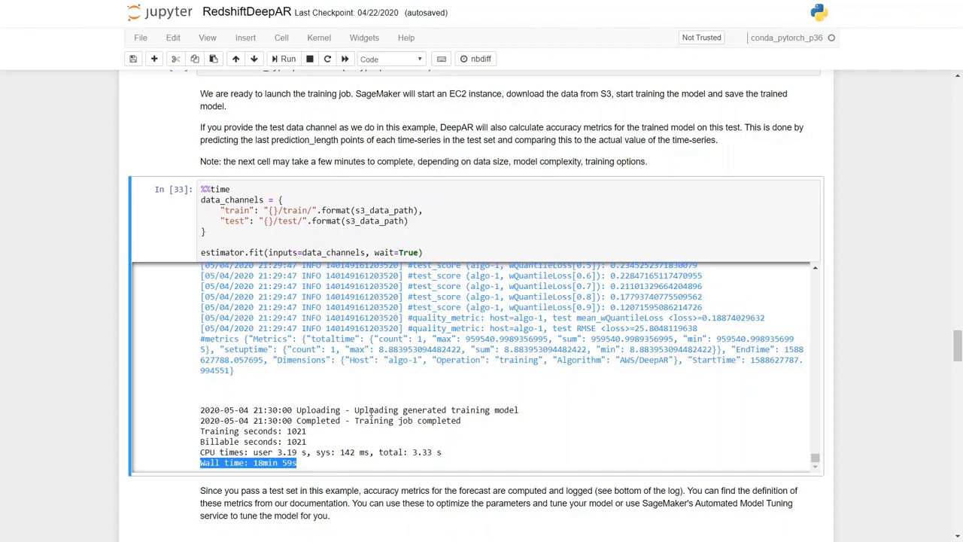
{"action": "scroll", "scroll_direction": "down", "scroll_amount": 3}
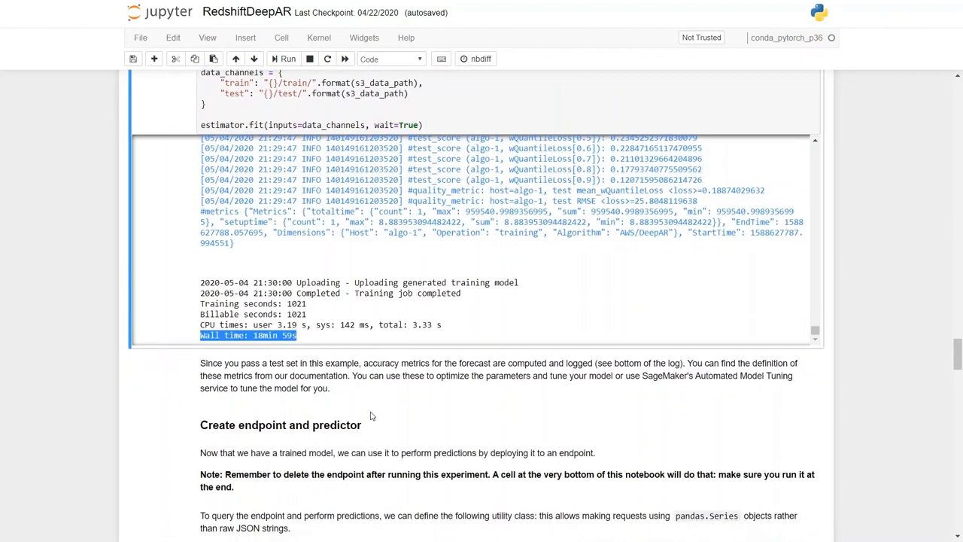
{"action": "scroll", "scroll_direction": "down", "scroll_amount": 3}
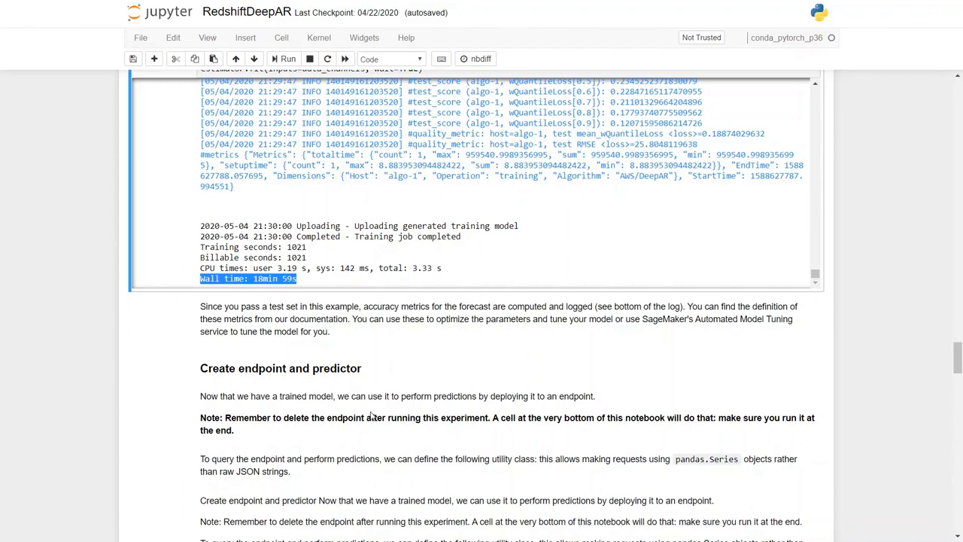
{"action": "scroll", "scroll_direction": "down", "scroll_amount": 3}
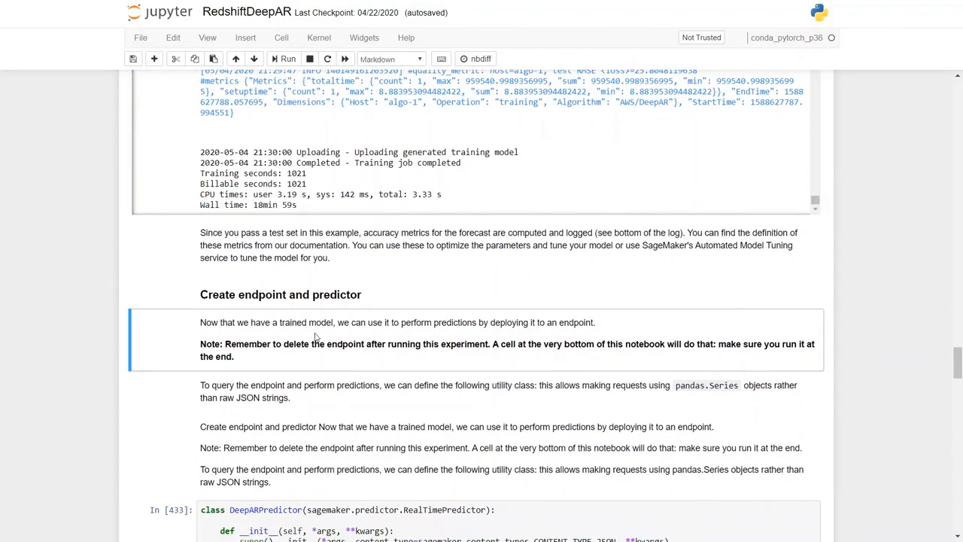
{"action": "scroll", "scroll_direction": "down", "scroll_amount": 3}
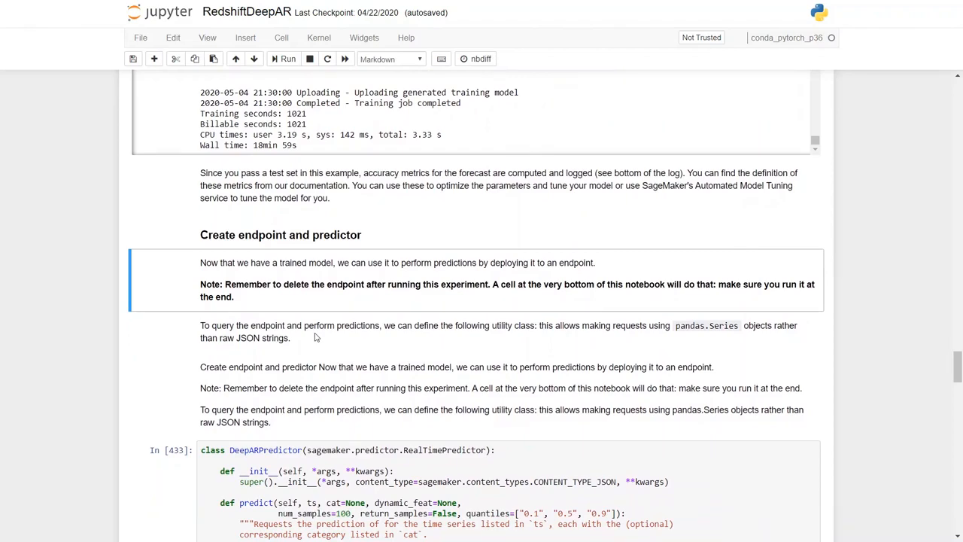
{"action": "scroll", "scroll_direction": "down", "scroll_amount": 3}
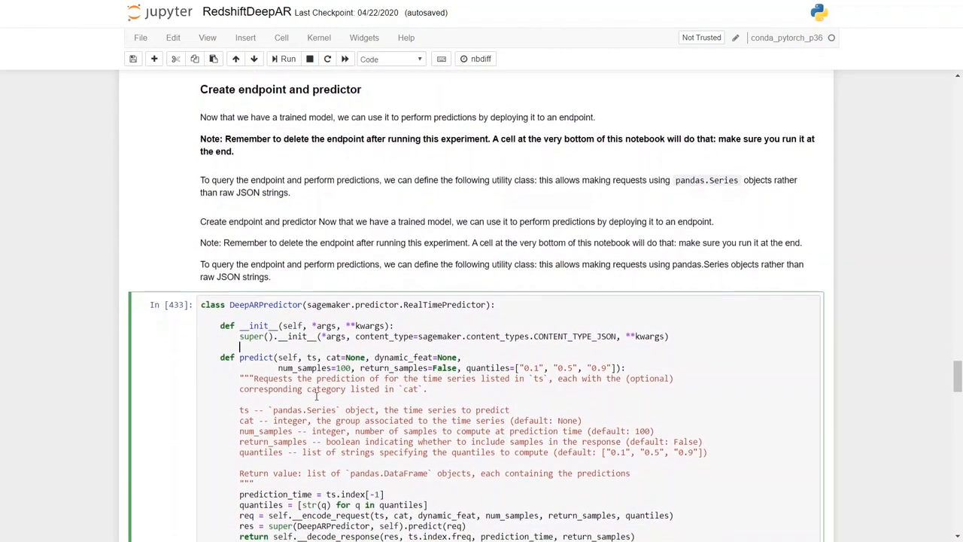
{"action": "scroll", "scroll_direction": "up", "scroll_amount": 3}
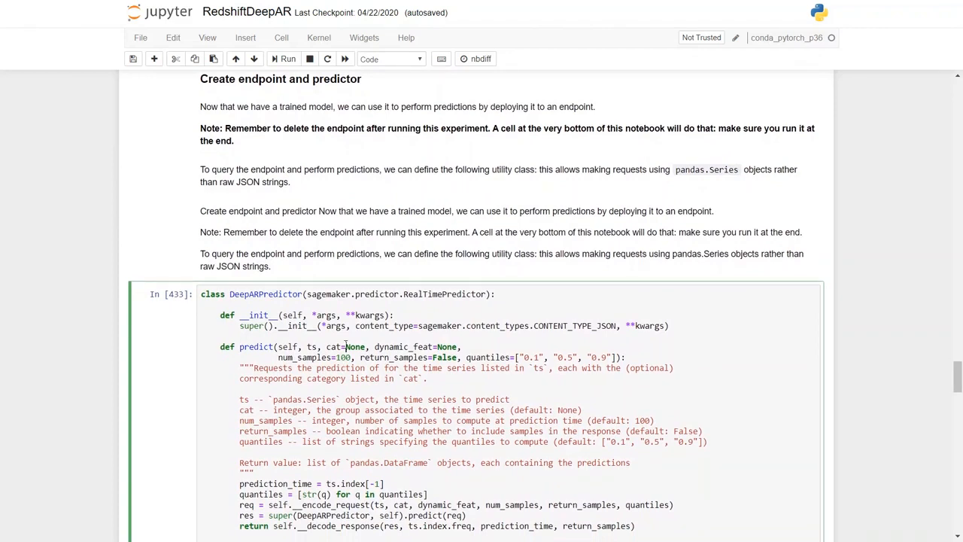
{"action": "scroll", "scroll_direction": "down", "scroll_amount": 3}
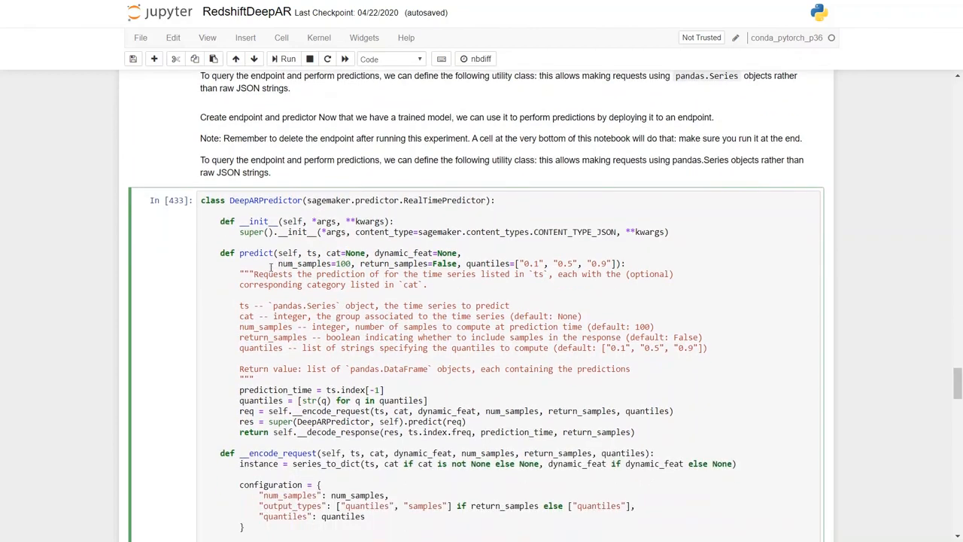
{"action": "scroll", "scroll_direction": "down", "scroll_amount": 3}
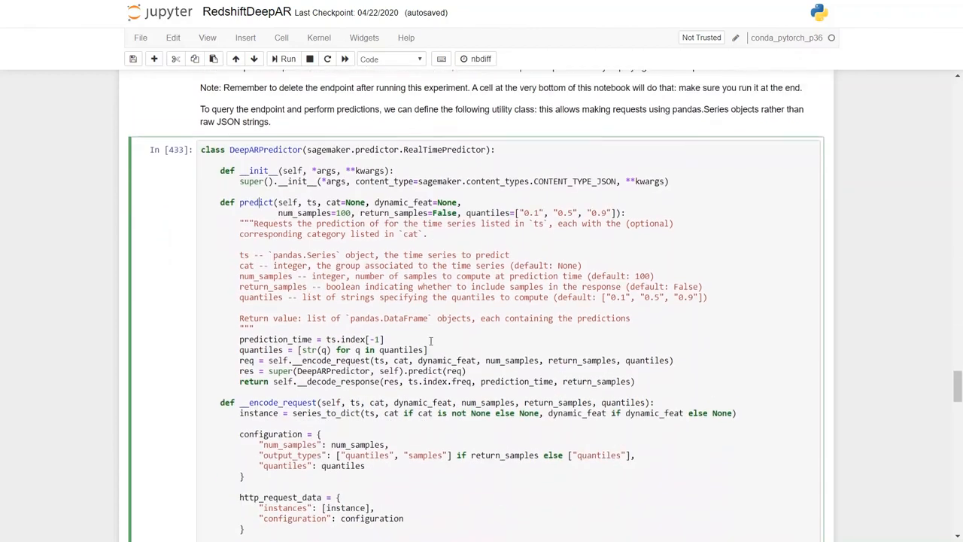
{"action": "scroll", "scroll_direction": "down", "scroll_amount": 3}
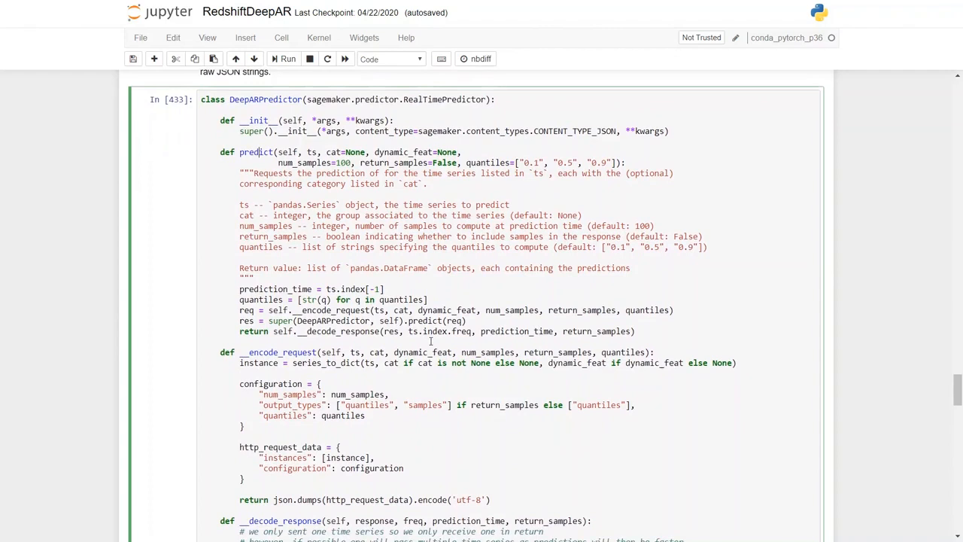
{"action": "scroll", "scroll_direction": "up", "scroll_amount": 3}
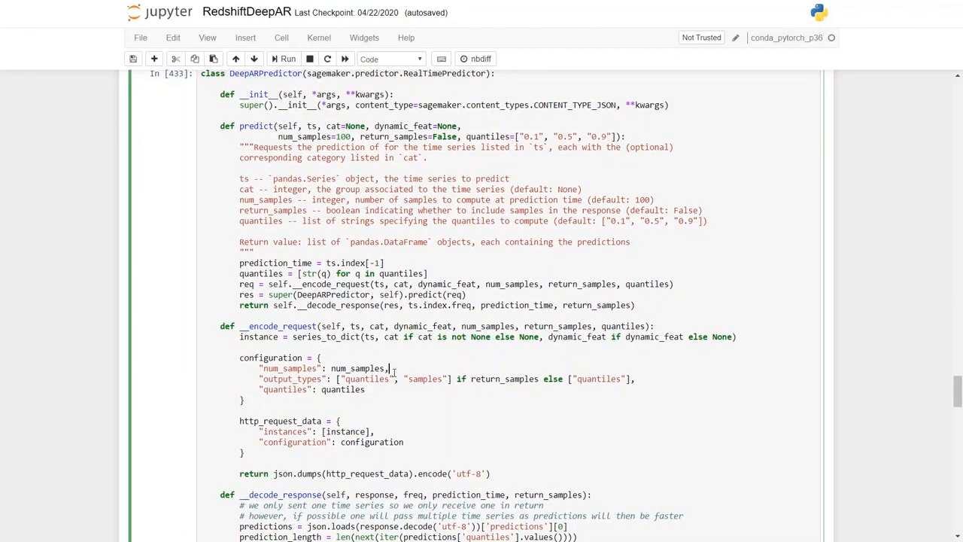
{"action": "scroll", "scroll_direction": "down", "scroll_amount": 3}
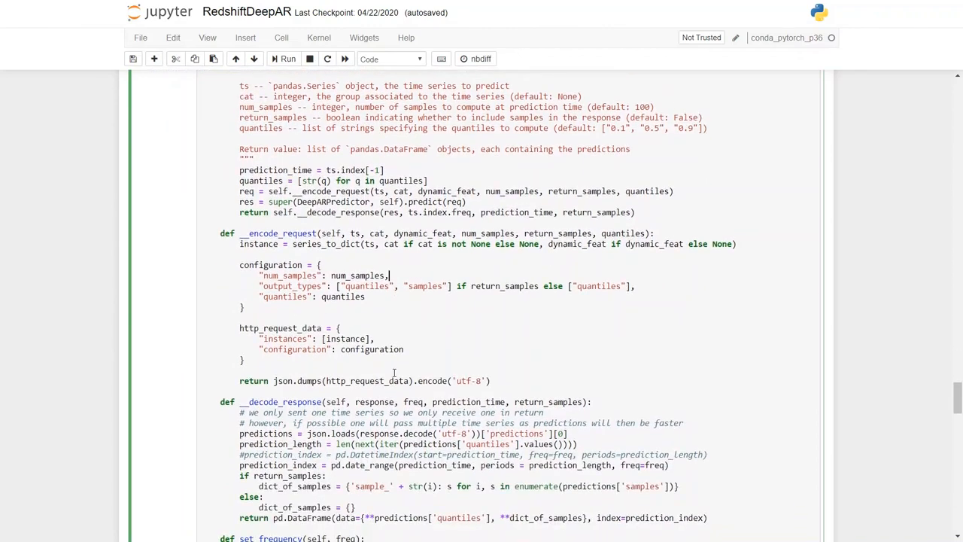
{"action": "scroll", "scroll_direction": "down", "scroll_amount": 3}
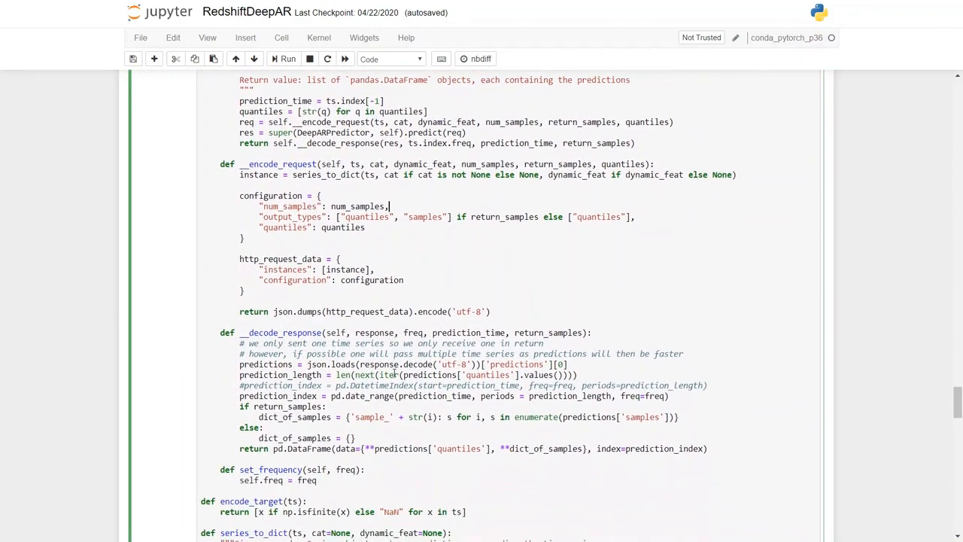
{"action": "scroll", "scroll_direction": "down", "scroll_amount": 3}
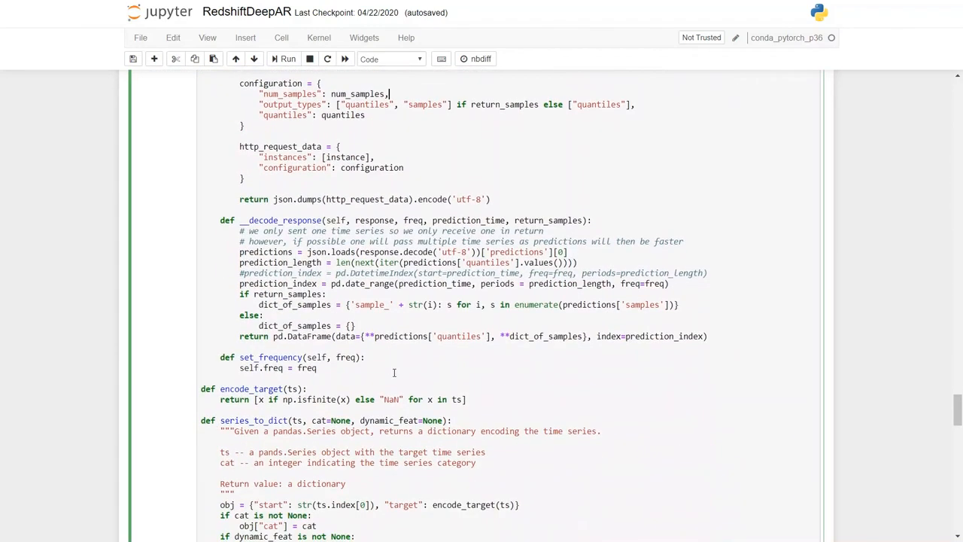
{"action": "scroll", "scroll_direction": "down", "scroll_amount": 3}
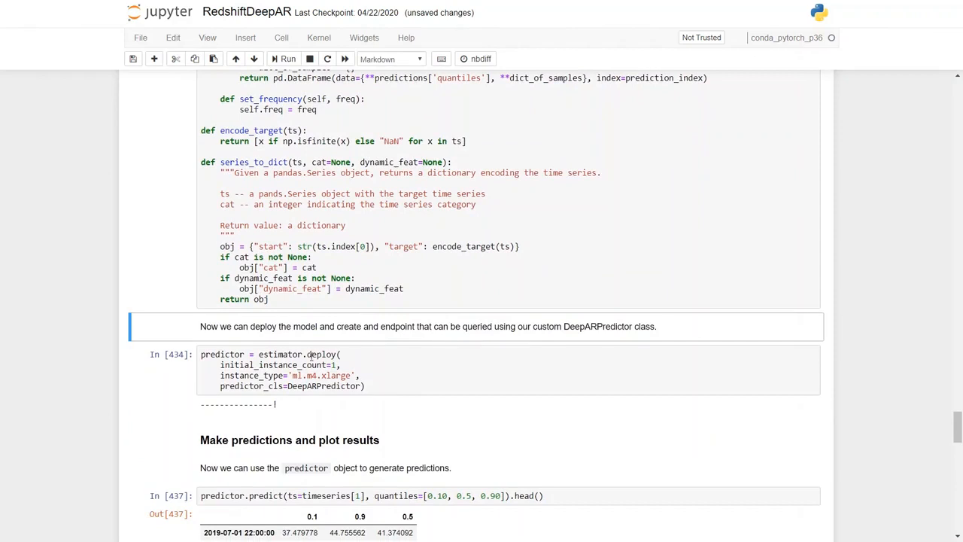
Re-run the estimator.deploy cell until the endpoint progress line ends with '!'.
{"action": "left_click", "coordinate": [308, 369]}
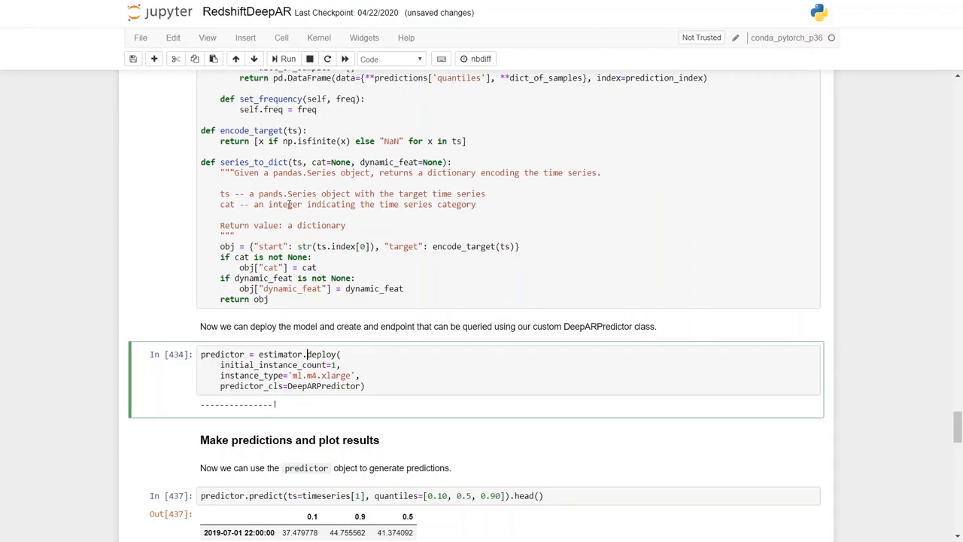
{"action": "left_click", "coordinate": [284, 59]}
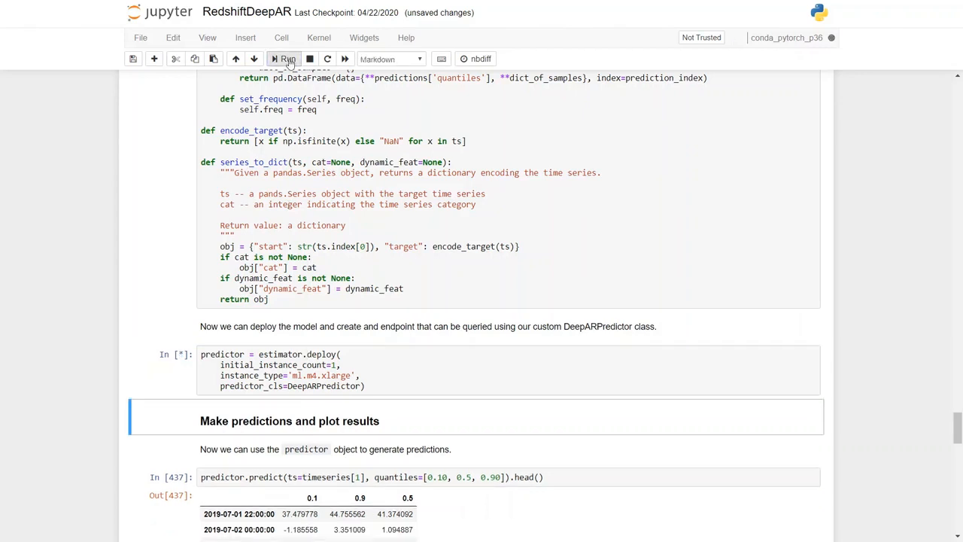
{"action": "left_click", "coordinate": [284, 58]}
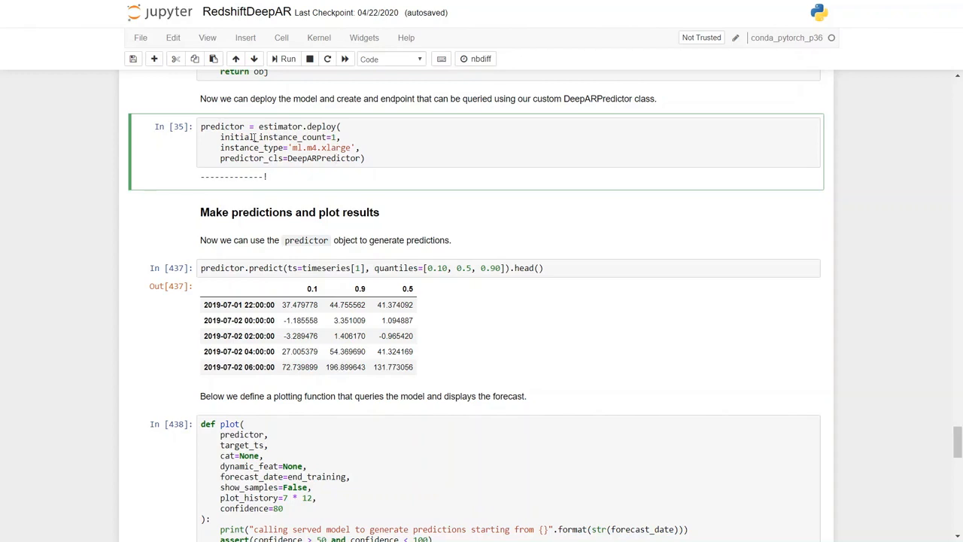
Re-run predictor.predict for 0.1, 0.5 and 0.9 quantiles on the second series.
{"action": "left_click", "coordinate": [376, 268]}
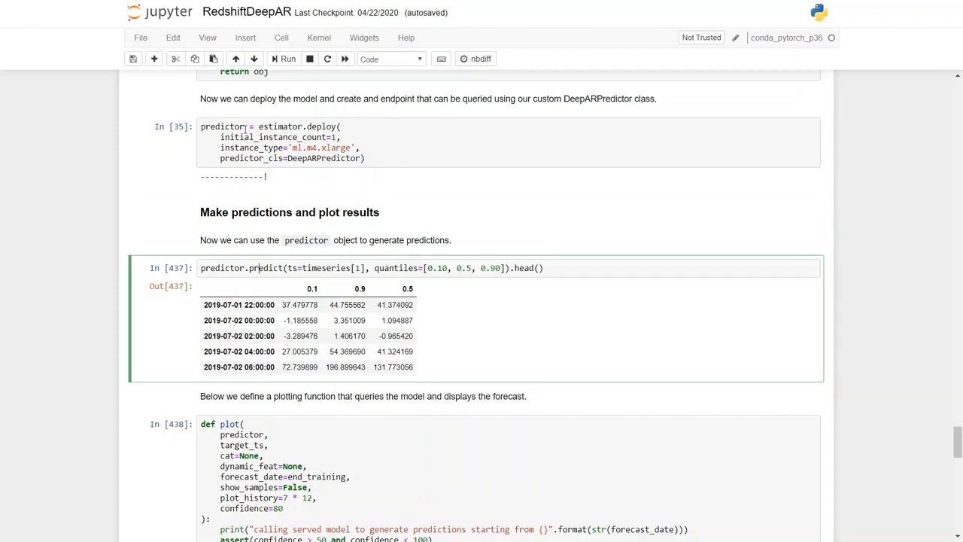
{"action": "left_click", "coordinate": [287, 59]}
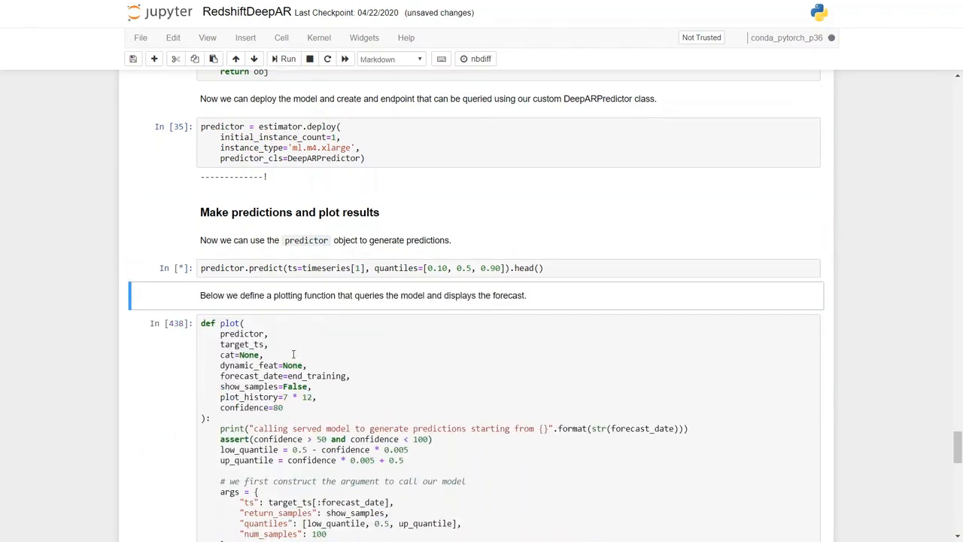
{"action": "left_click", "coordinate": [288, 59]}
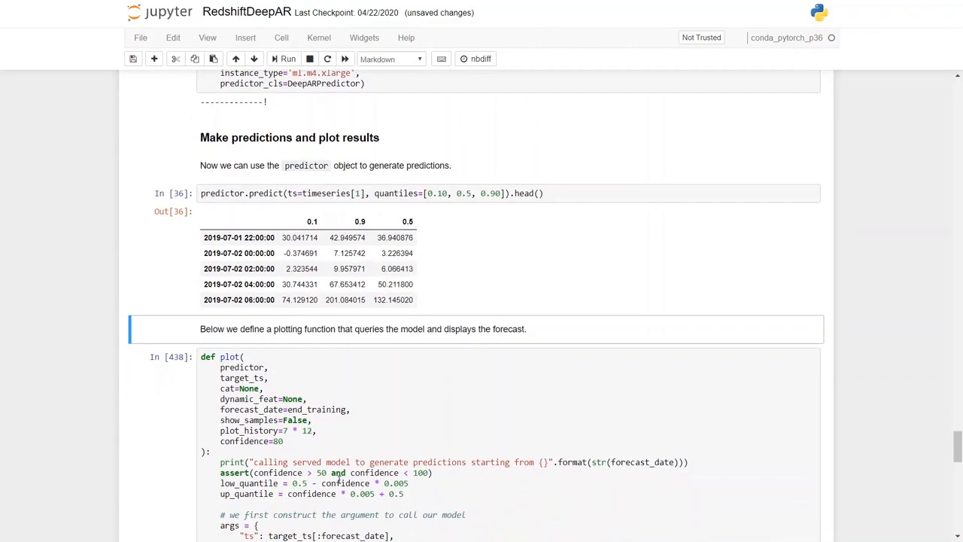
{"action": "scroll", "scroll_direction": "down", "scroll_amount": 3}
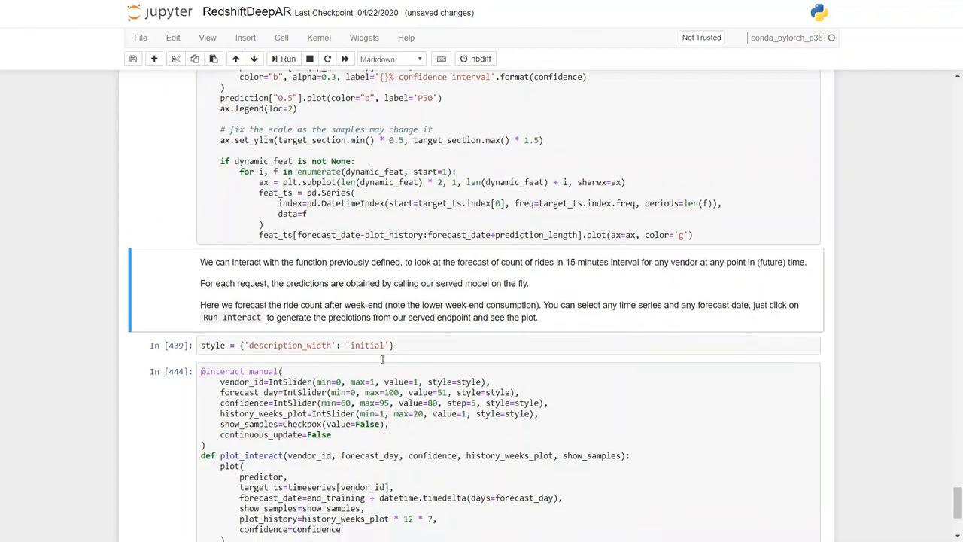
Run the cell defining the slider style with description_width set to 'initial'.
{"action": "left_click", "coordinate": [301, 334]}
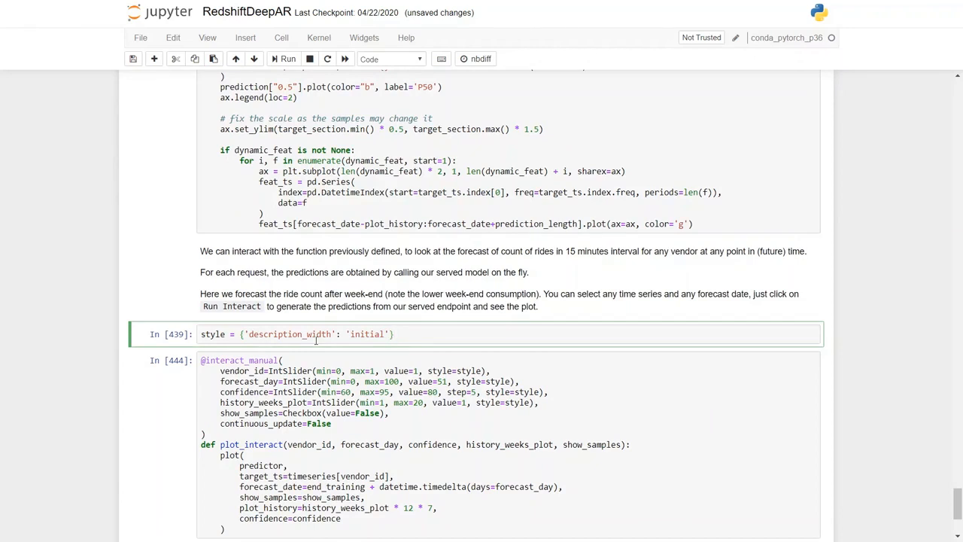
{"action": "left_click", "coordinate": [394, 334]}
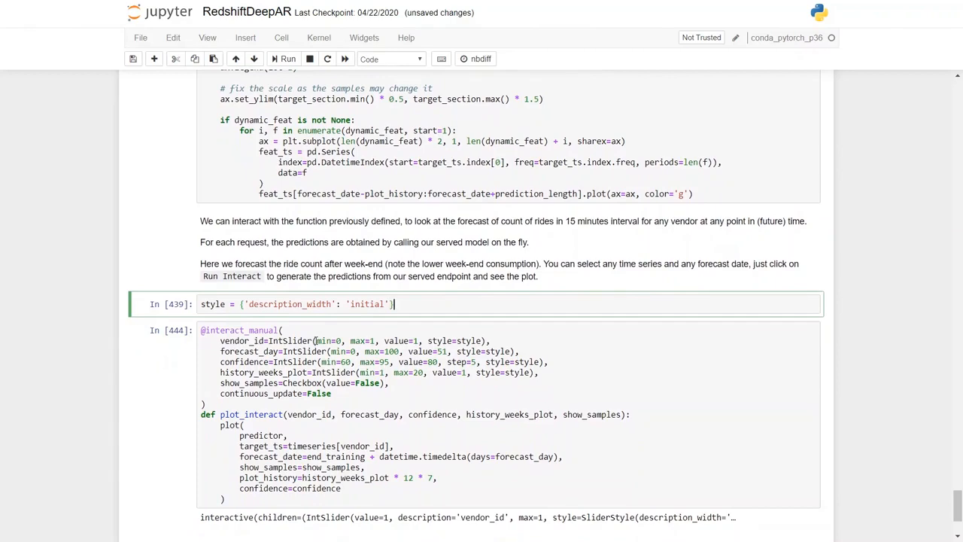
{"action": "scroll", "scroll_direction": "down", "scroll_amount": 3}
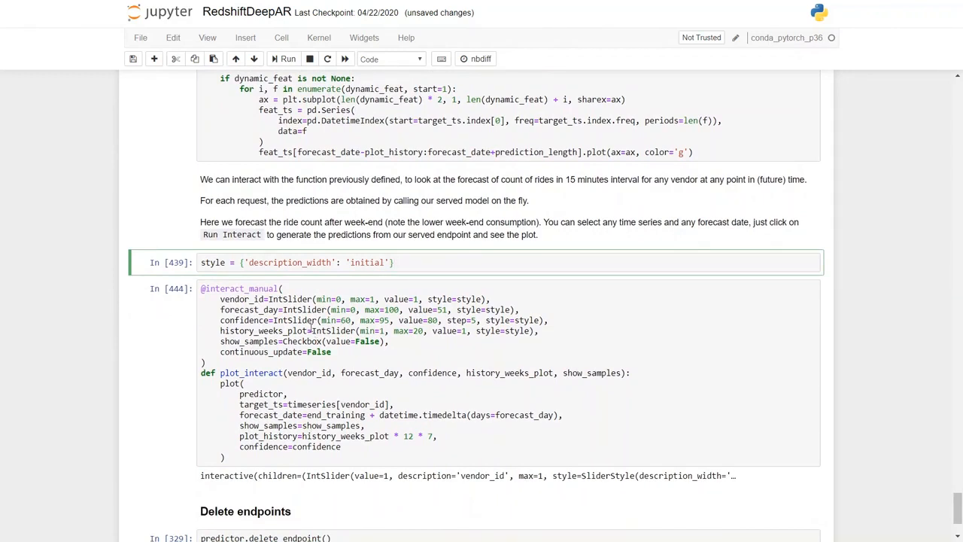
{"action": "scroll", "scroll_direction": "up", "scroll_amount": 3}
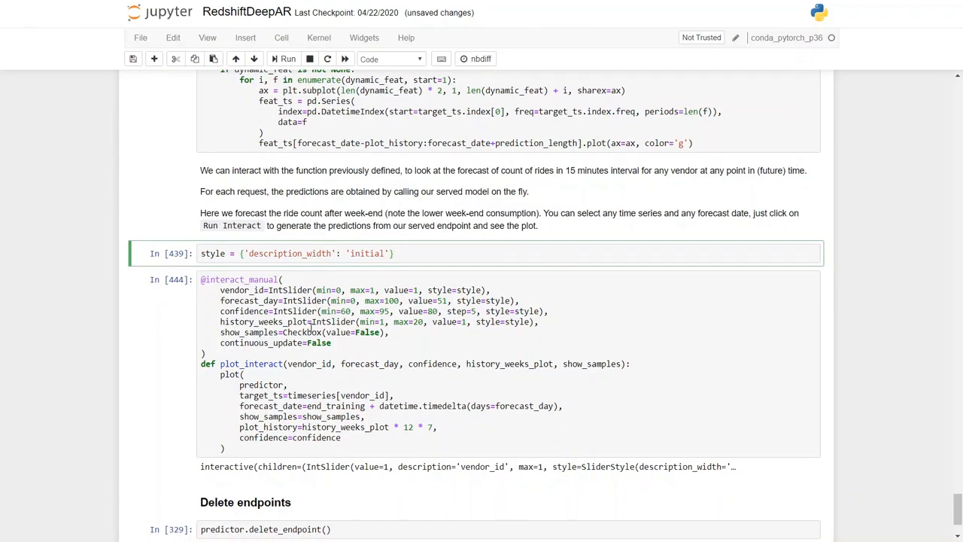
{"action": "left_click", "coordinate": [288, 59]}
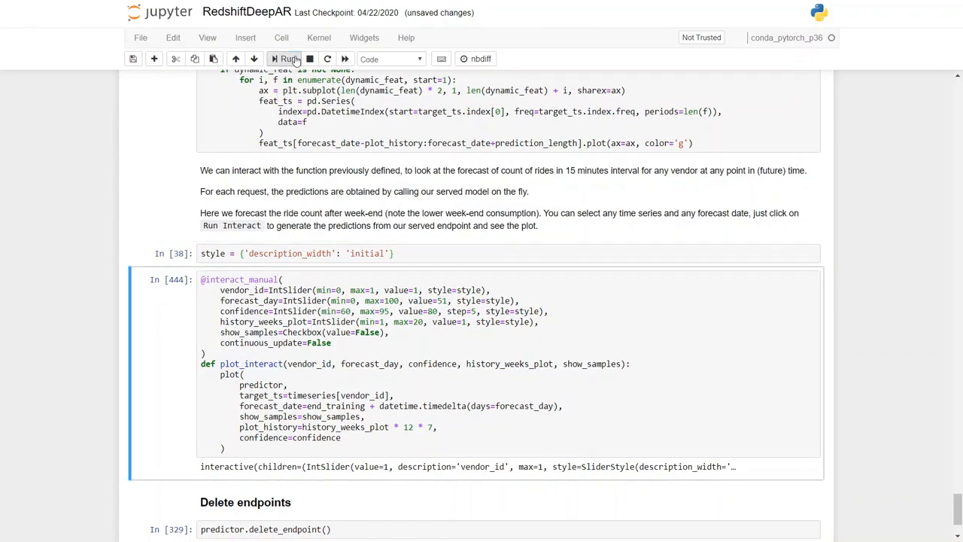
{"action": "left_click", "coordinate": [285, 58]}
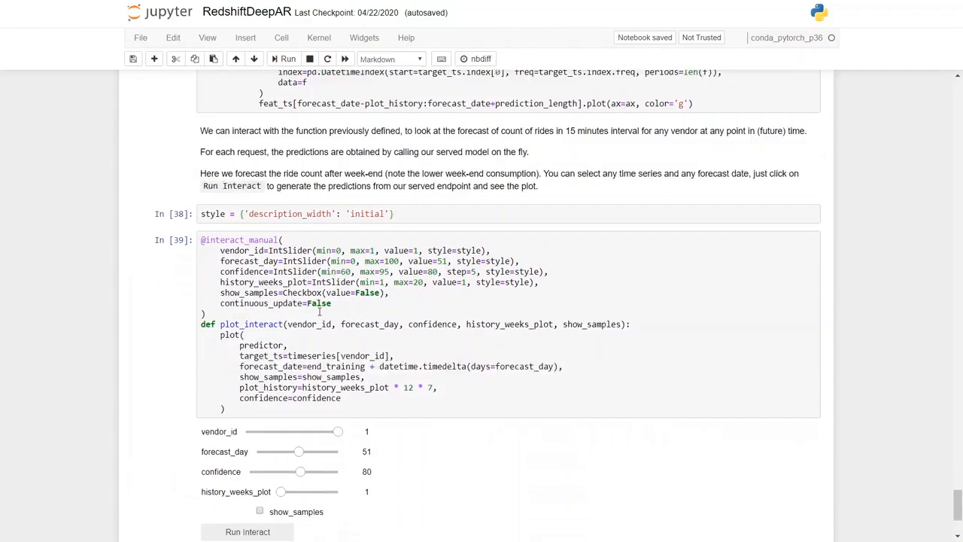
{"action": "scroll", "scroll_direction": "down", "scroll_amount": 3}
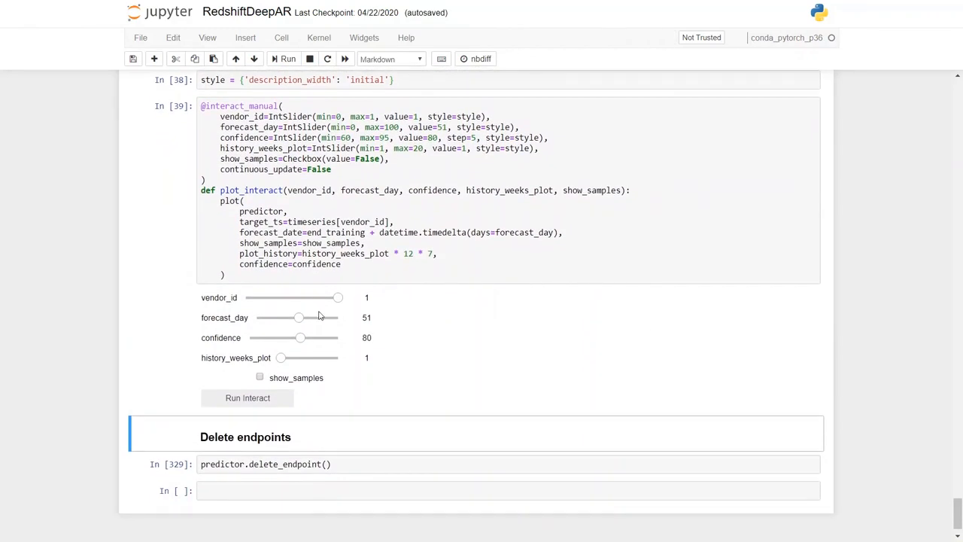
{"action": "mouse_move", "coordinate": [241, 432]}
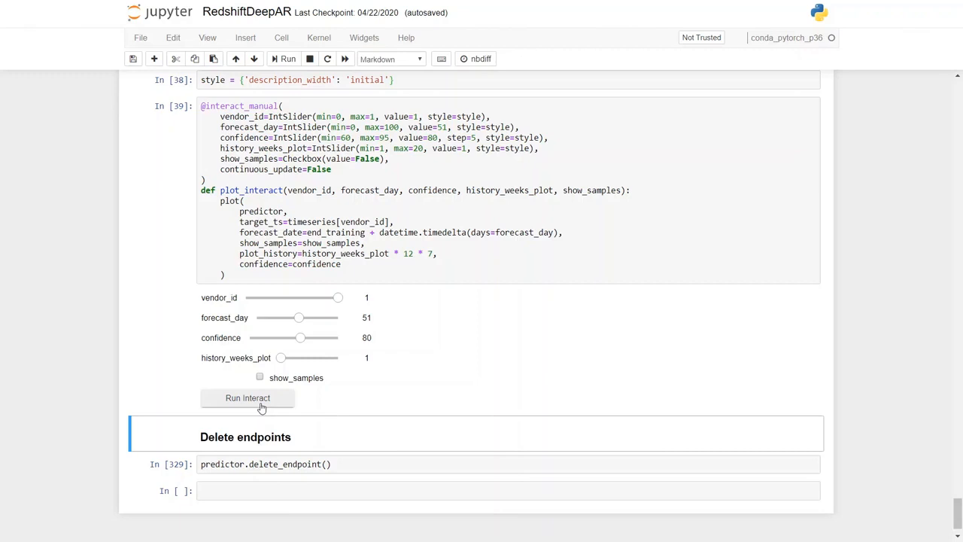
{"action": "mouse_move", "coordinate": [328, 298]}
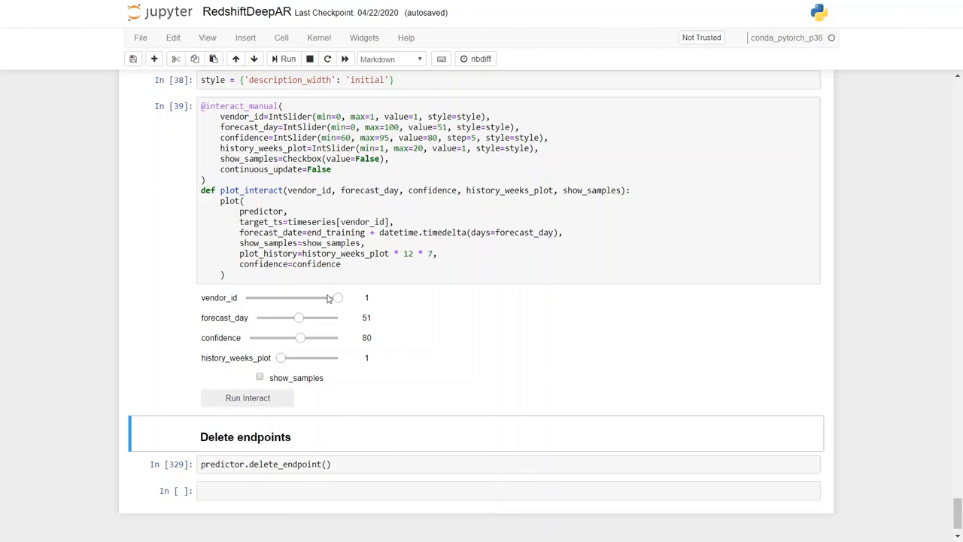
{"action": "left_click", "coordinate": [338, 298]}
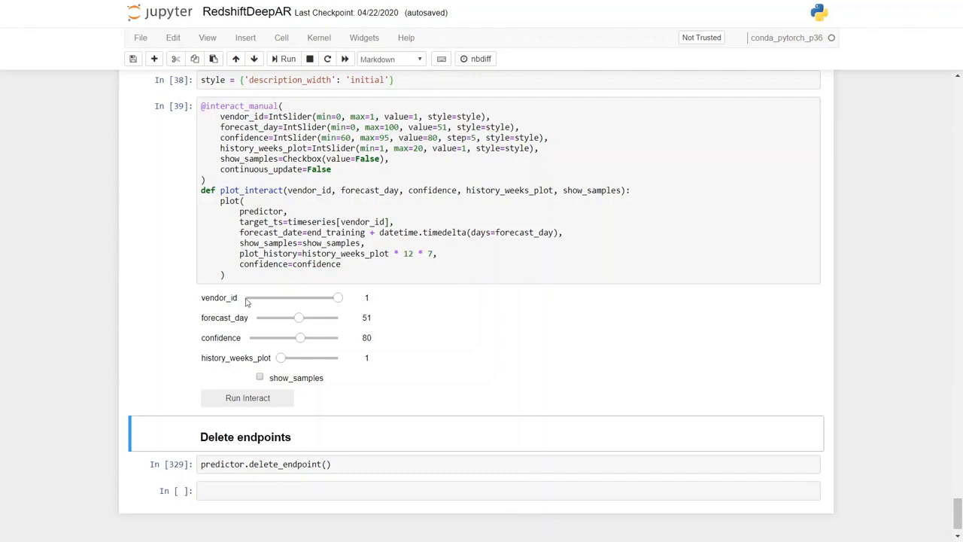
{"action": "mouse_move", "coordinate": [249, 303]}
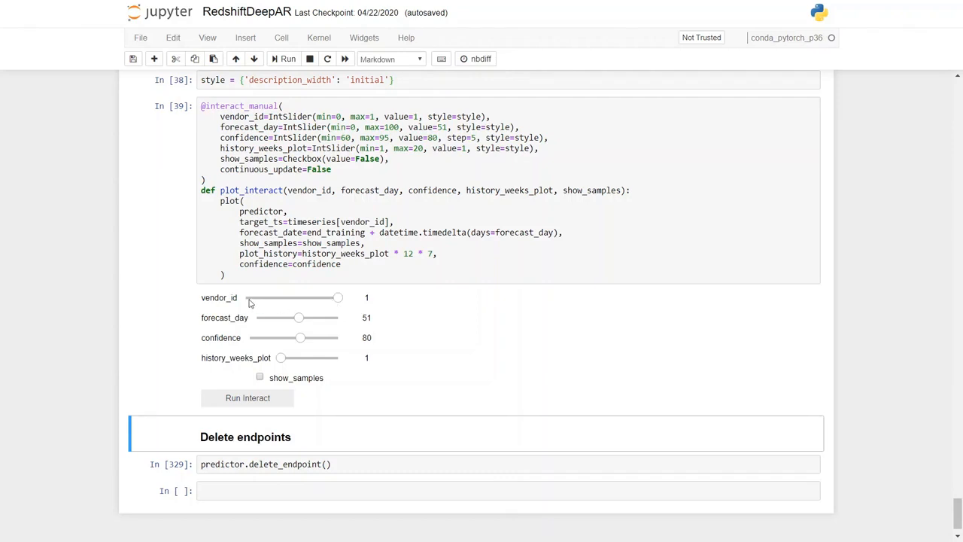
Test the vendor_id, forecast_day and history_weeks_plot sliders, returning them to 1, 51 and 1.
{"action": "left_click_drag", "start_coordinate": [338, 298], "coordinate": [248, 298]}
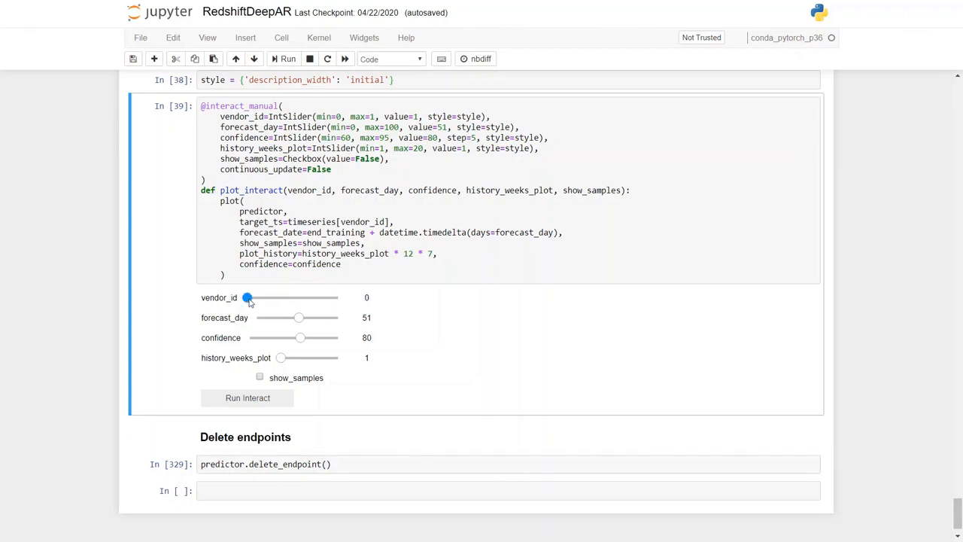
{"action": "left_click_drag", "start_coordinate": [248, 297], "coordinate": [337, 297]}
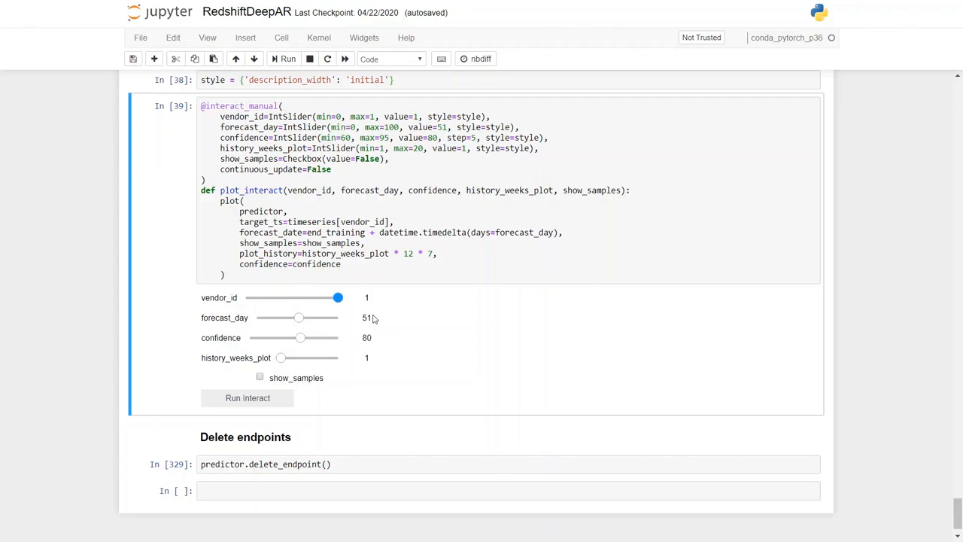
{"action": "left_click_drag", "start_coordinate": [298, 317], "coordinate": [335, 317]}
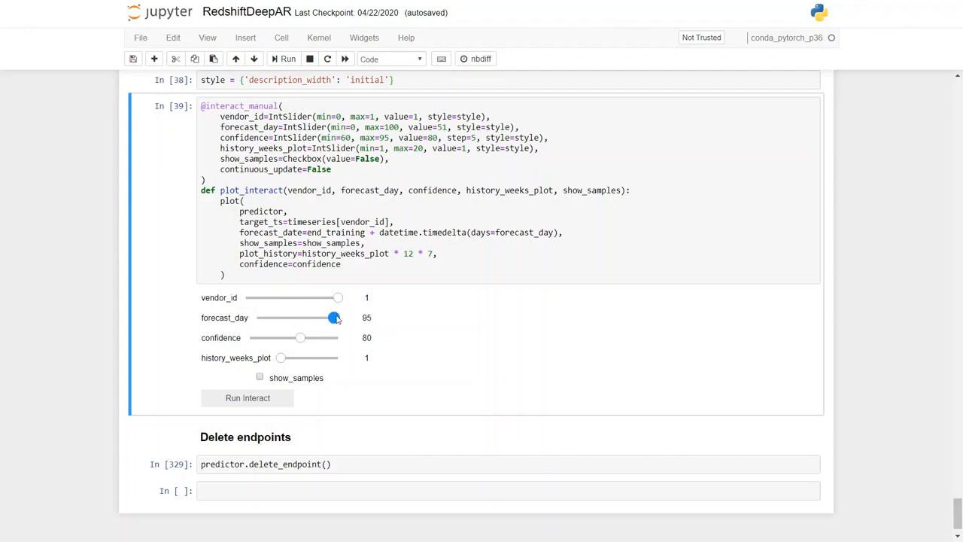
{"action": "left_click_drag", "start_coordinate": [335, 316], "coordinate": [258, 317]}
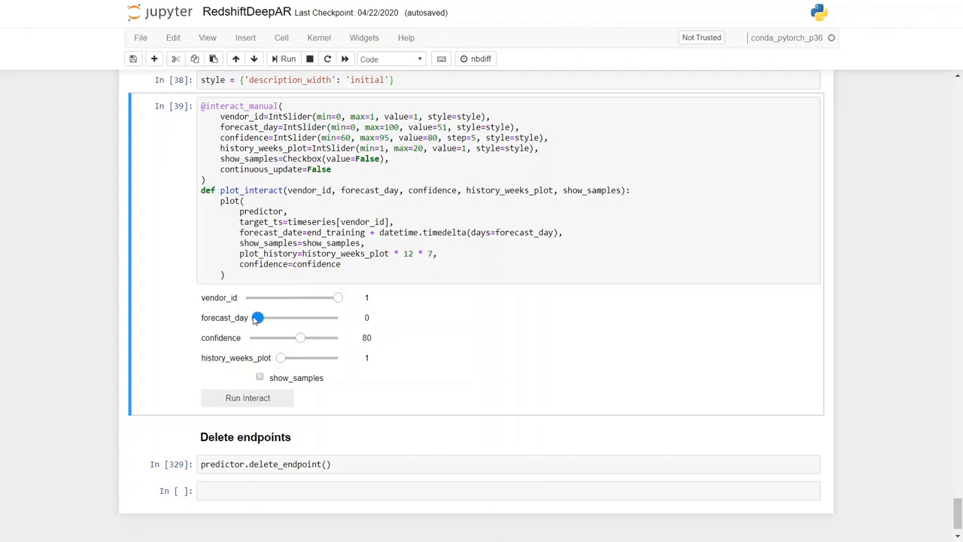
{"action": "left_click_drag", "start_coordinate": [257, 317], "coordinate": [305, 317]}
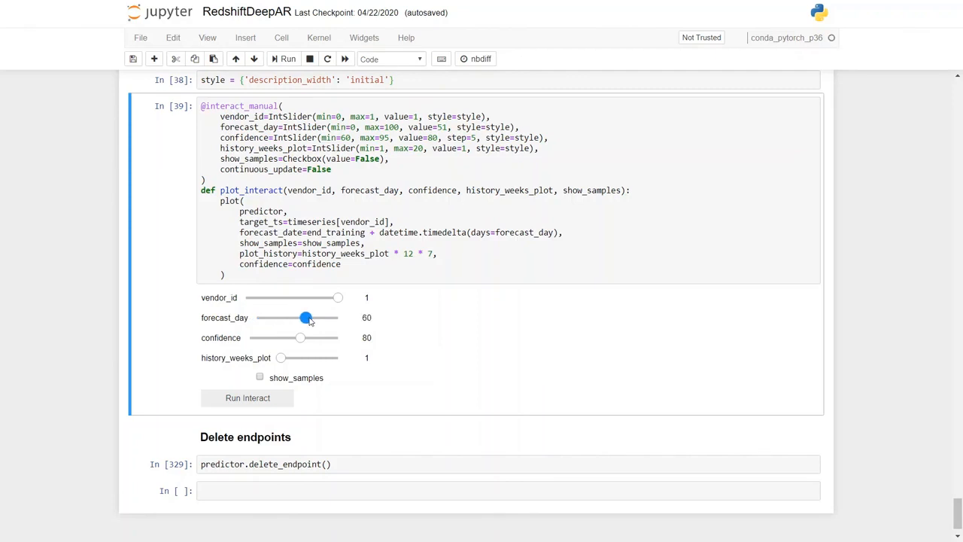
{"action": "left_click_drag", "start_coordinate": [305, 318], "coordinate": [300, 318]}
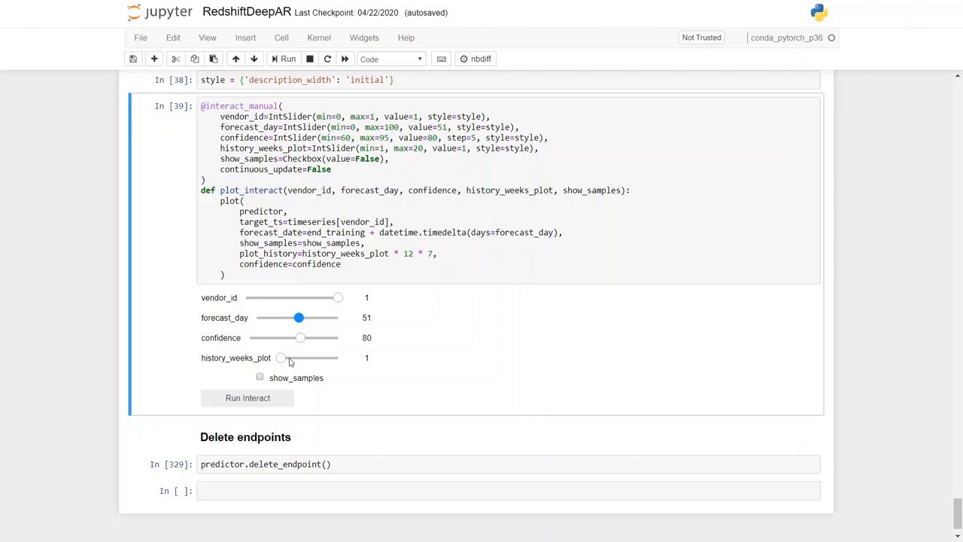
{"action": "mouse_move", "coordinate": [304, 362]}
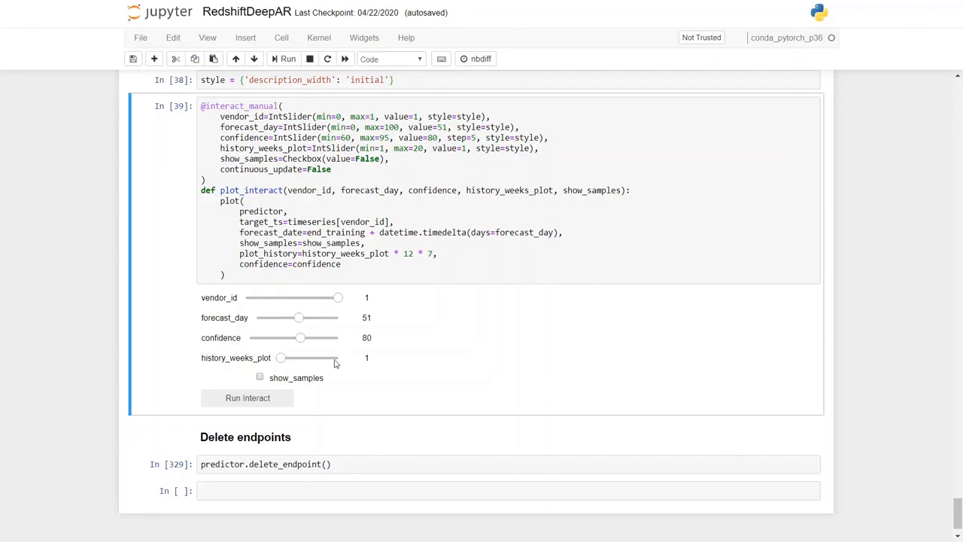
{"action": "left_click_drag", "start_coordinate": [281, 357], "coordinate": [335, 357]}
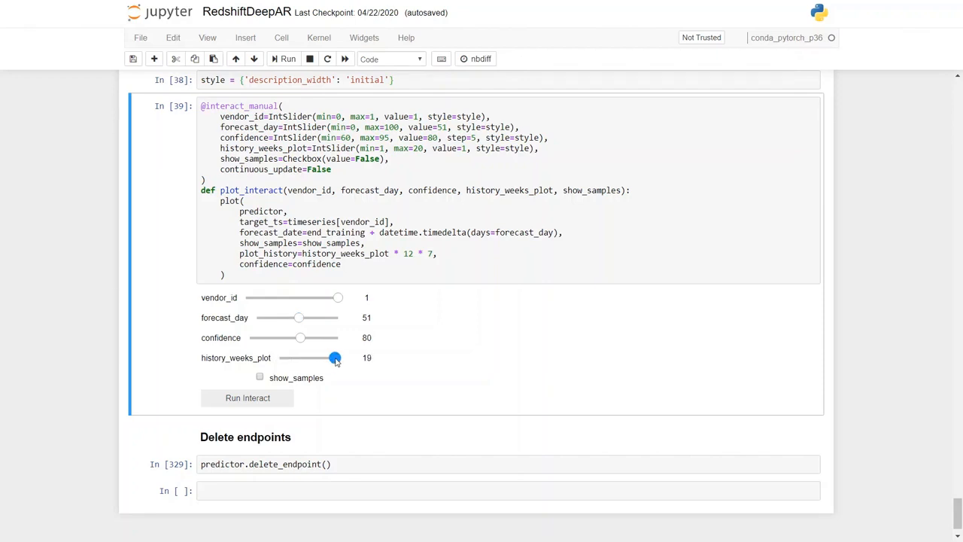
{"action": "left_click_drag", "start_coordinate": [335, 358], "coordinate": [280, 357]}
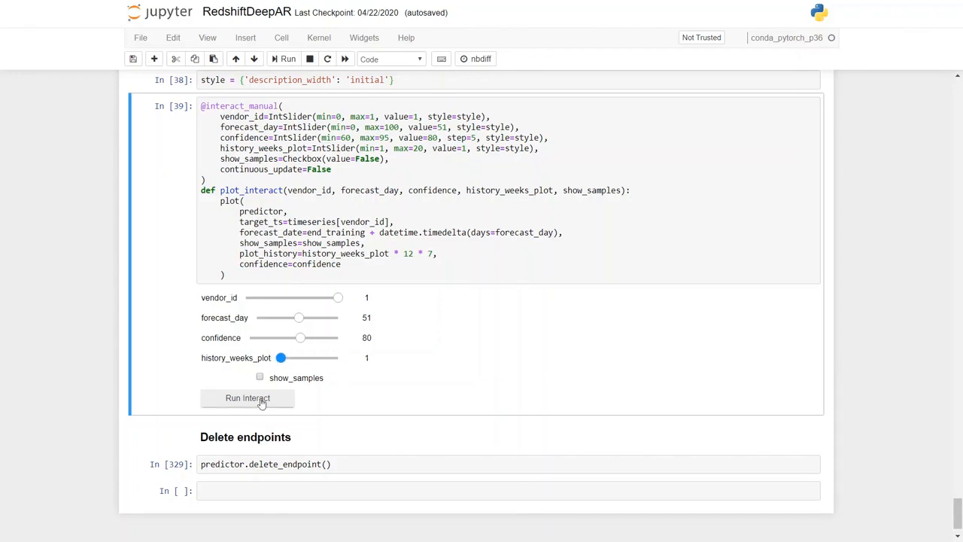
{"action": "left_click", "coordinate": [248, 397]}
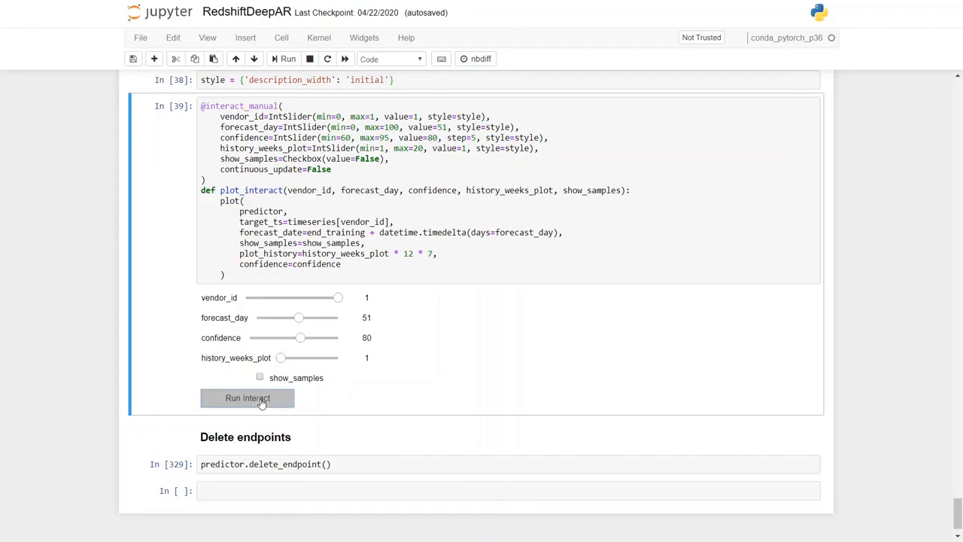
{"action": "left_click", "coordinate": [248, 398]}
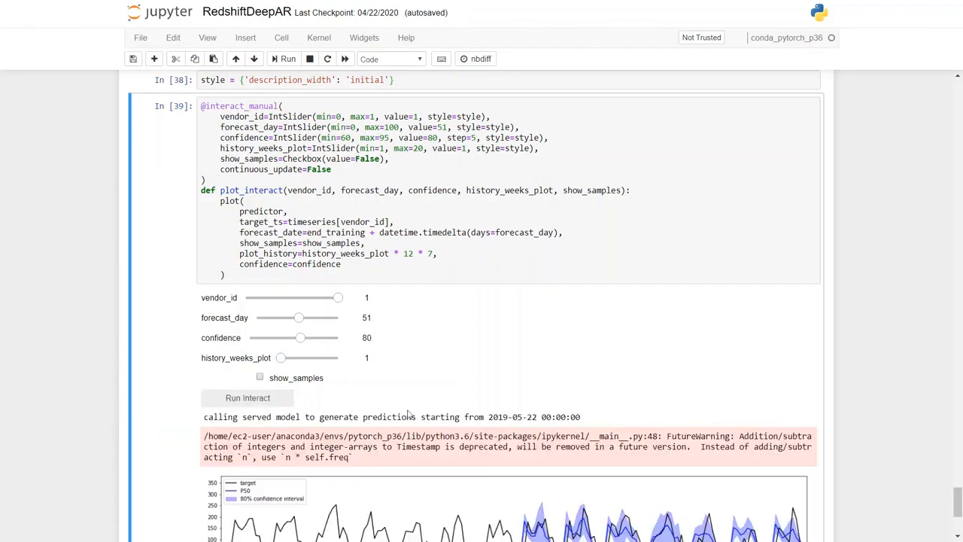
{"action": "scroll", "scroll_direction": "down", "scroll_amount": 3}
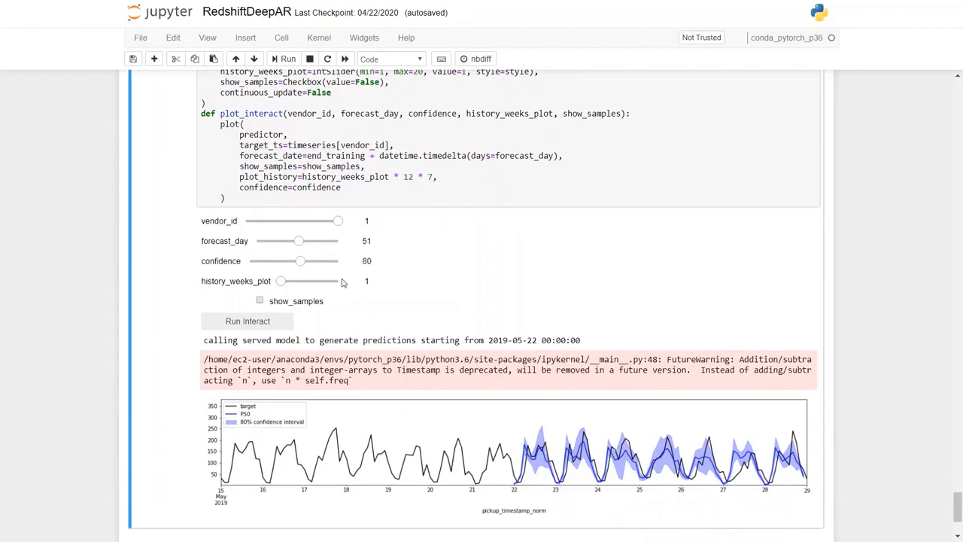
{"action": "mouse_move", "coordinate": [309, 245]}
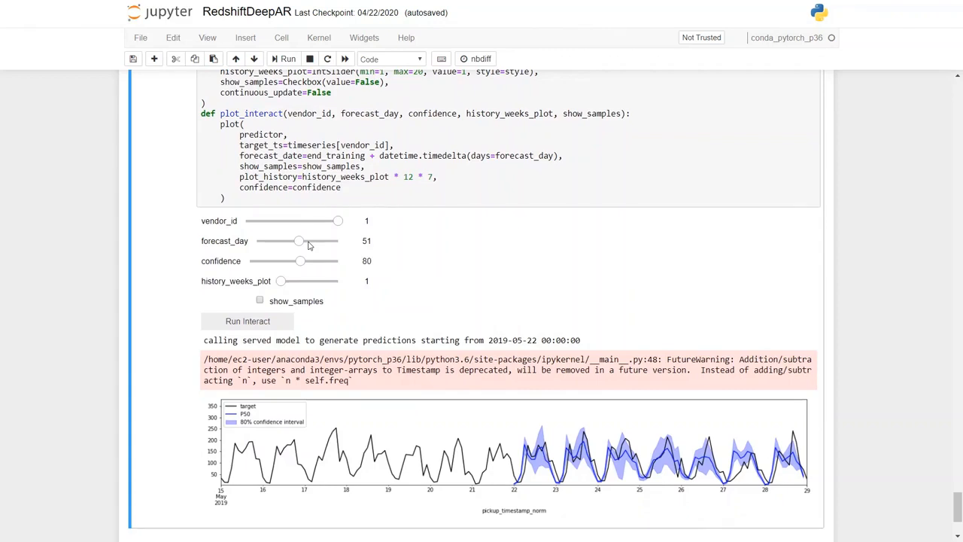
{"action": "mouse_move", "coordinate": [495, 341]}
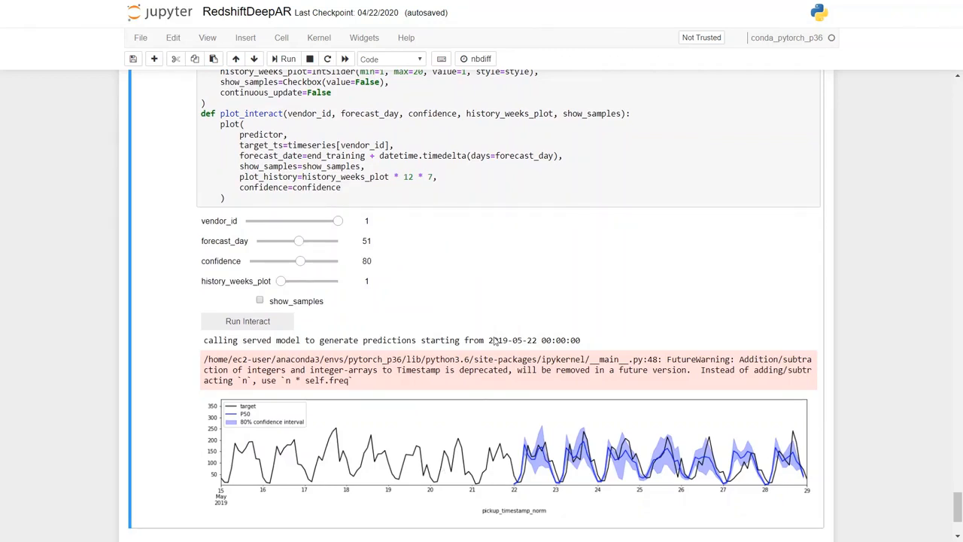
{"action": "double_click", "coordinate": [499, 339]}
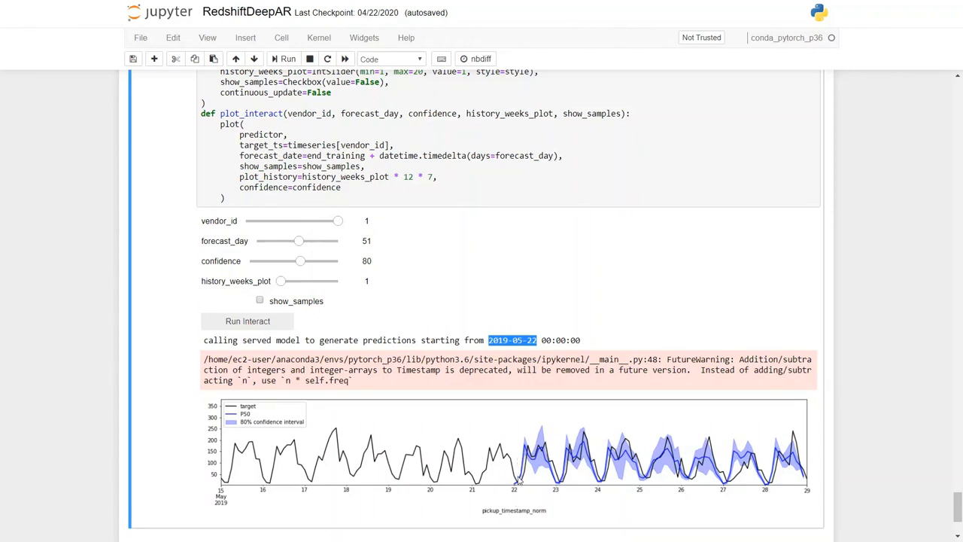
{"action": "mouse_move", "coordinate": [808, 490]}
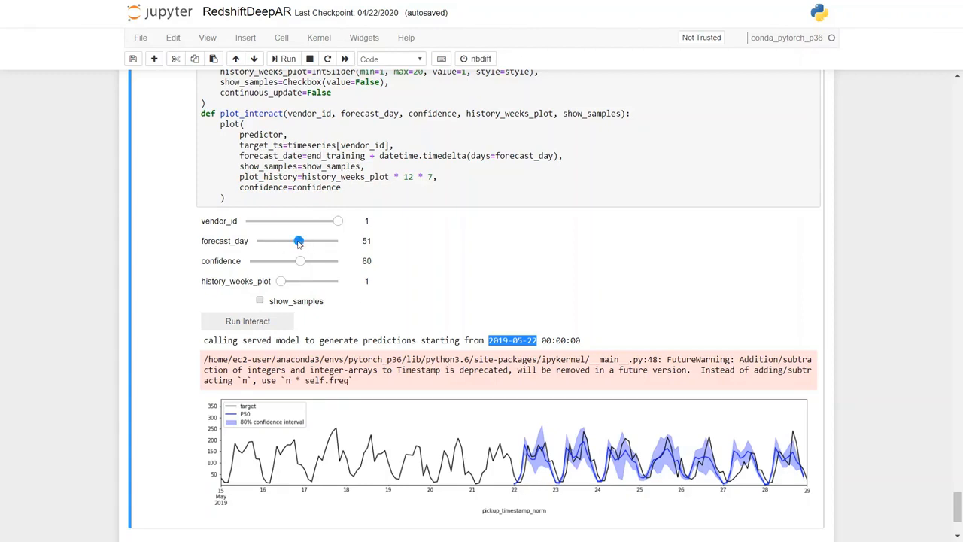
{"action": "mouse_move", "coordinate": [329, 241]}
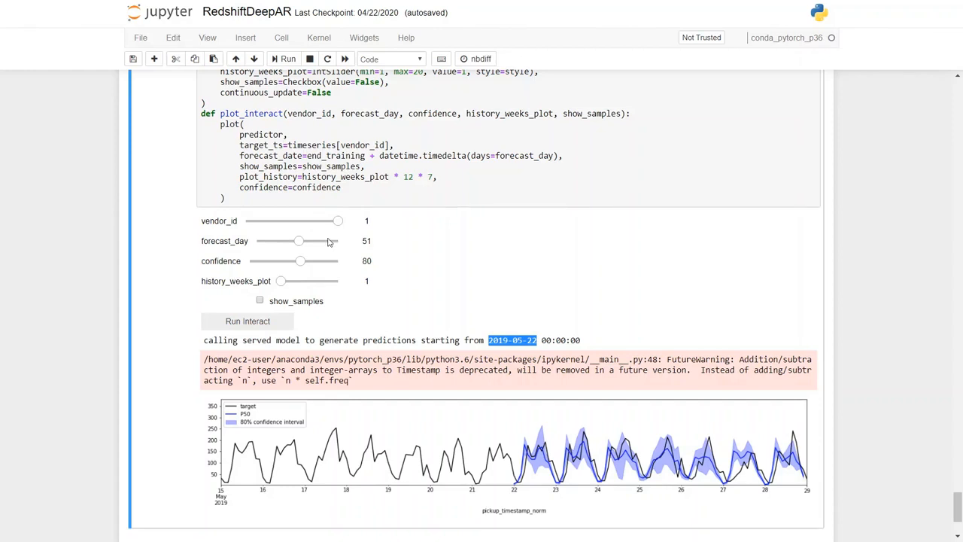
{"action": "mouse_move", "coordinate": [347, 241]}
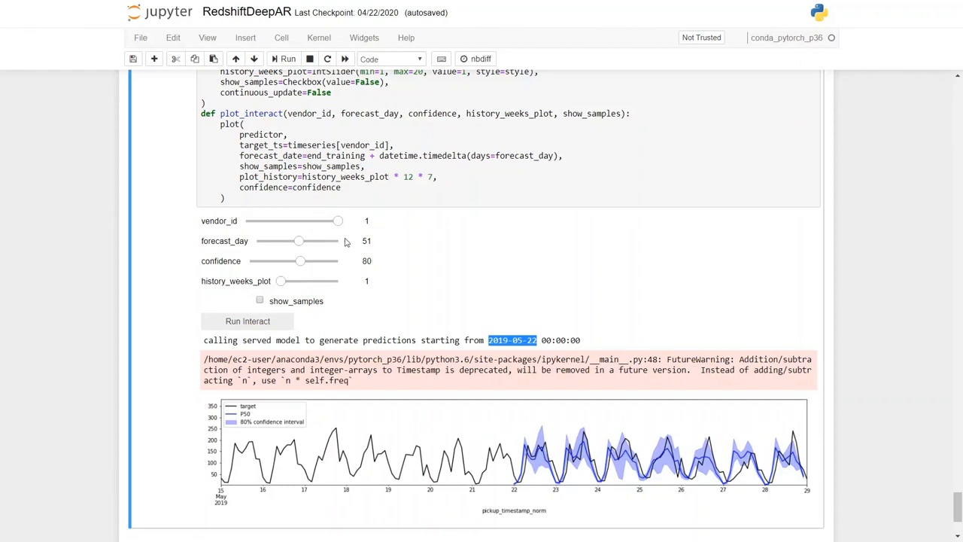
{"action": "mouse_move", "coordinate": [376, 294]}
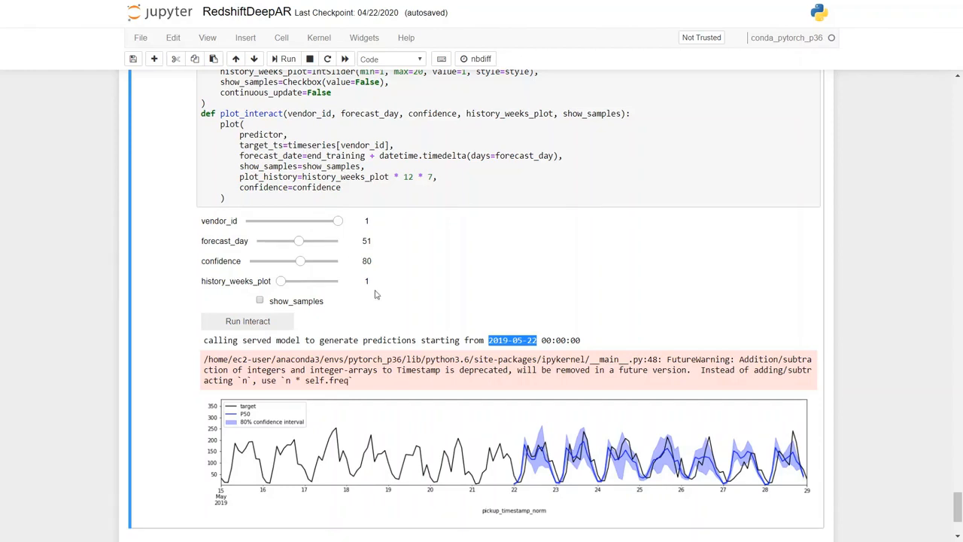
{"action": "mouse_move", "coordinate": [468, 366]}
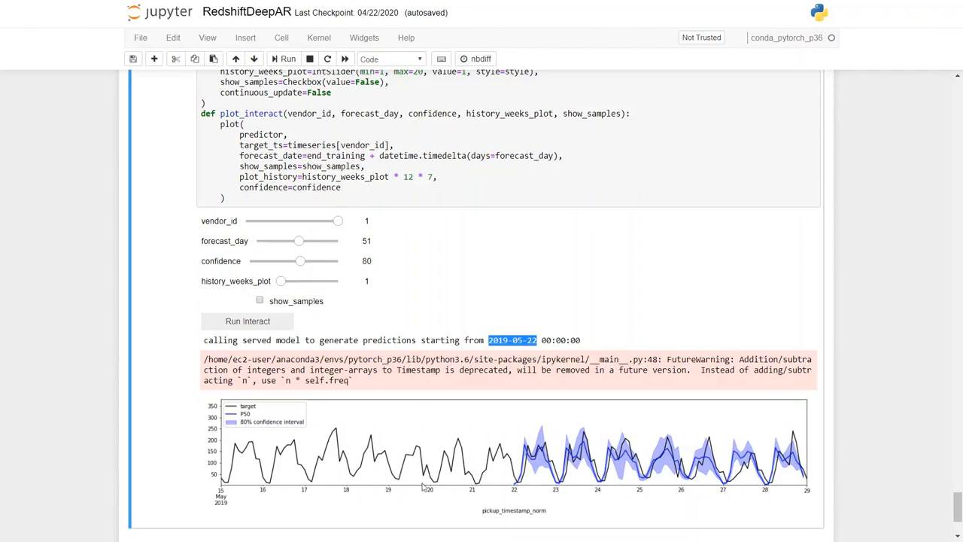
{"action": "mouse_move", "coordinate": [367, 490]}
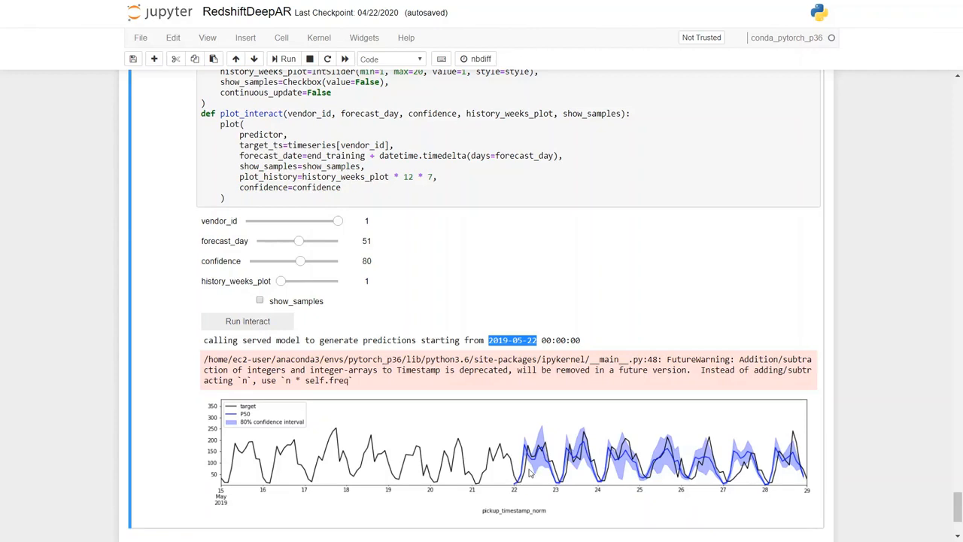
{"action": "mouse_move", "coordinate": [532, 446]}
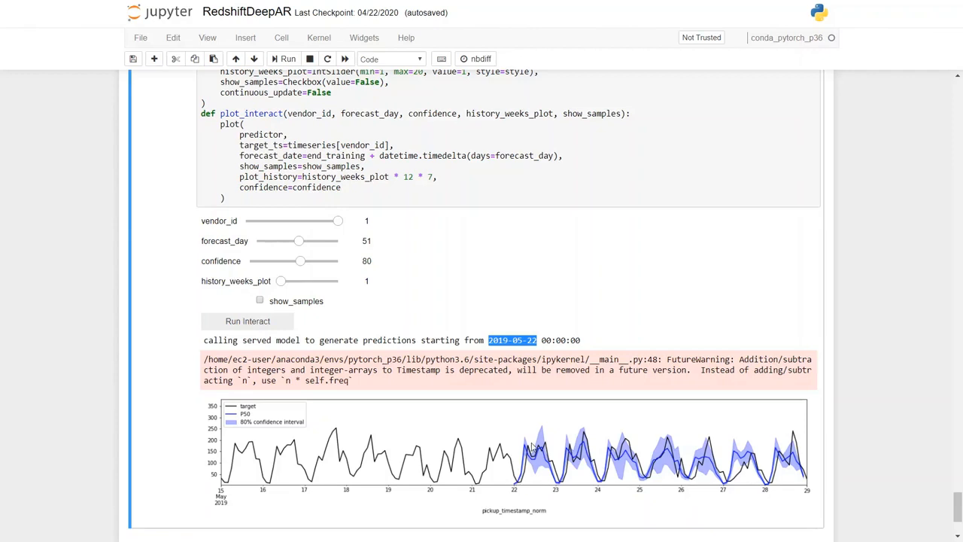
{"action": "mouse_move", "coordinate": [530, 449]}
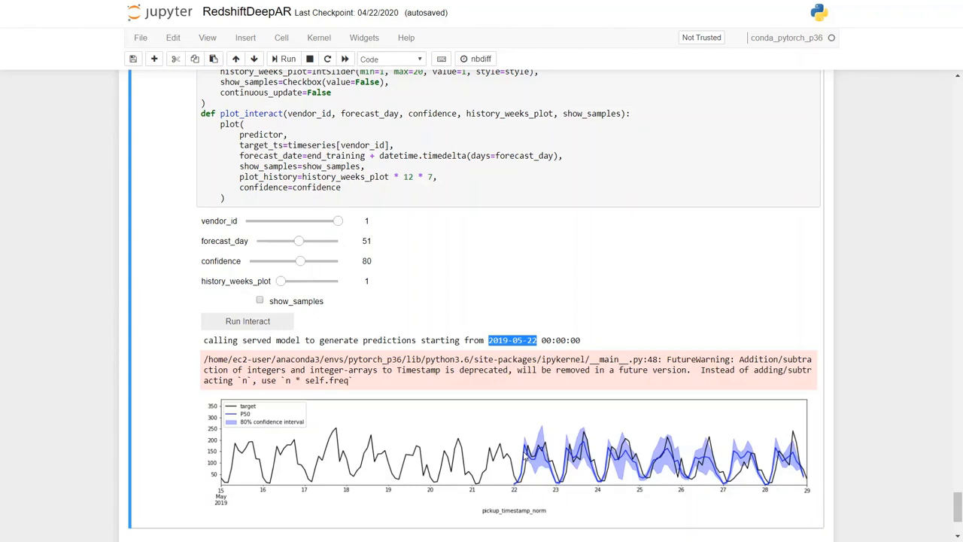
{"action": "mouse_move", "coordinate": [543, 437]}
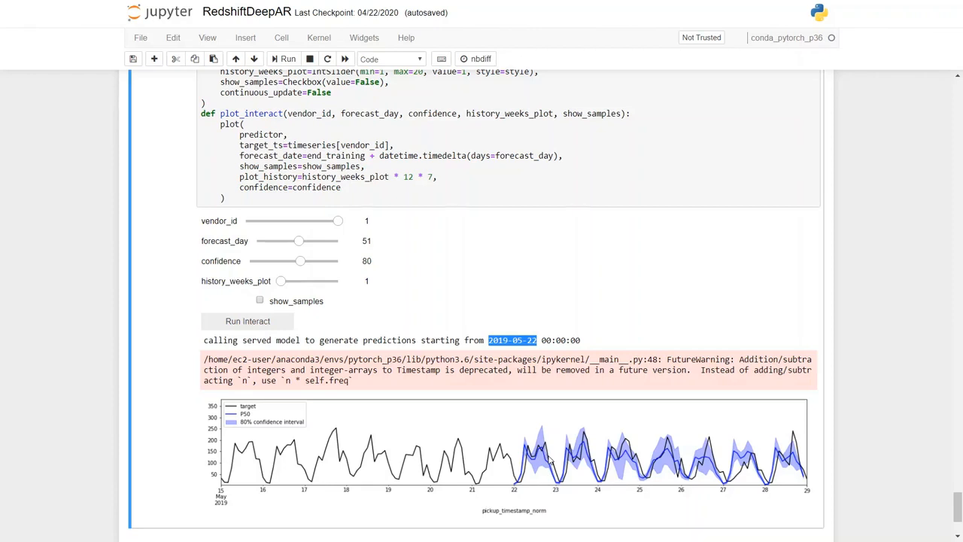
{"action": "mouse_move", "coordinate": [363, 283]}
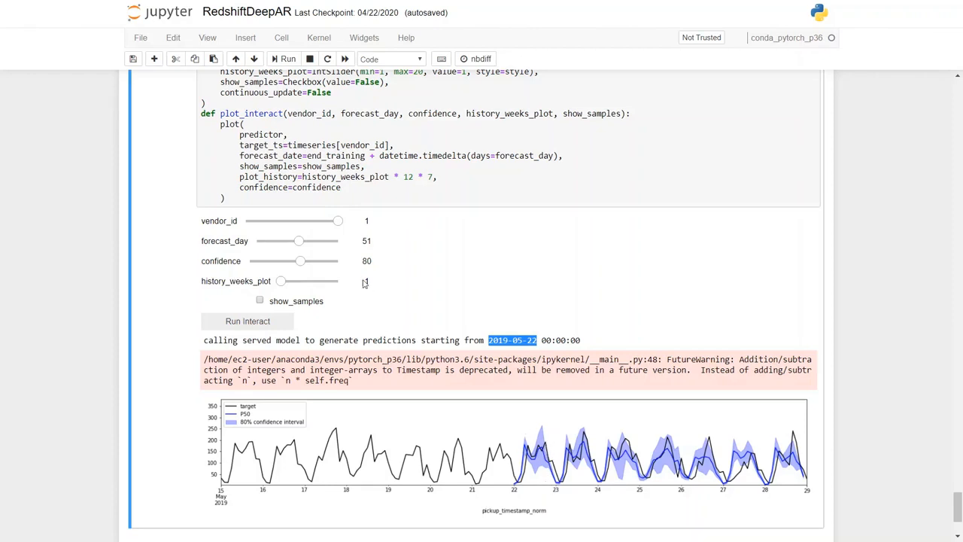
Lower the confidence slider from 80 to 65 and redraw the forecast plot.
{"action": "left_click", "coordinate": [301, 260]}
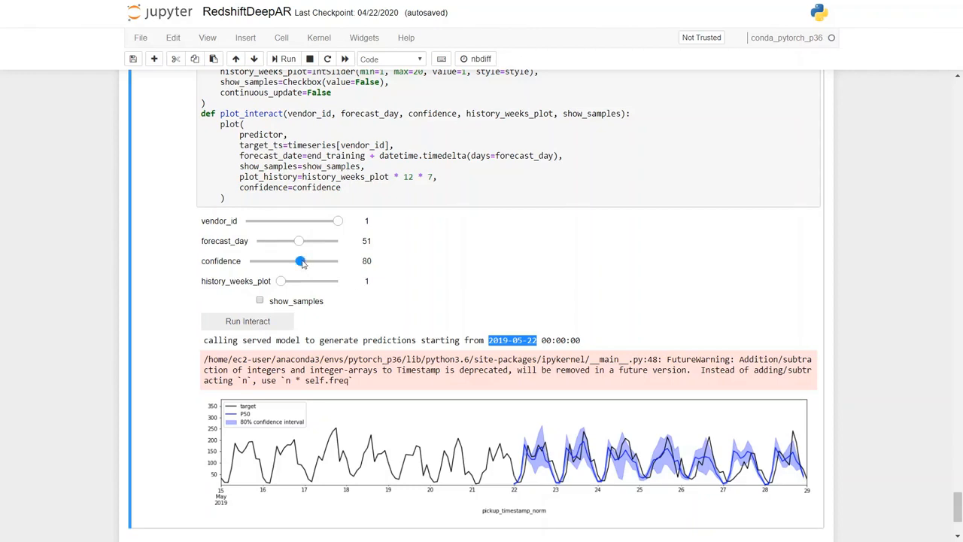
{"action": "left_click_drag", "start_coordinate": [301, 260], "coordinate": [289, 260]}
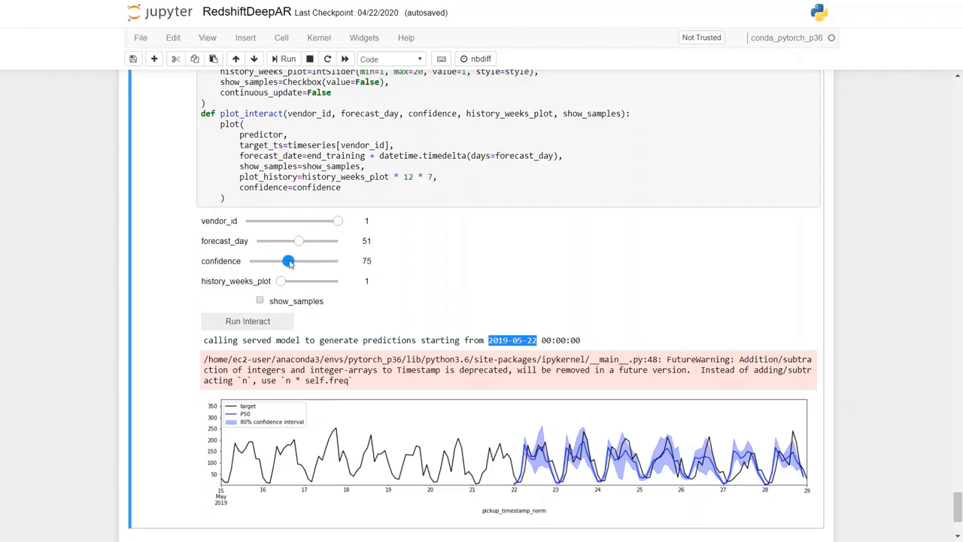
{"action": "left_click_drag", "start_coordinate": [289, 260], "coordinate": [262, 261]}
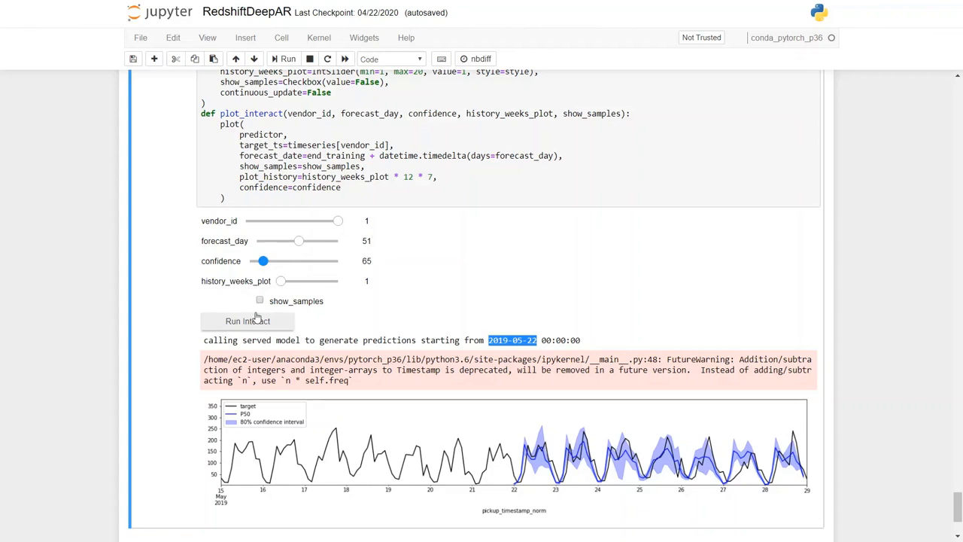
{"action": "mouse_move", "coordinate": [286, 299]}
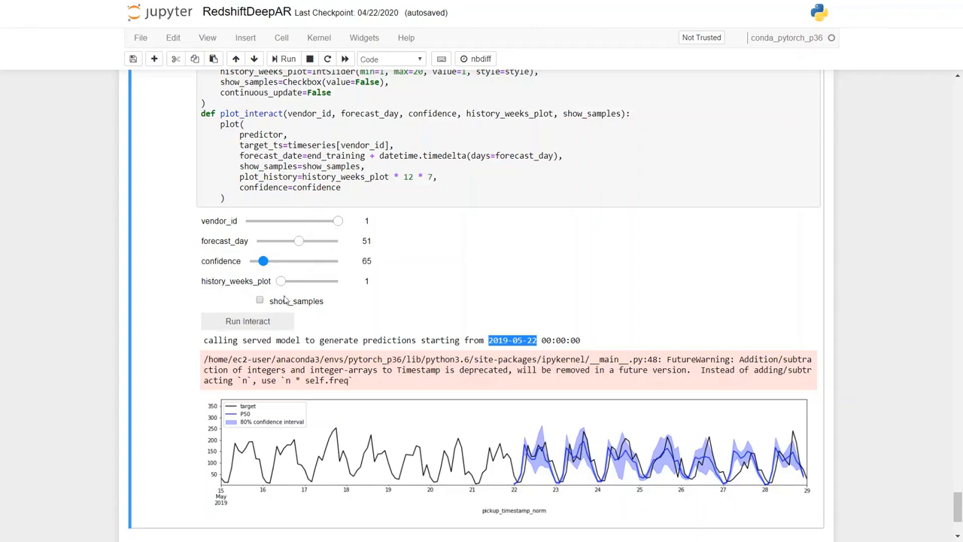
{"action": "left_click", "coordinate": [248, 321]}
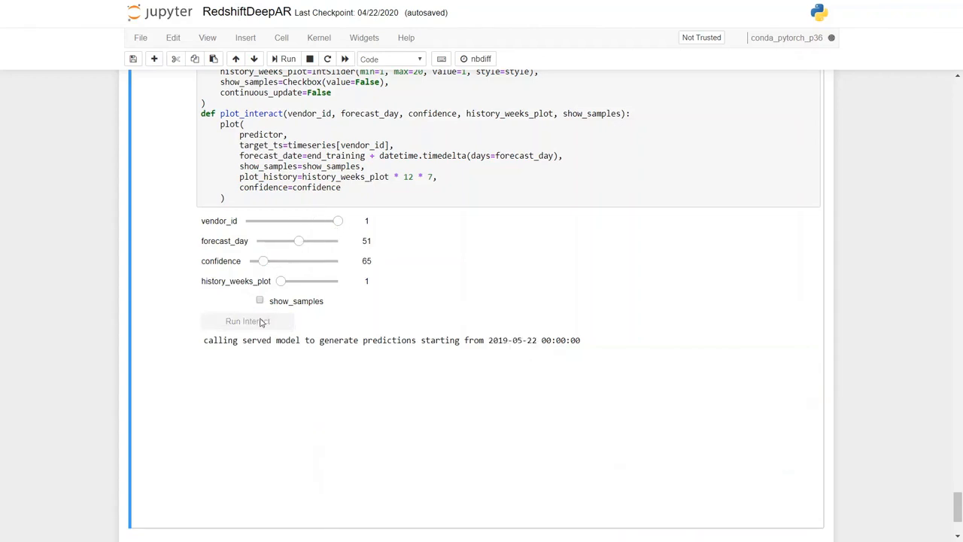
{"action": "left_click", "coordinate": [247, 321]}
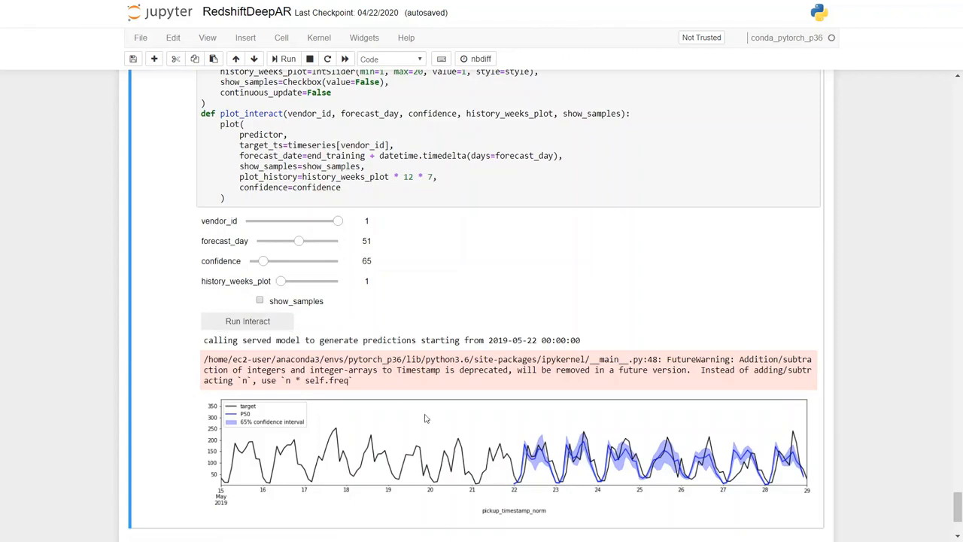
{"action": "mouse_move", "coordinate": [541, 466]}
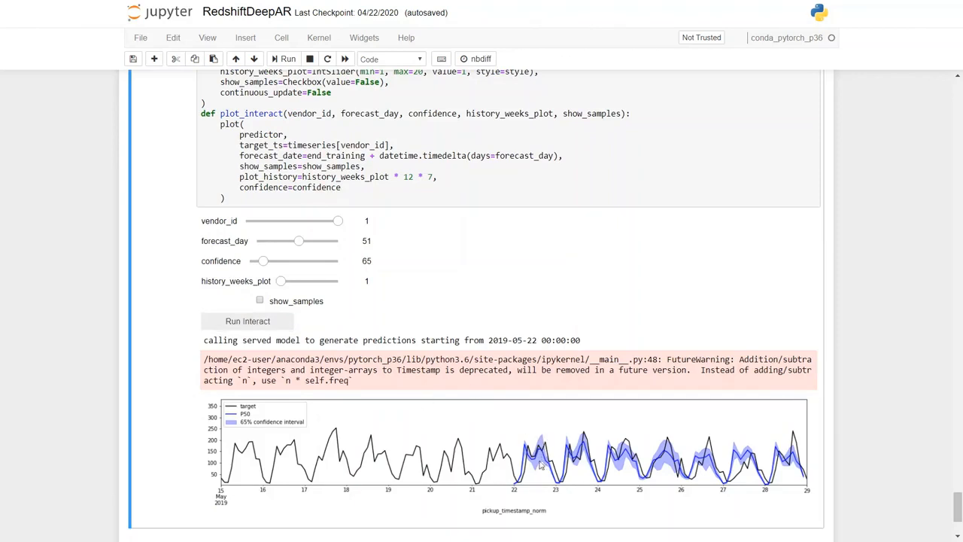
{"action": "mouse_move", "coordinate": [326, 259]}
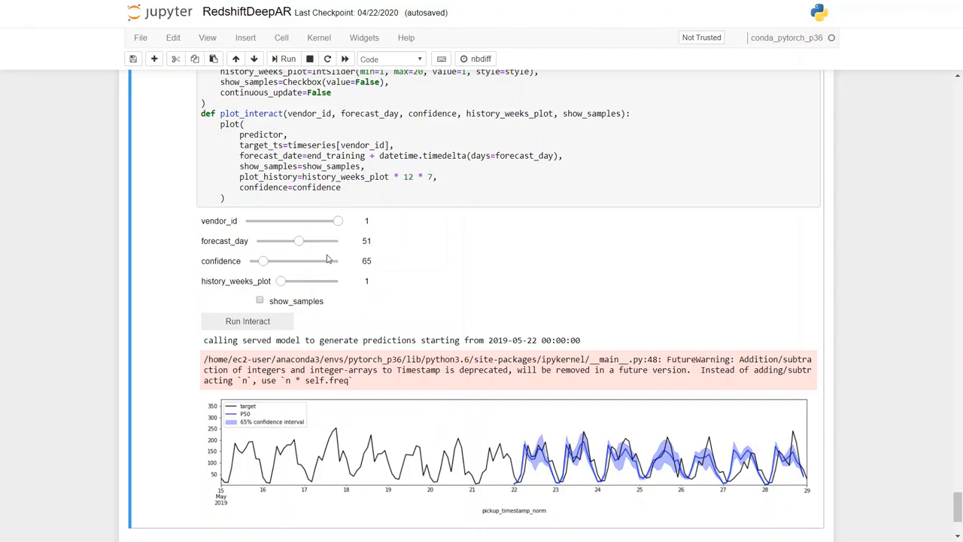
{"action": "mouse_move", "coordinate": [329, 265]}
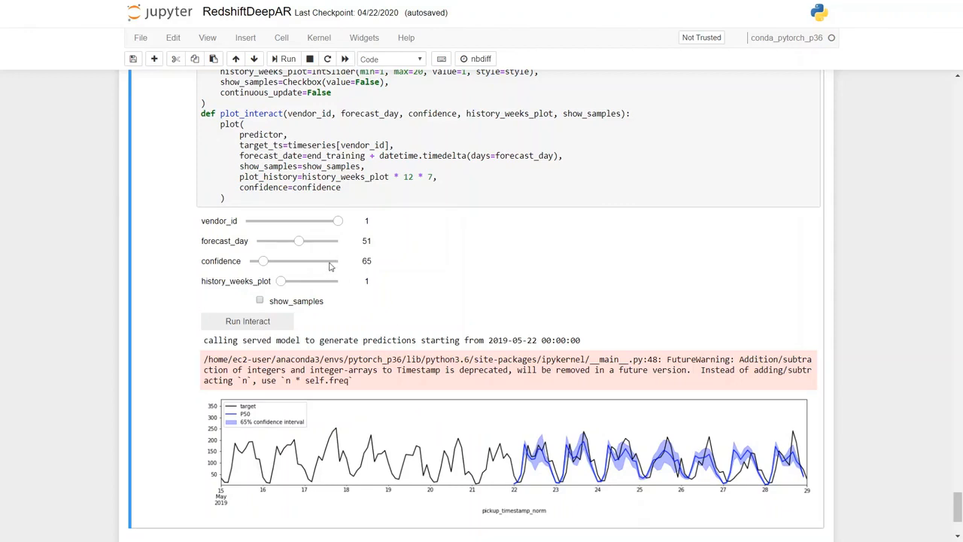
Raise the confidence slider from 65 to 90 and scroll down to the plot.
{"action": "left_click_drag", "start_coordinate": [263, 261], "coordinate": [301, 261]}
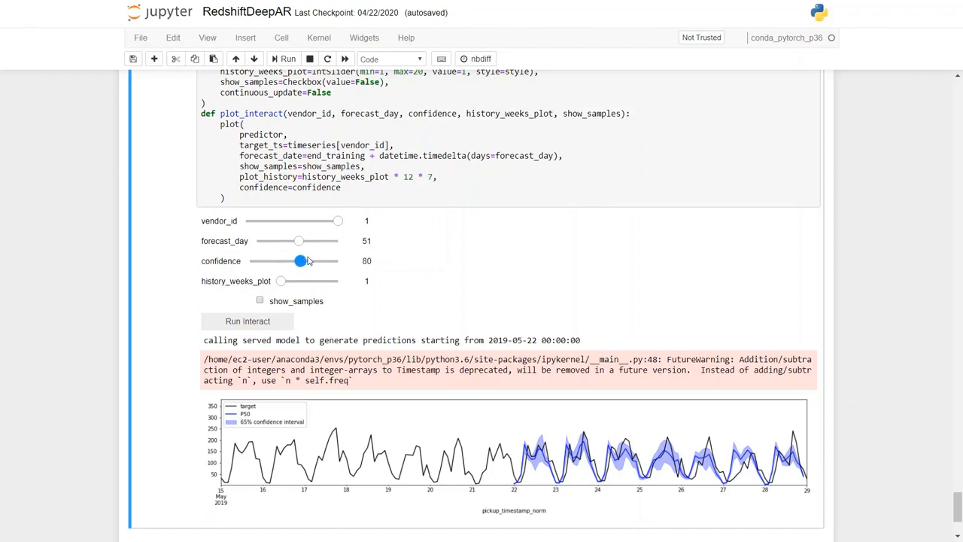
{"action": "left_click_drag", "start_coordinate": [301, 260], "coordinate": [325, 260]}
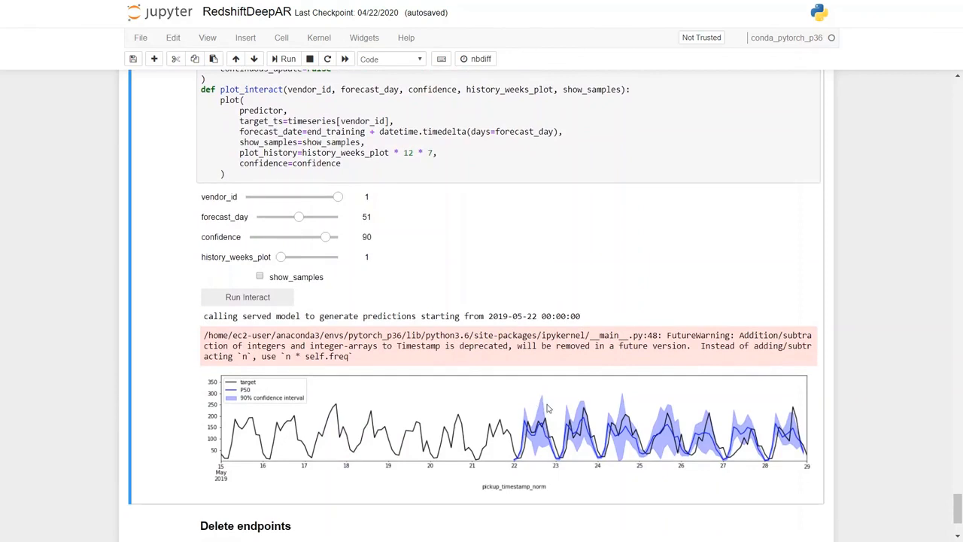
{"action": "mouse_move", "coordinate": [538, 401]}
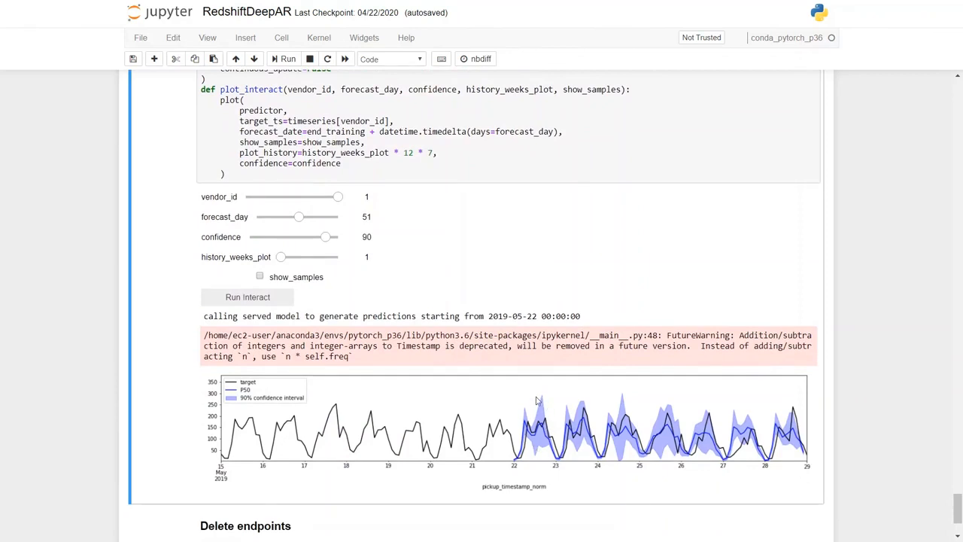
{"action": "scroll", "scroll_direction": "down", "scroll_amount": 3}
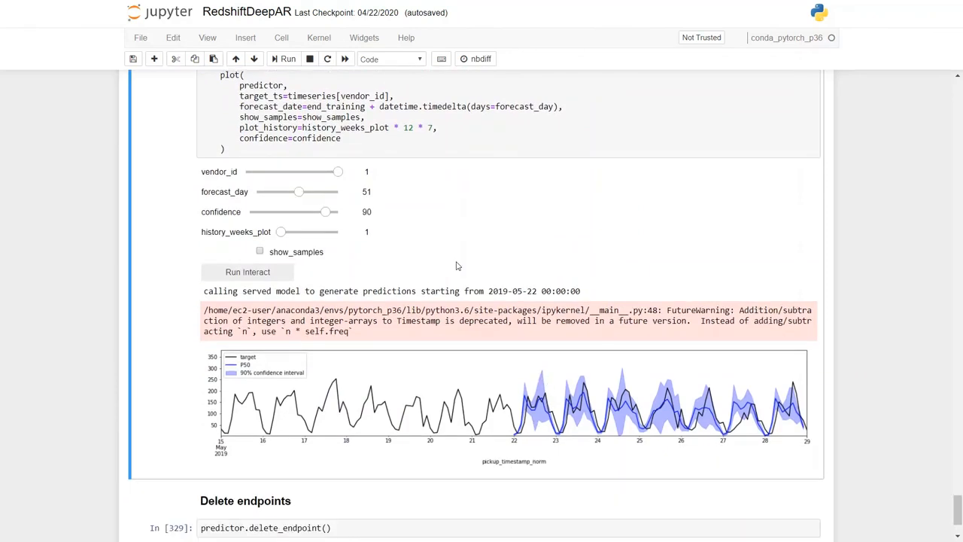